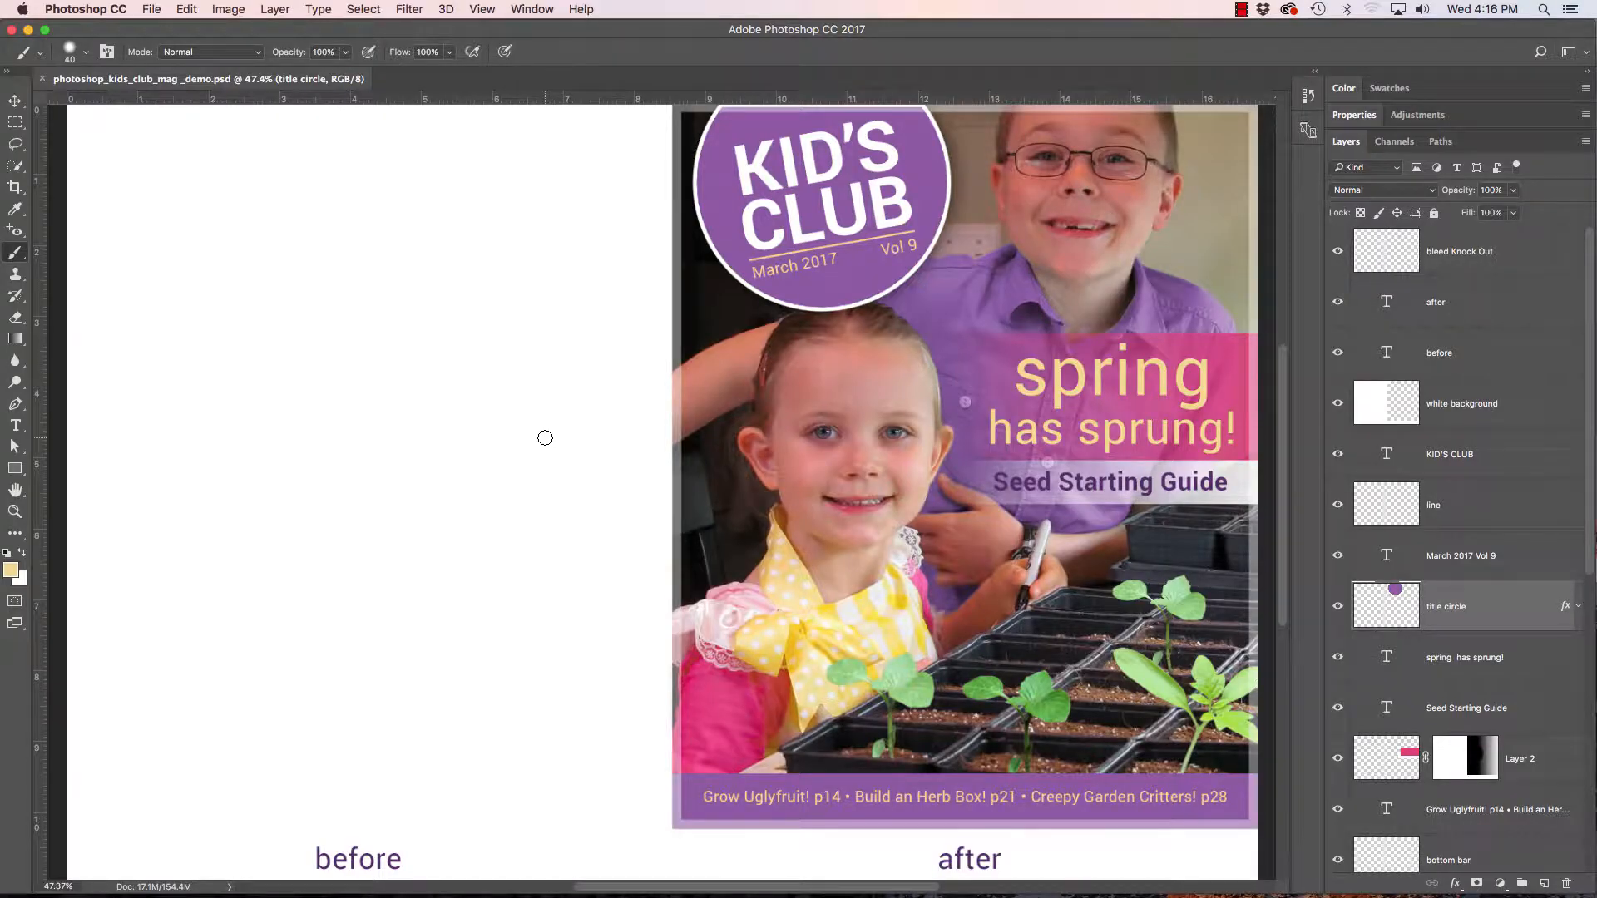
mouse_move(684, 418)
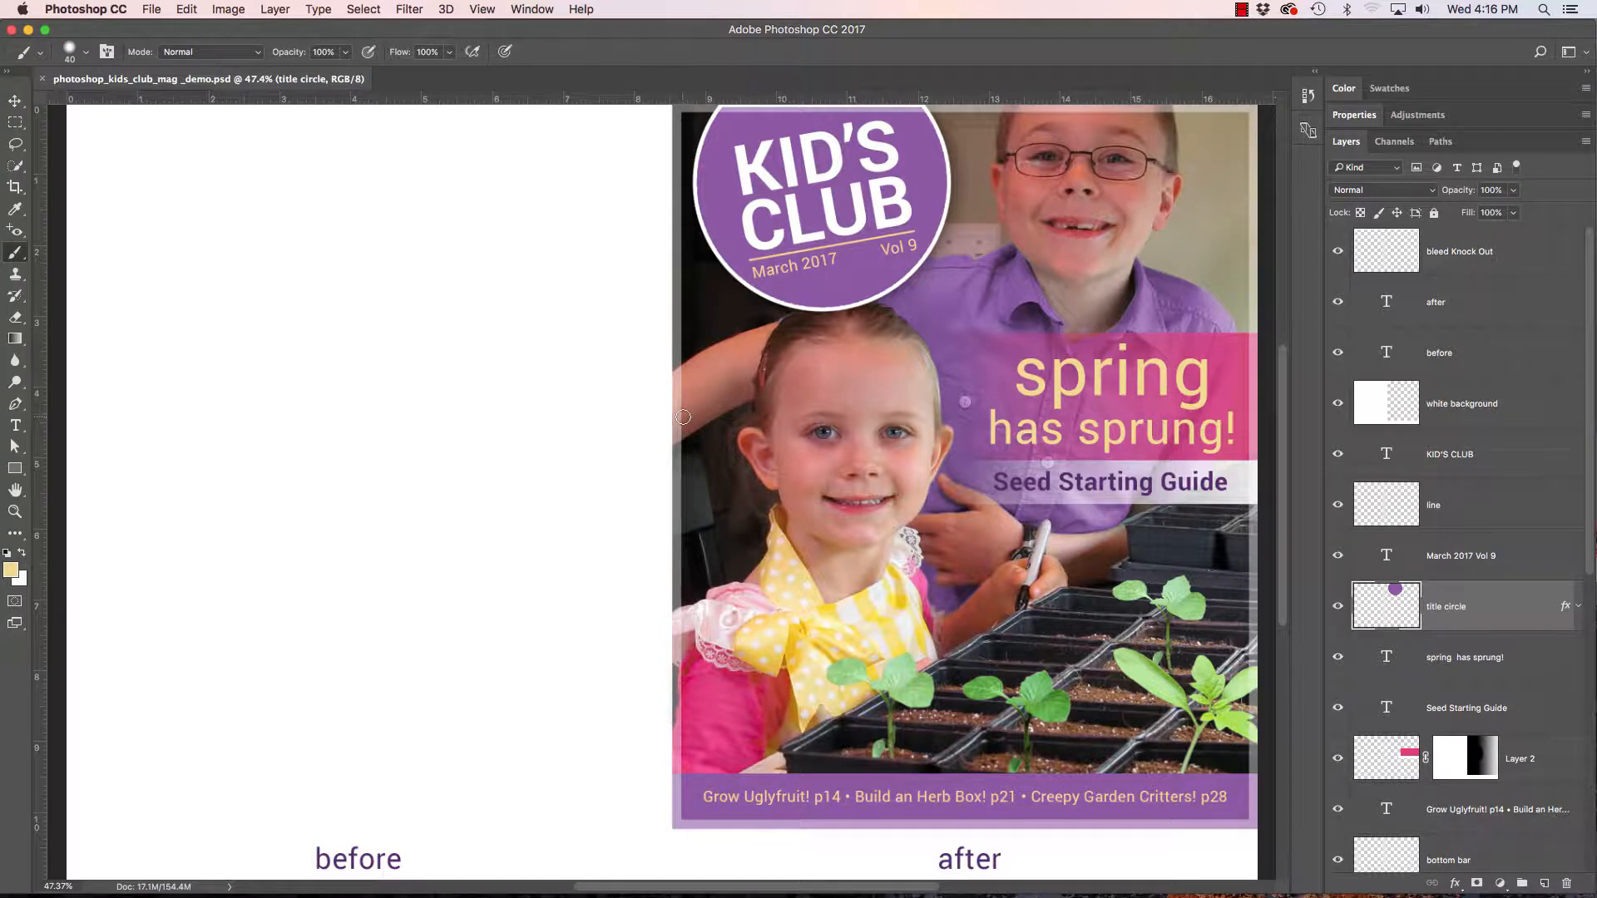
mouse_move(1098, 346)
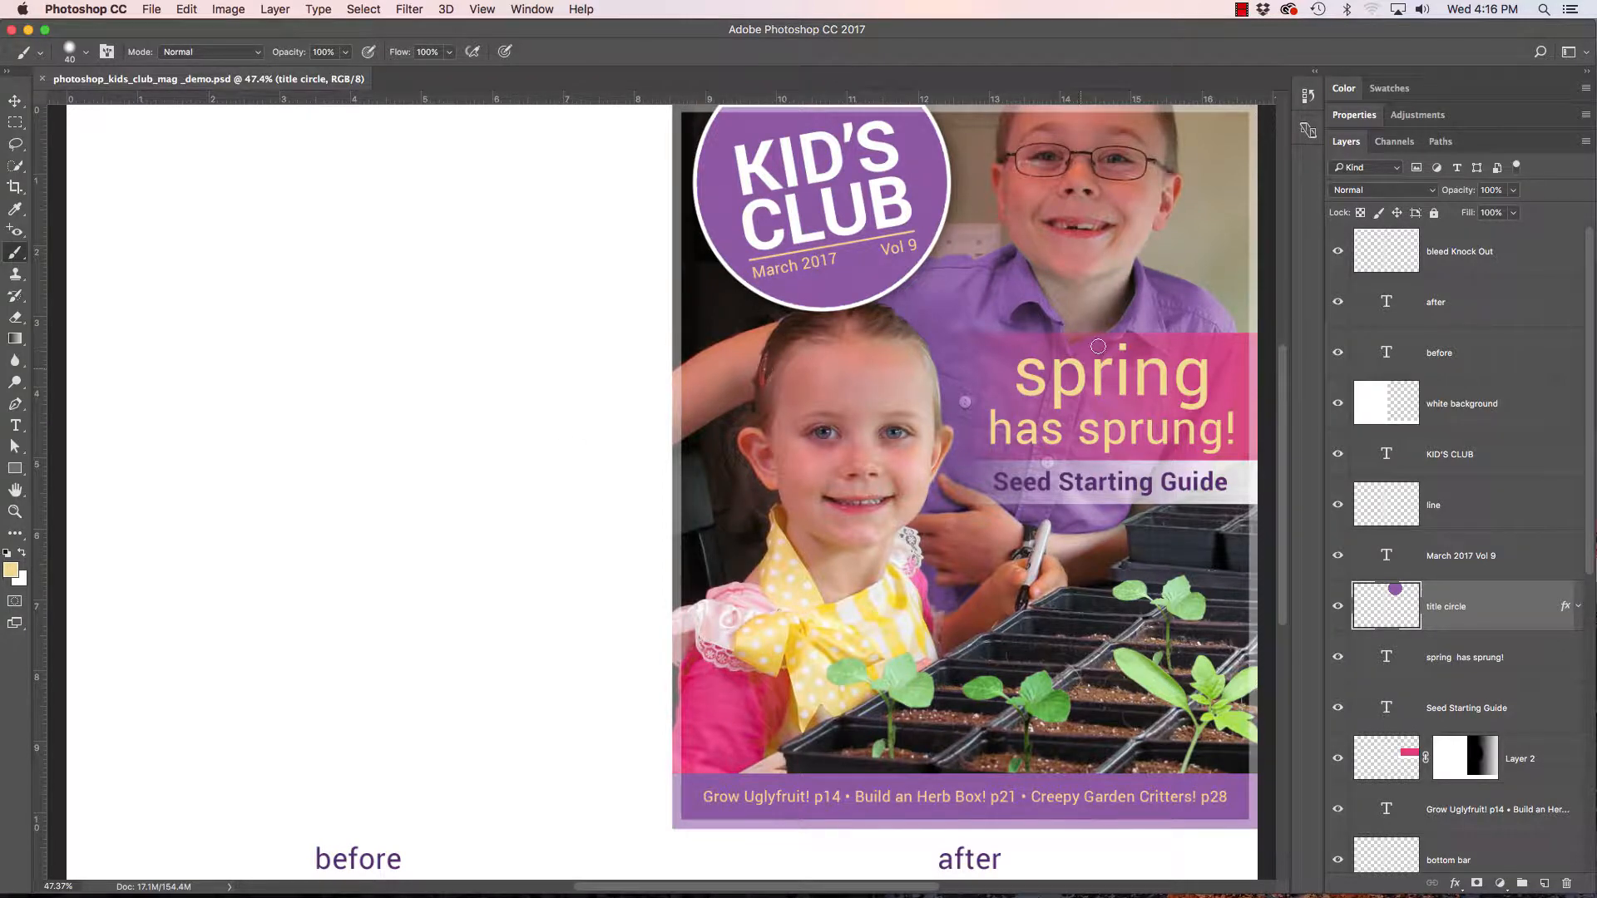
mouse_move(972, 431)
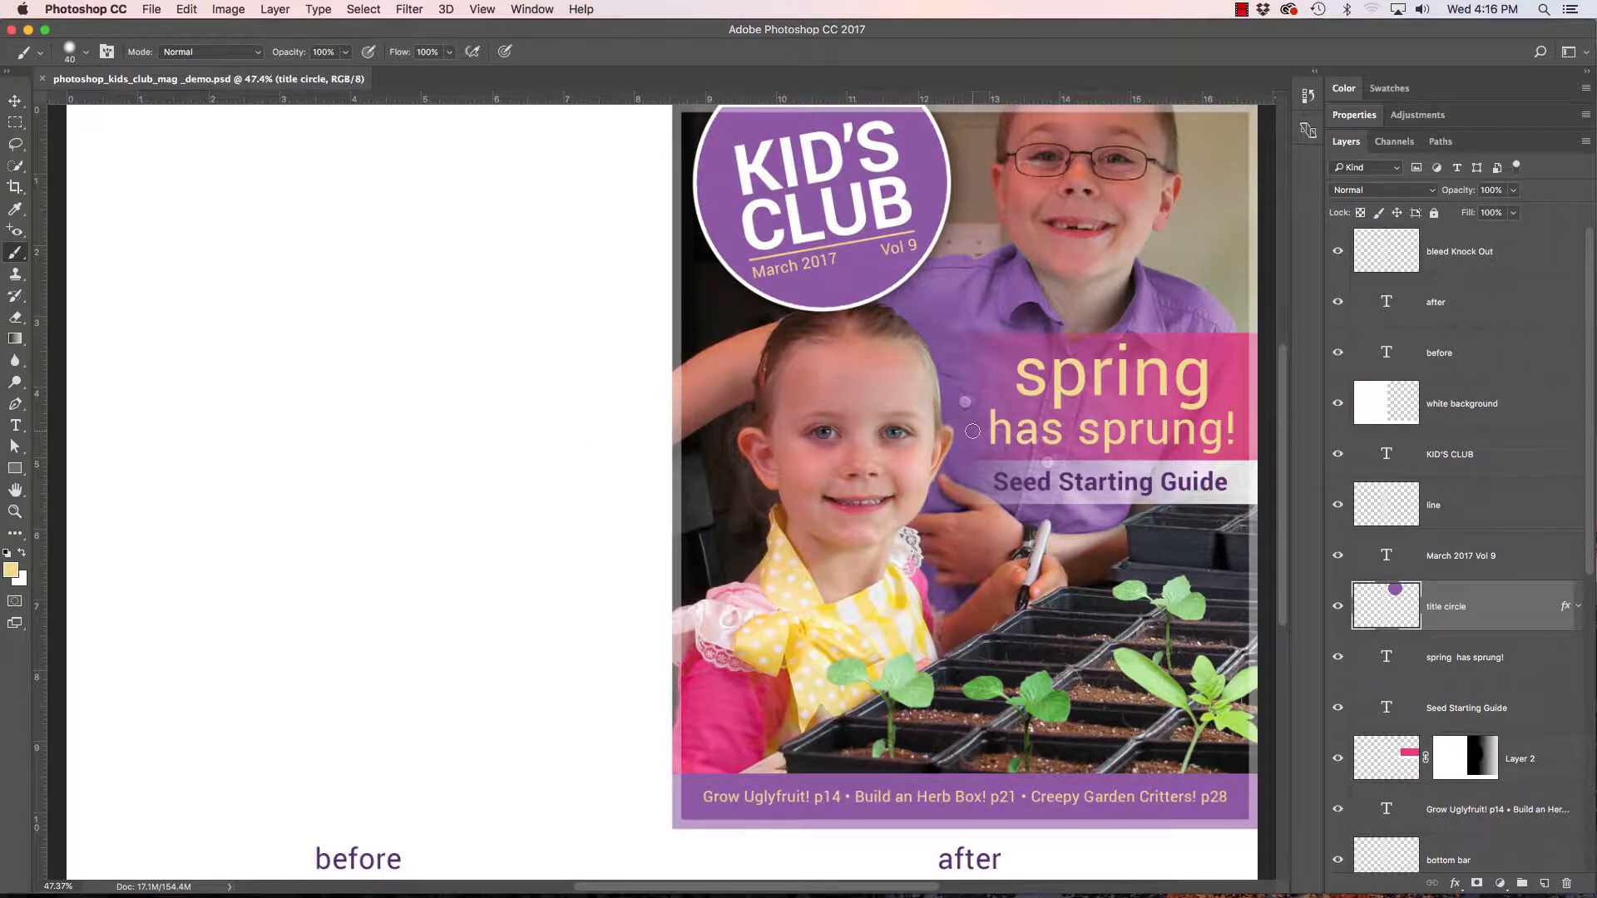
mouse_move(842, 335)
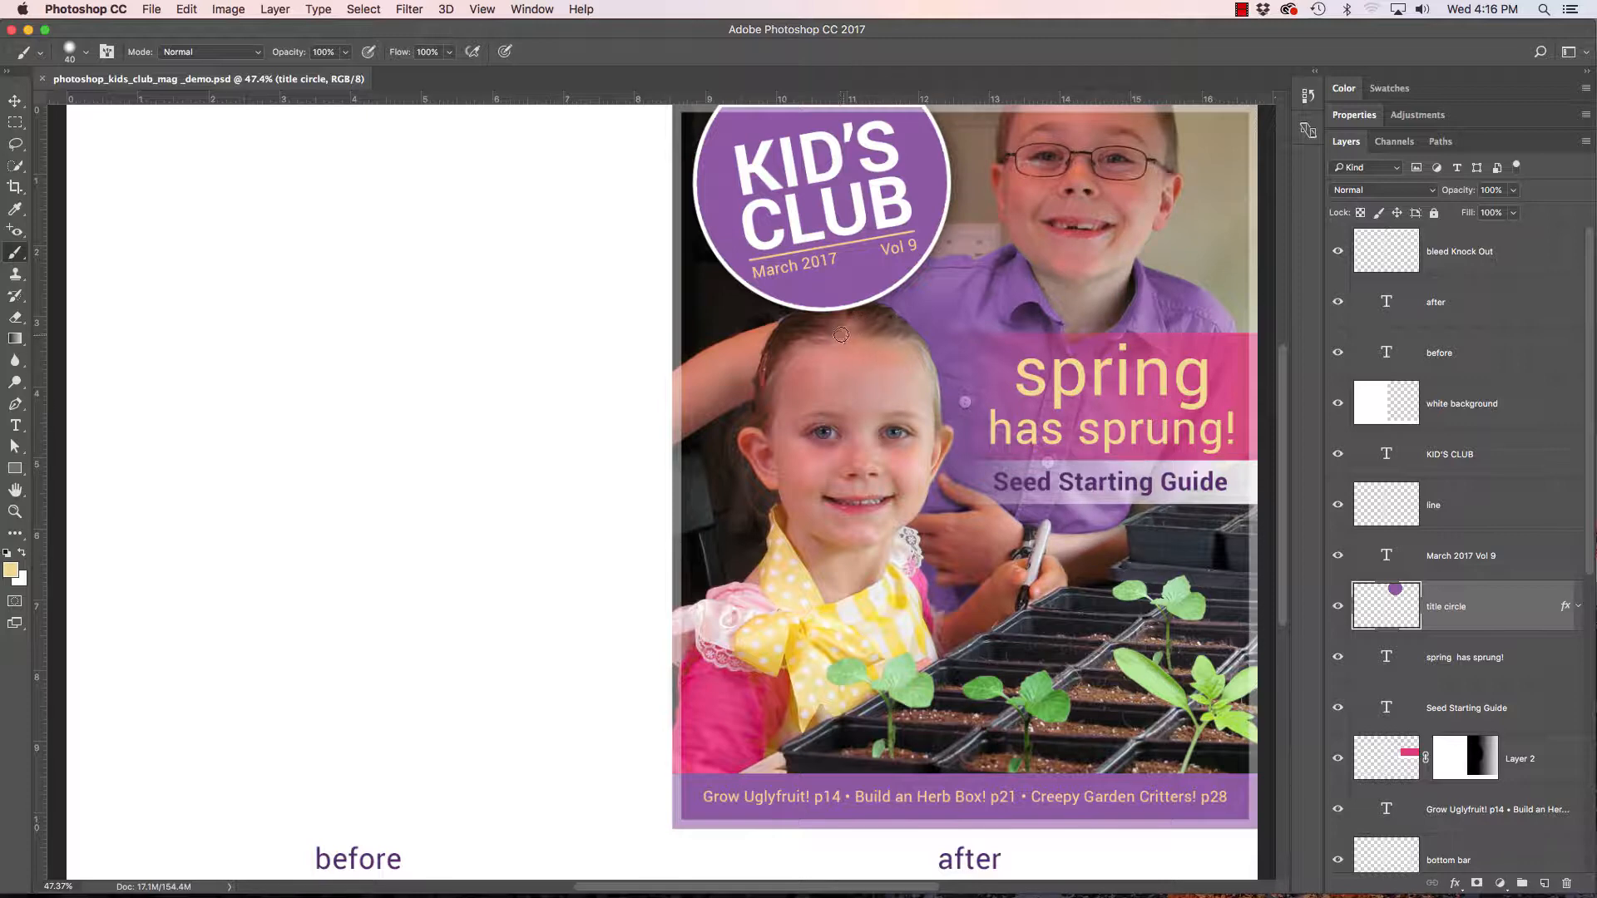
mouse_move(849, 354)
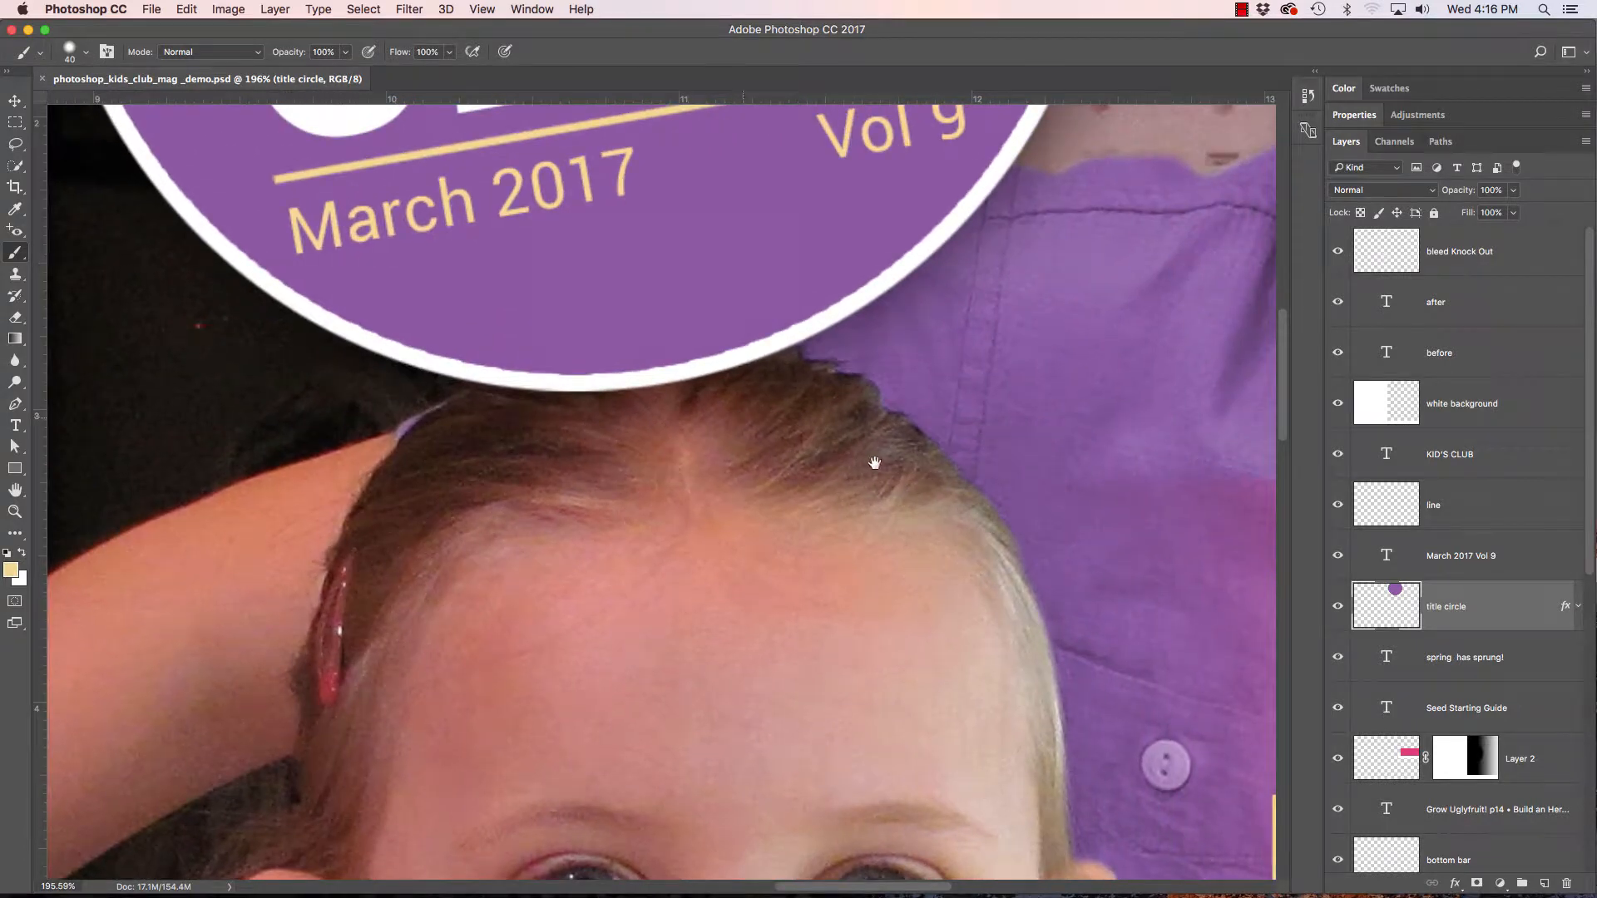
mouse_move(622, 256)
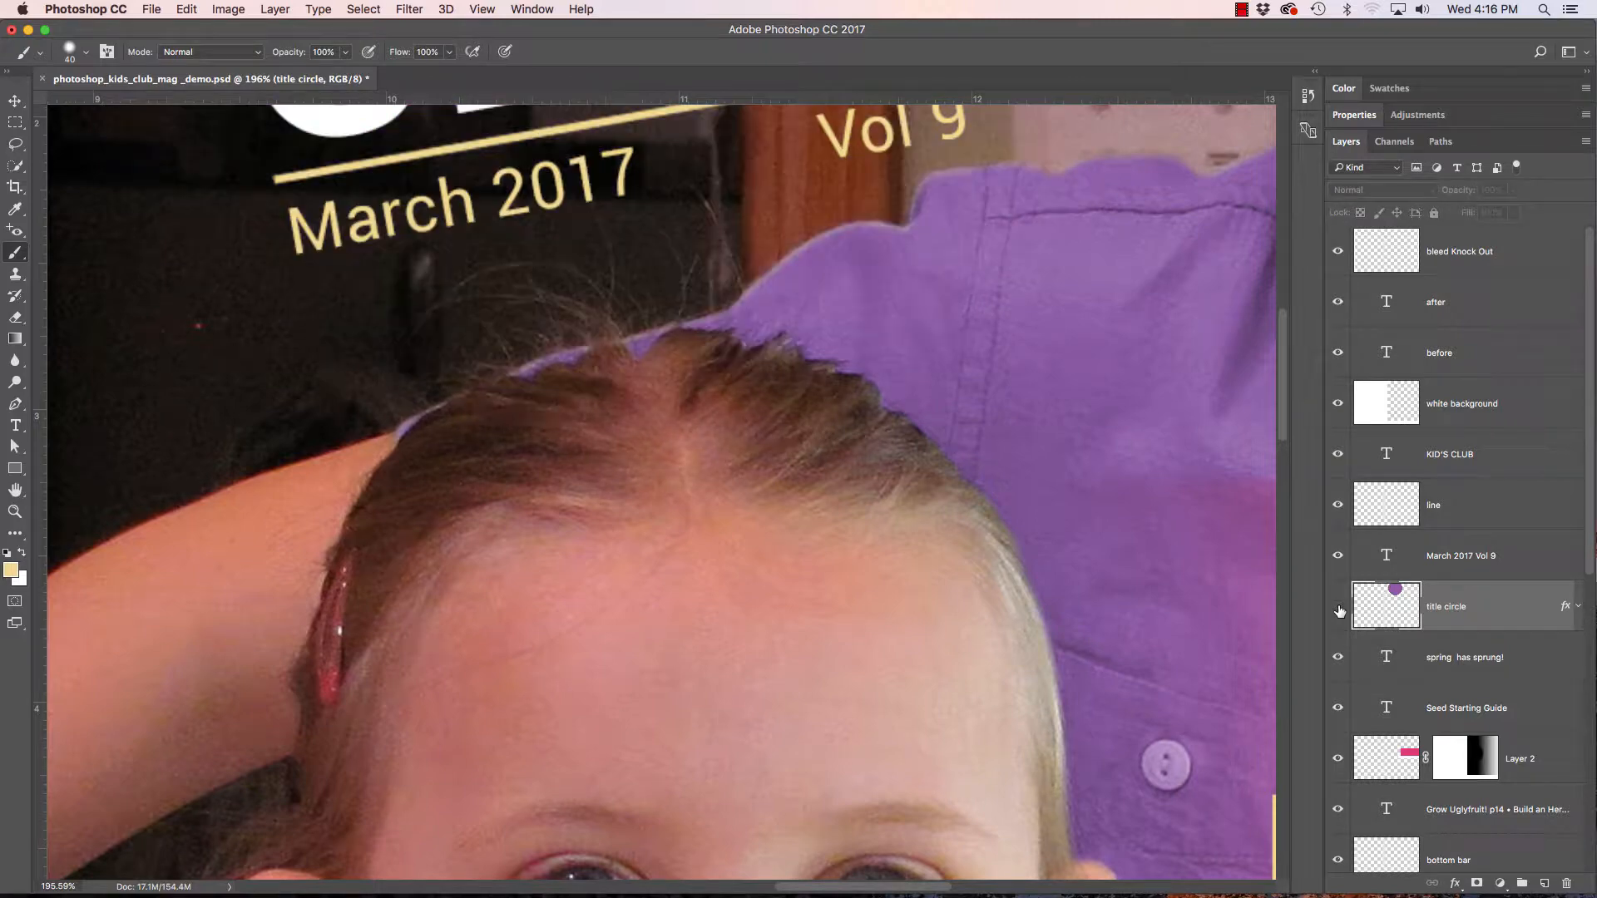
mouse_move(644, 337)
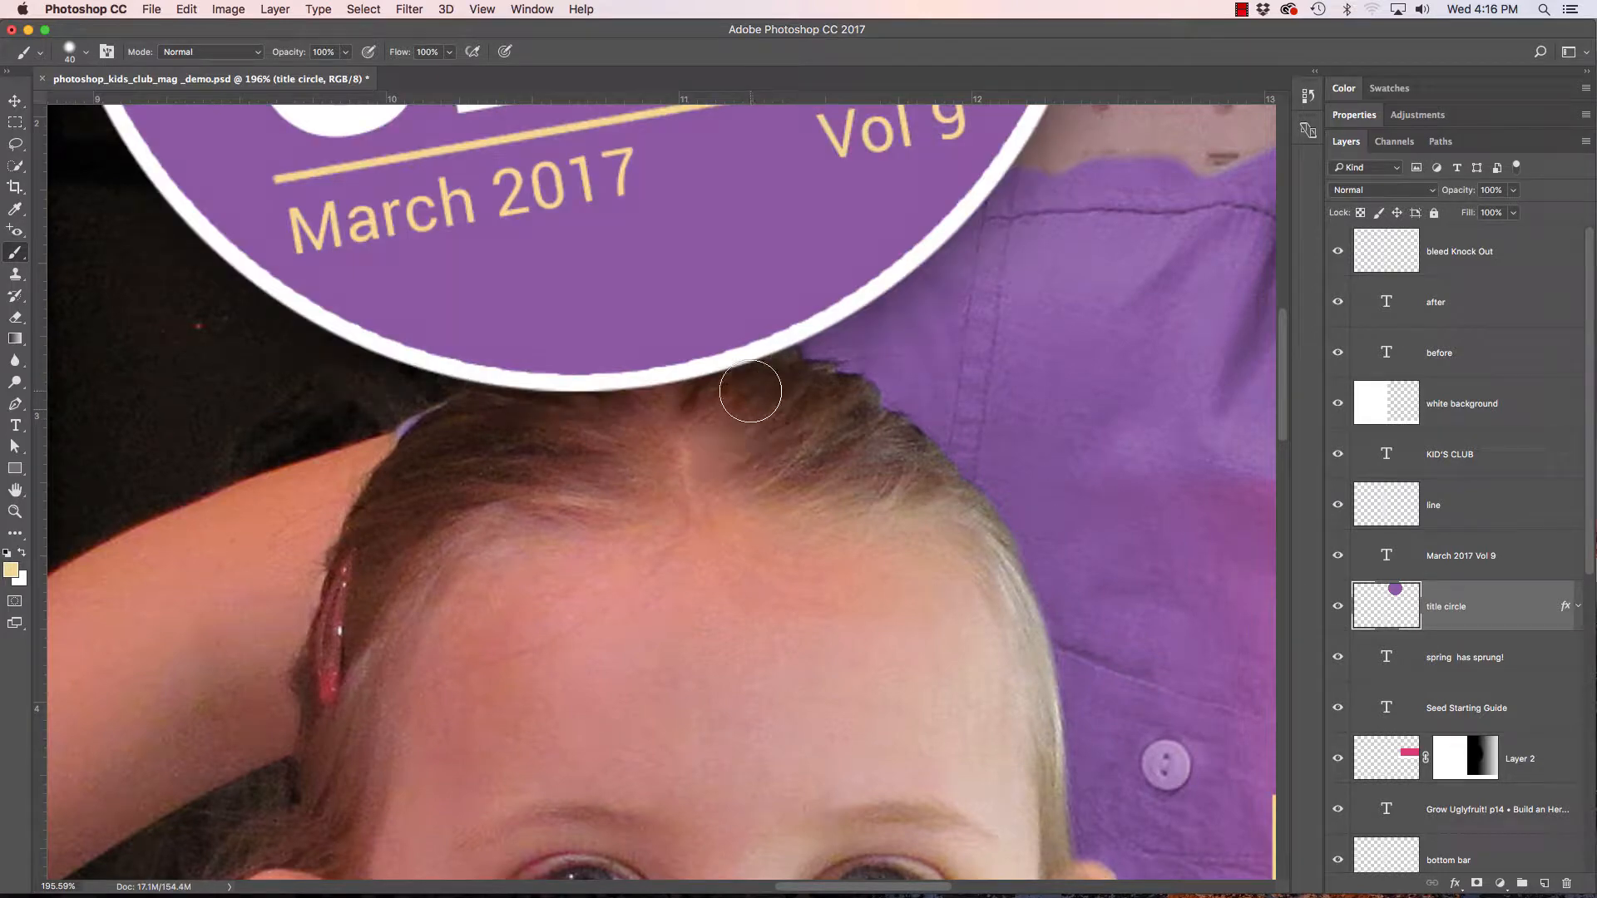
mouse_move(892, 163)
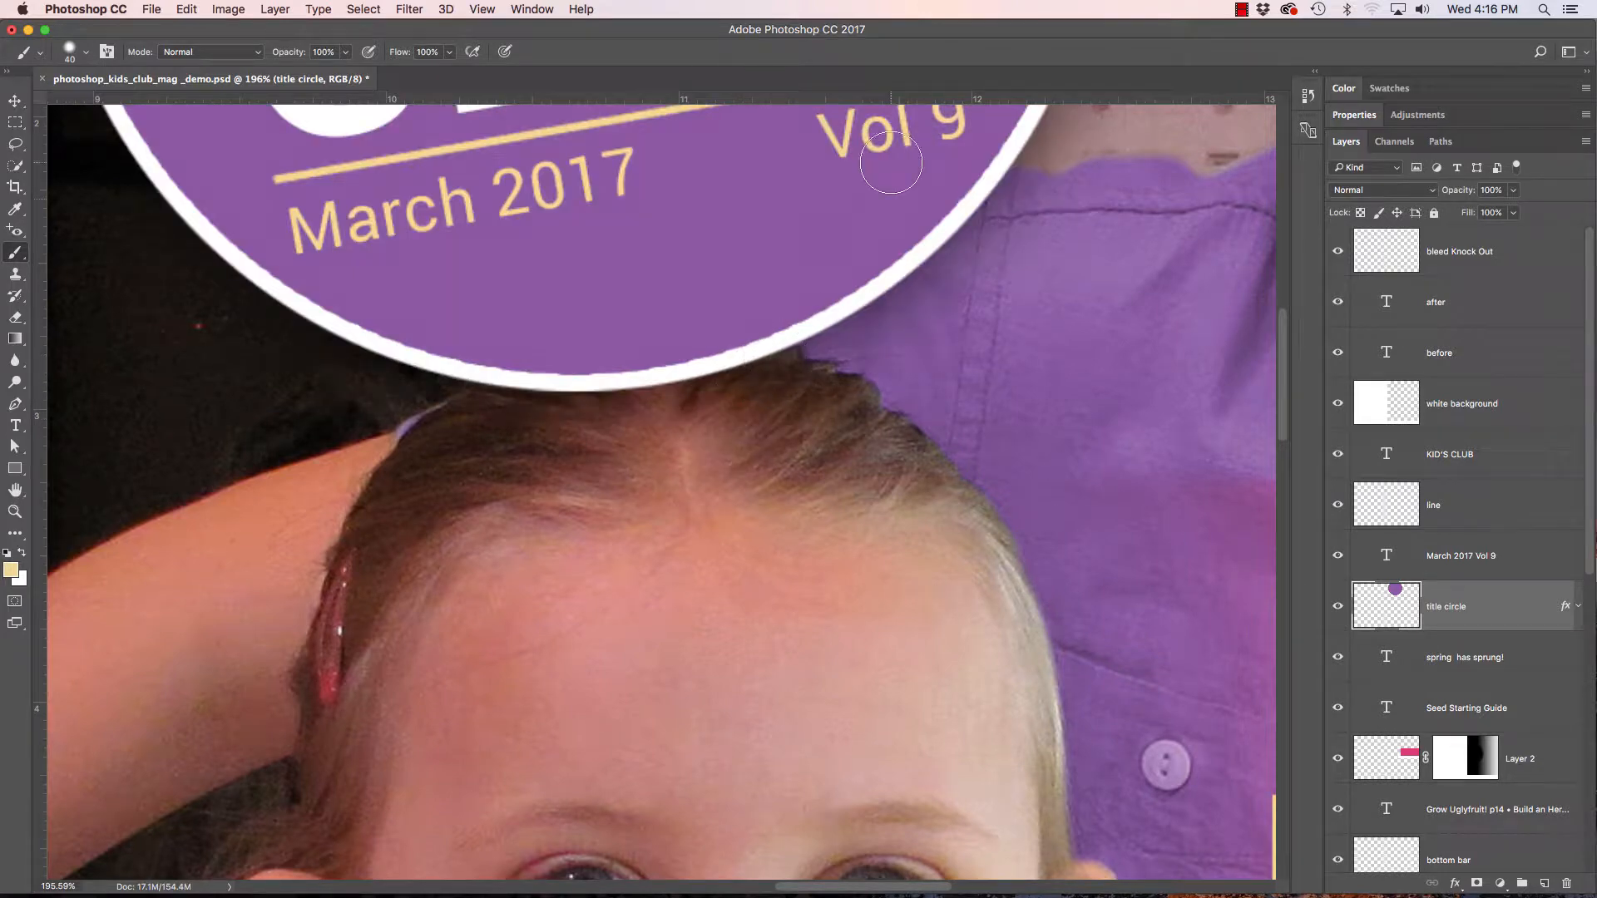
mouse_move(829, 434)
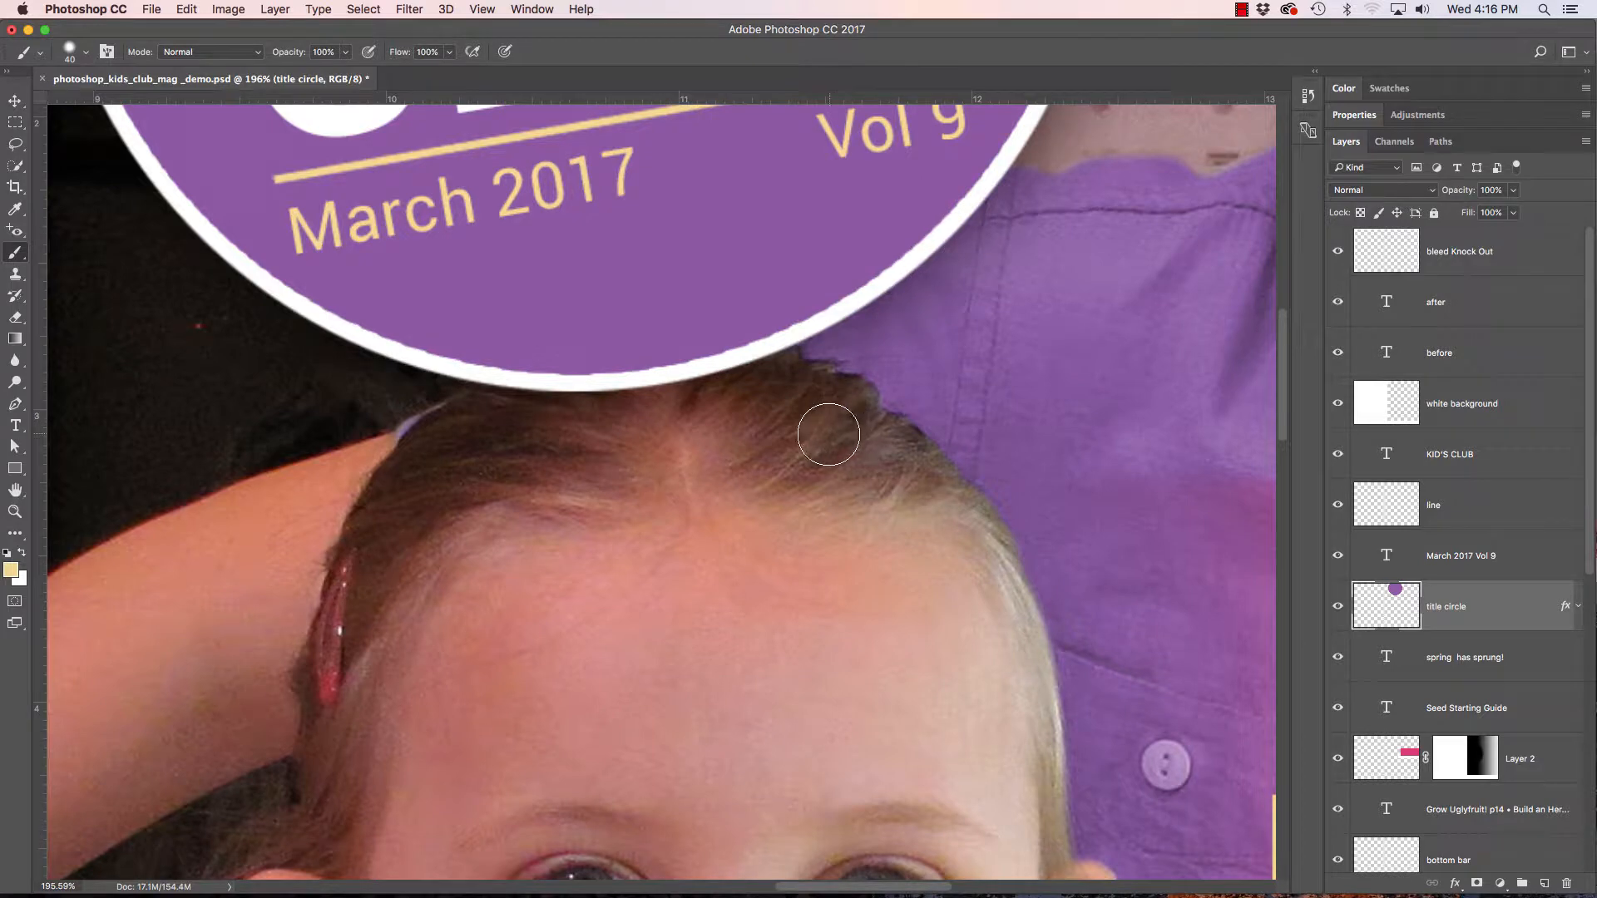
mouse_move(1349, 593)
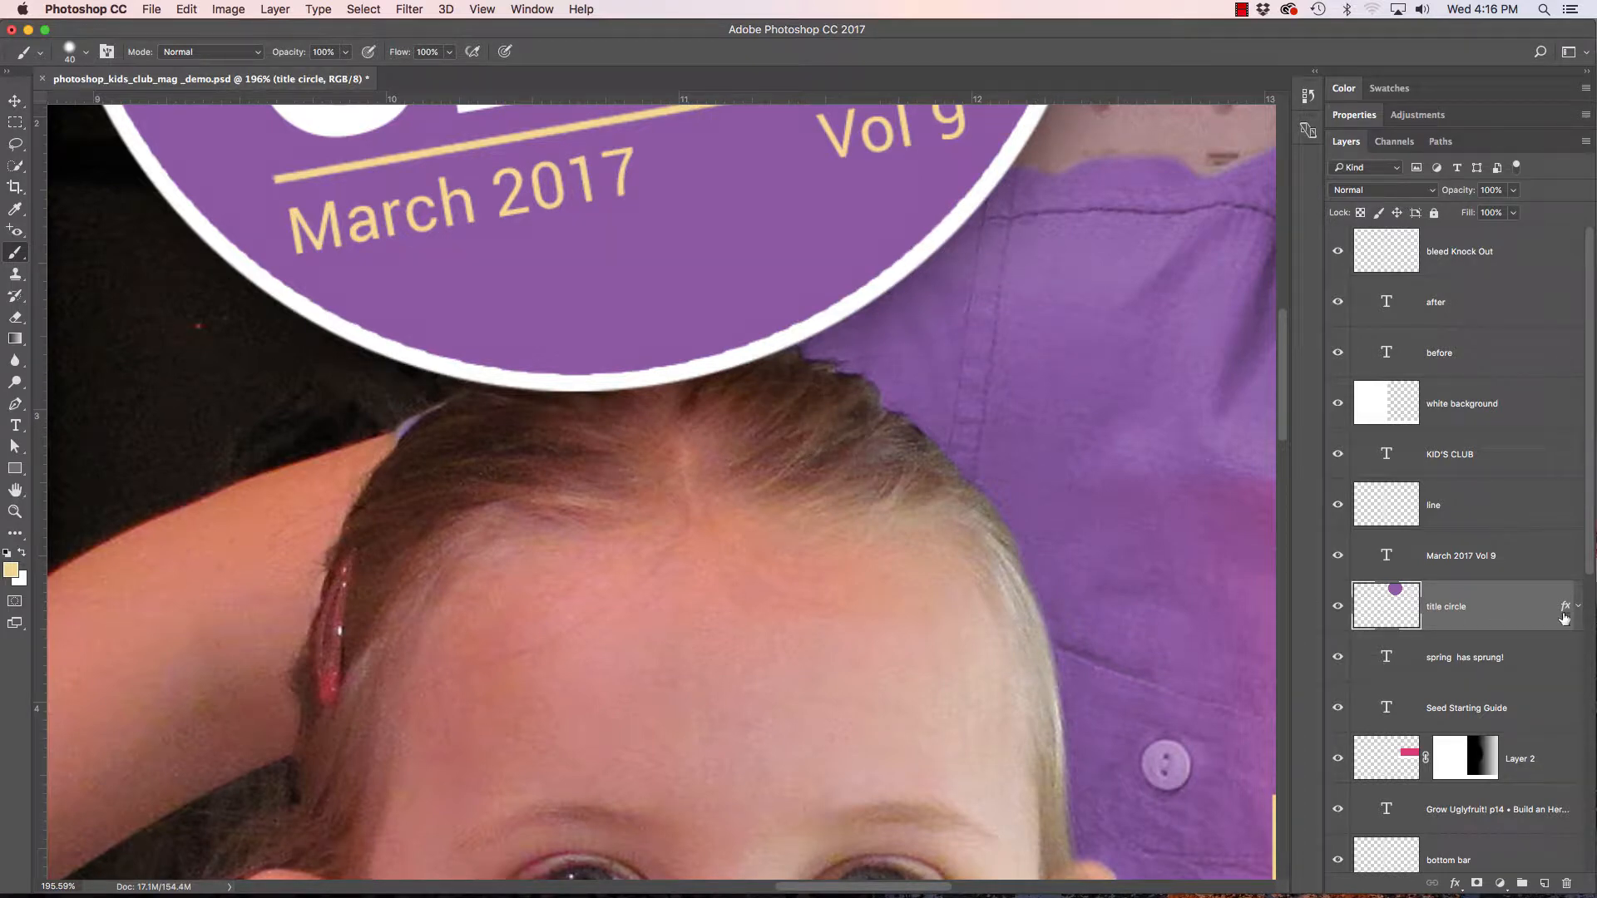
Expand the title circle layer's effects to reveal Stroke and Drop Shadow
click(1579, 606)
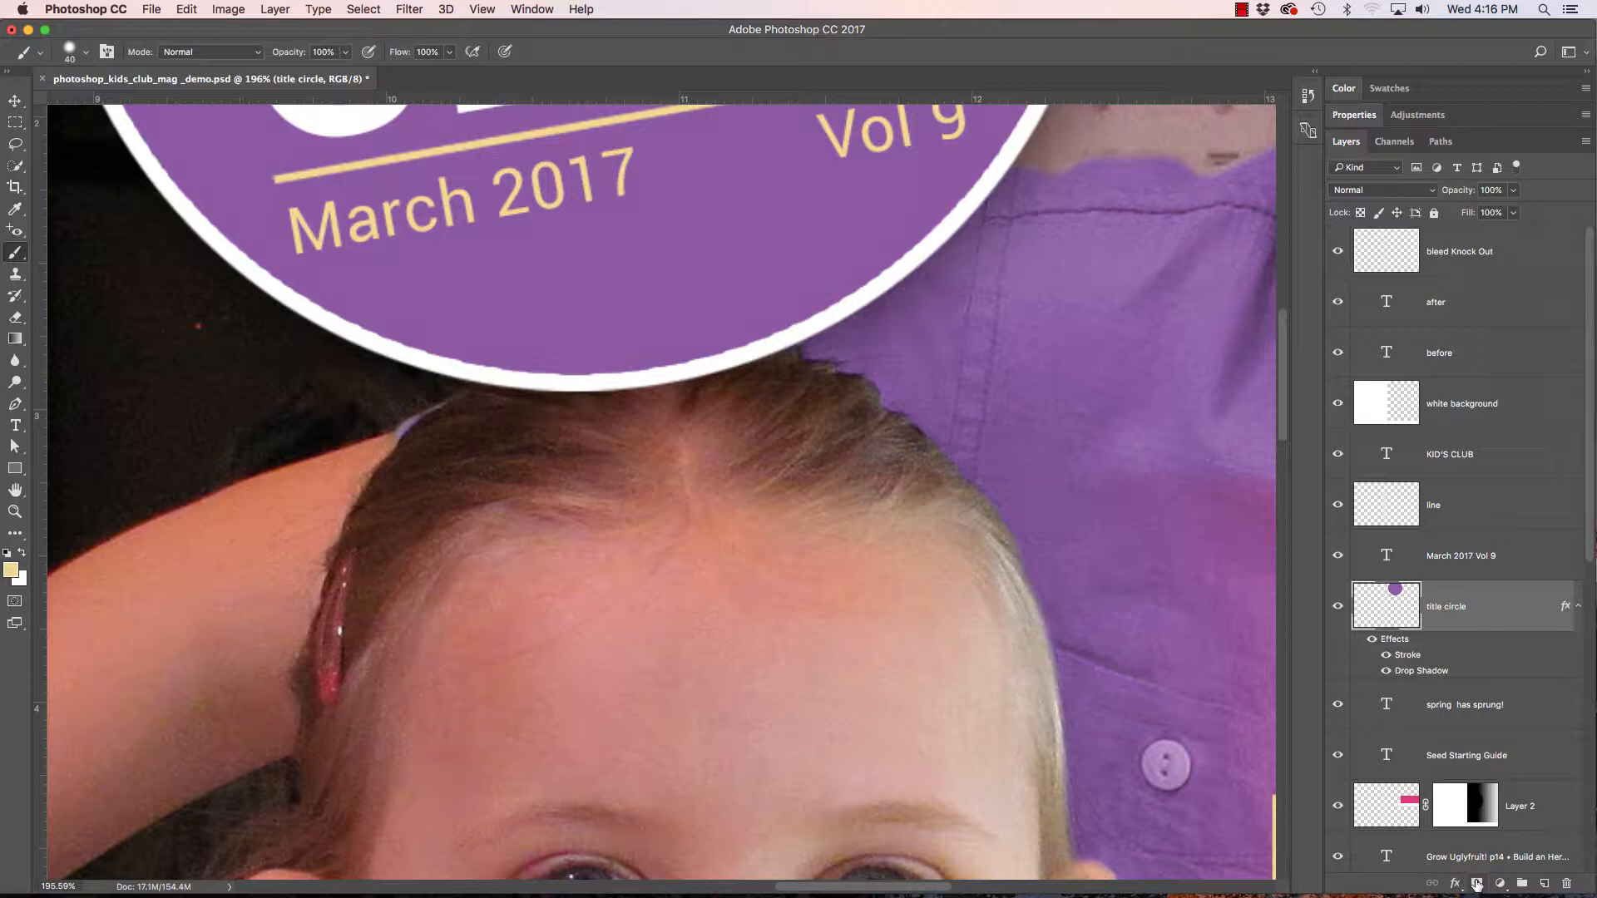
click(1501, 882)
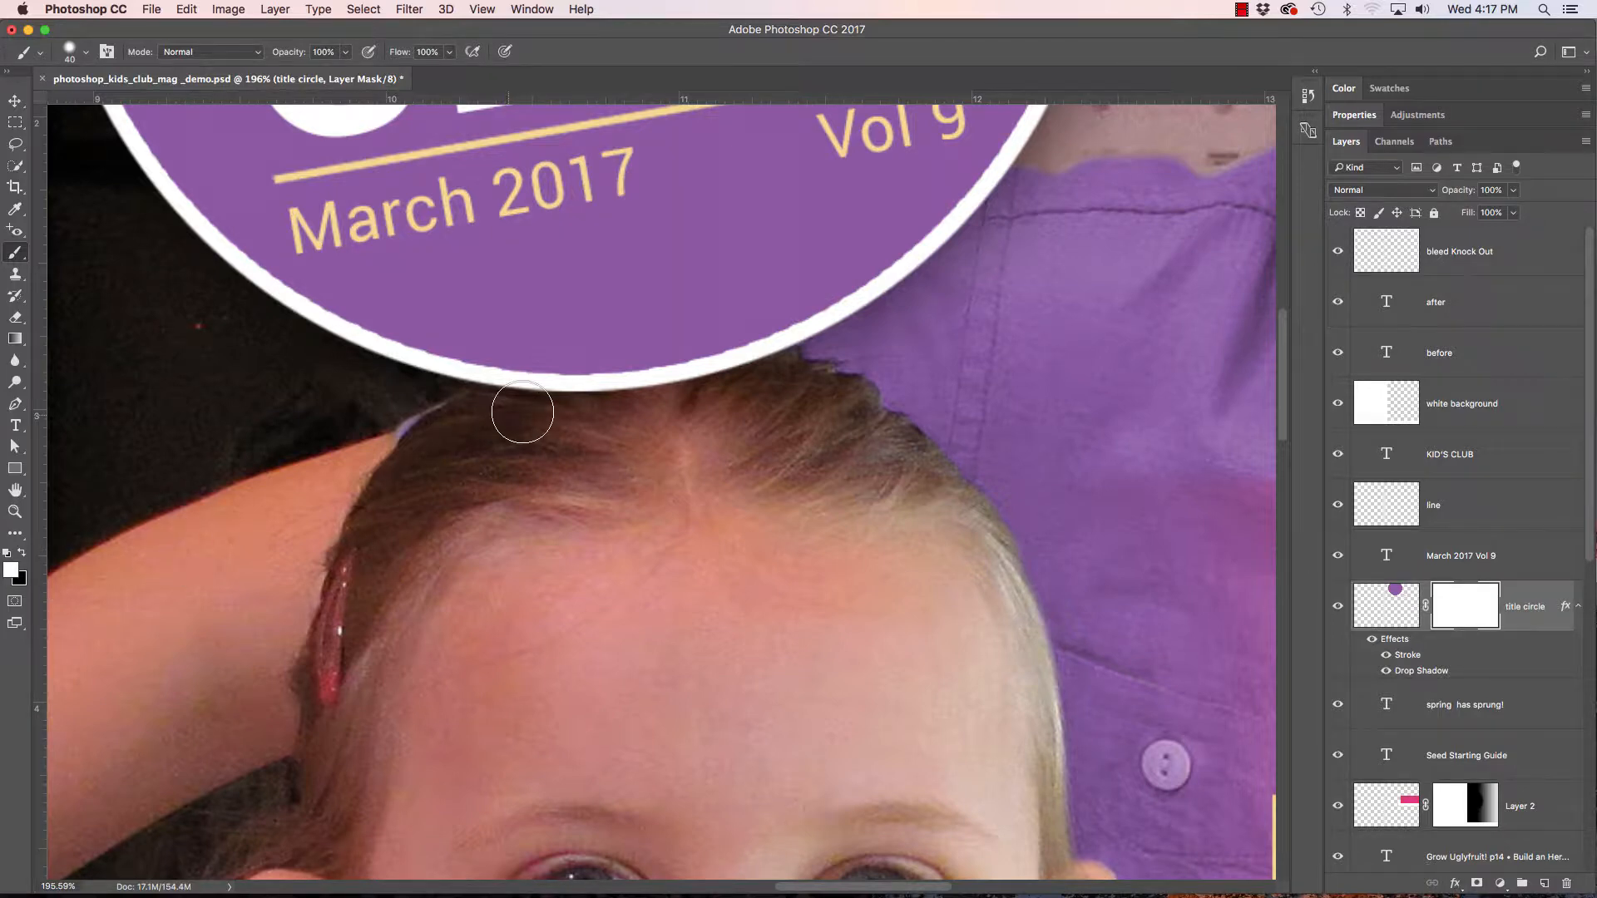
mouse_move(160, 517)
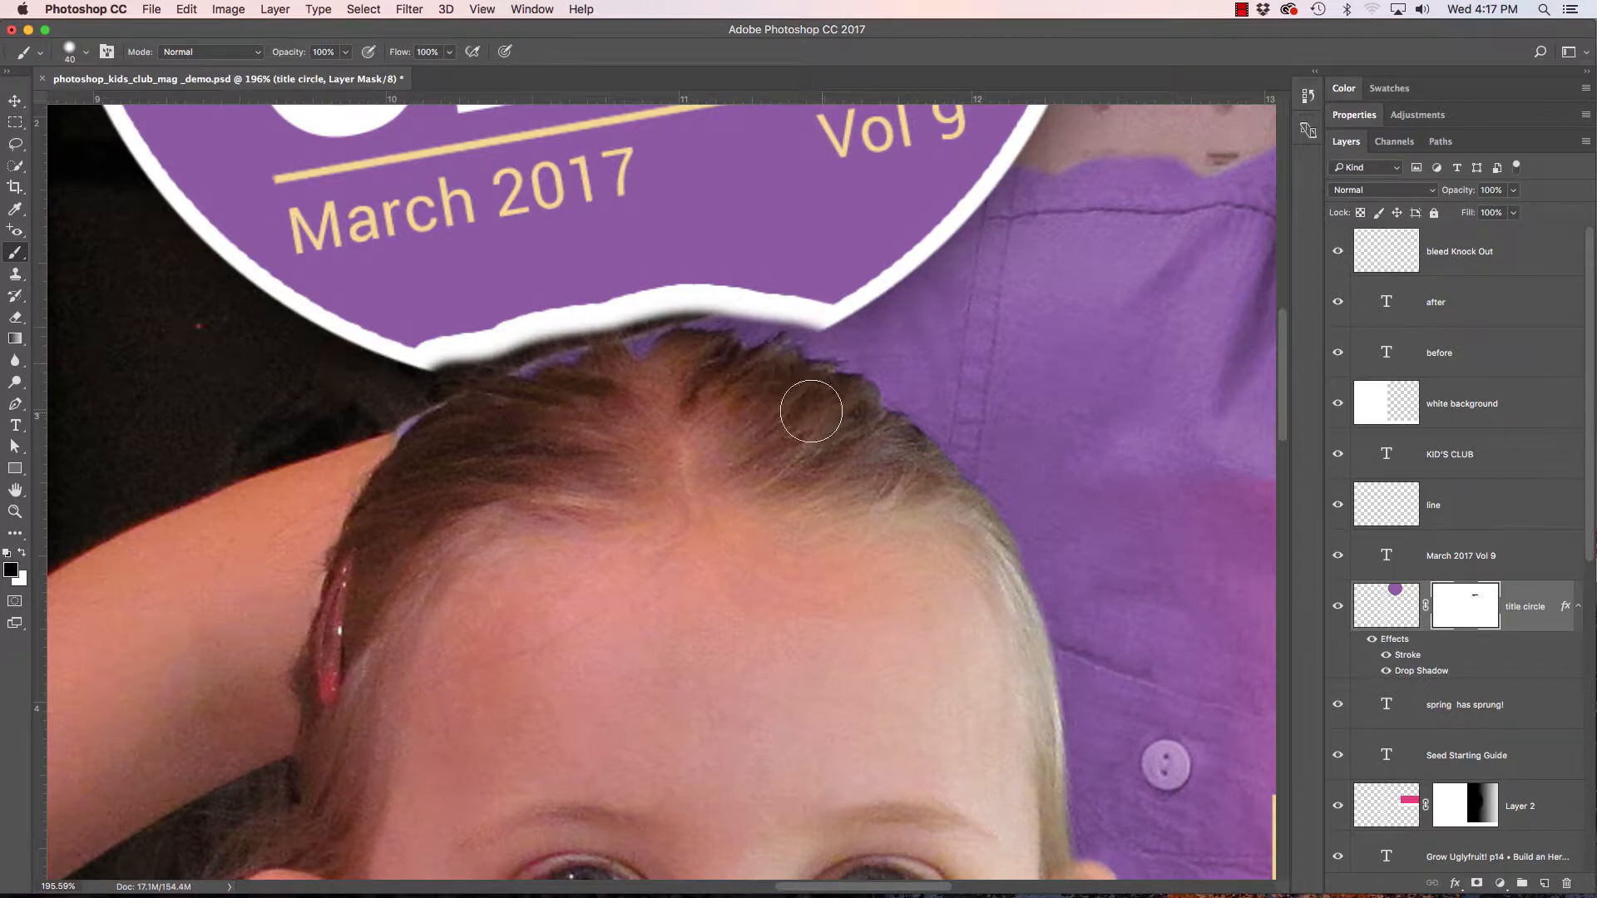
mouse_move(814, 351)
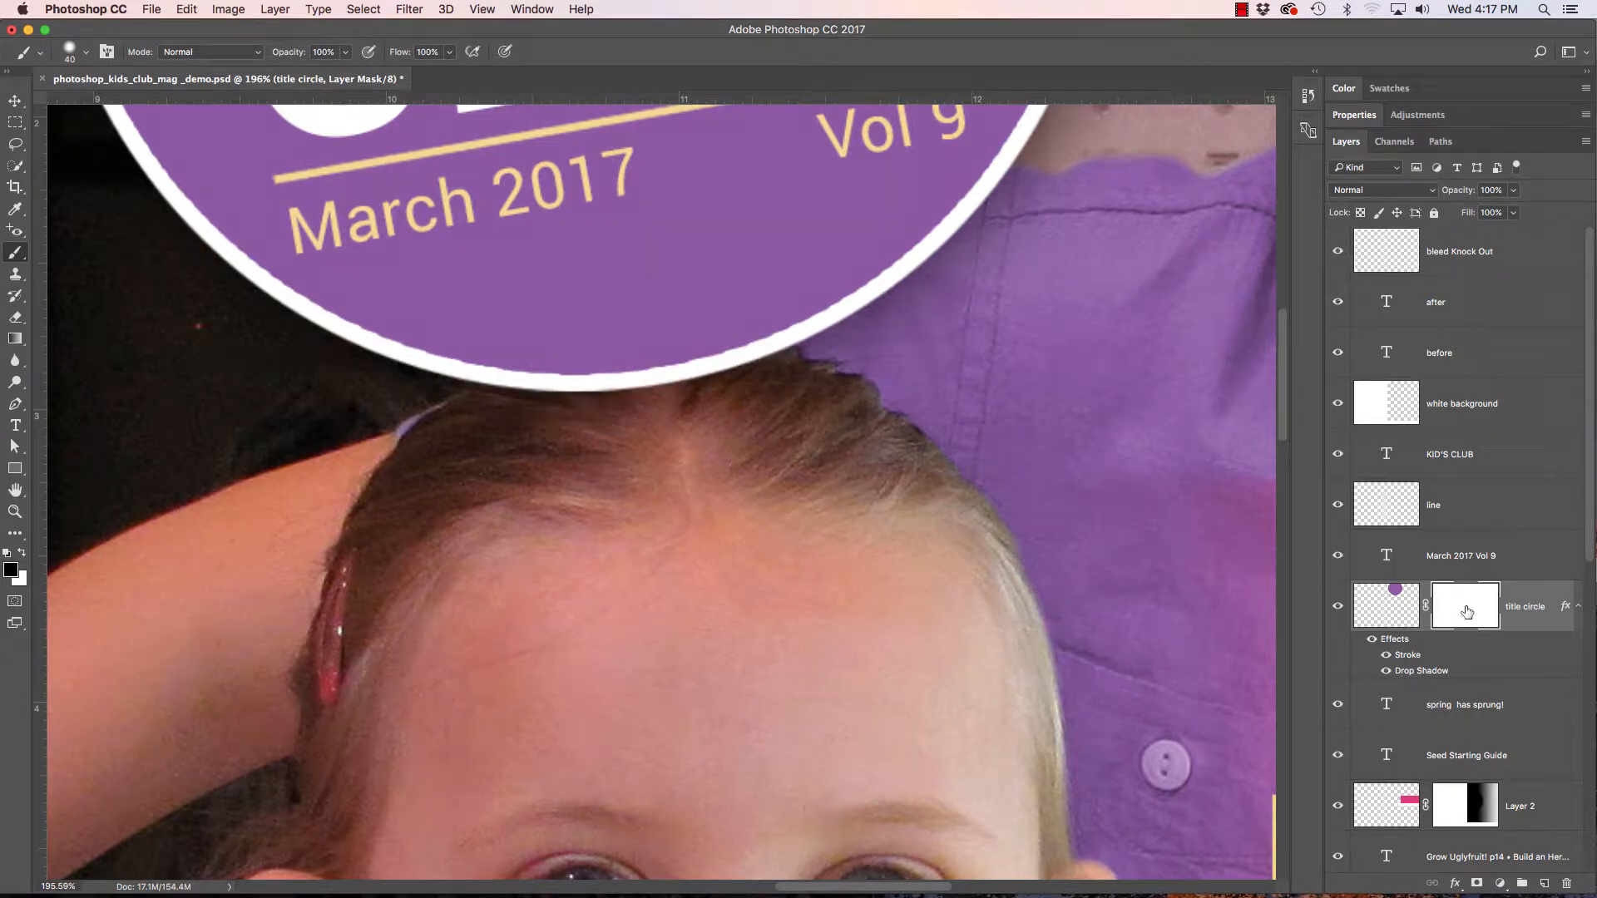
right_click(1464, 605)
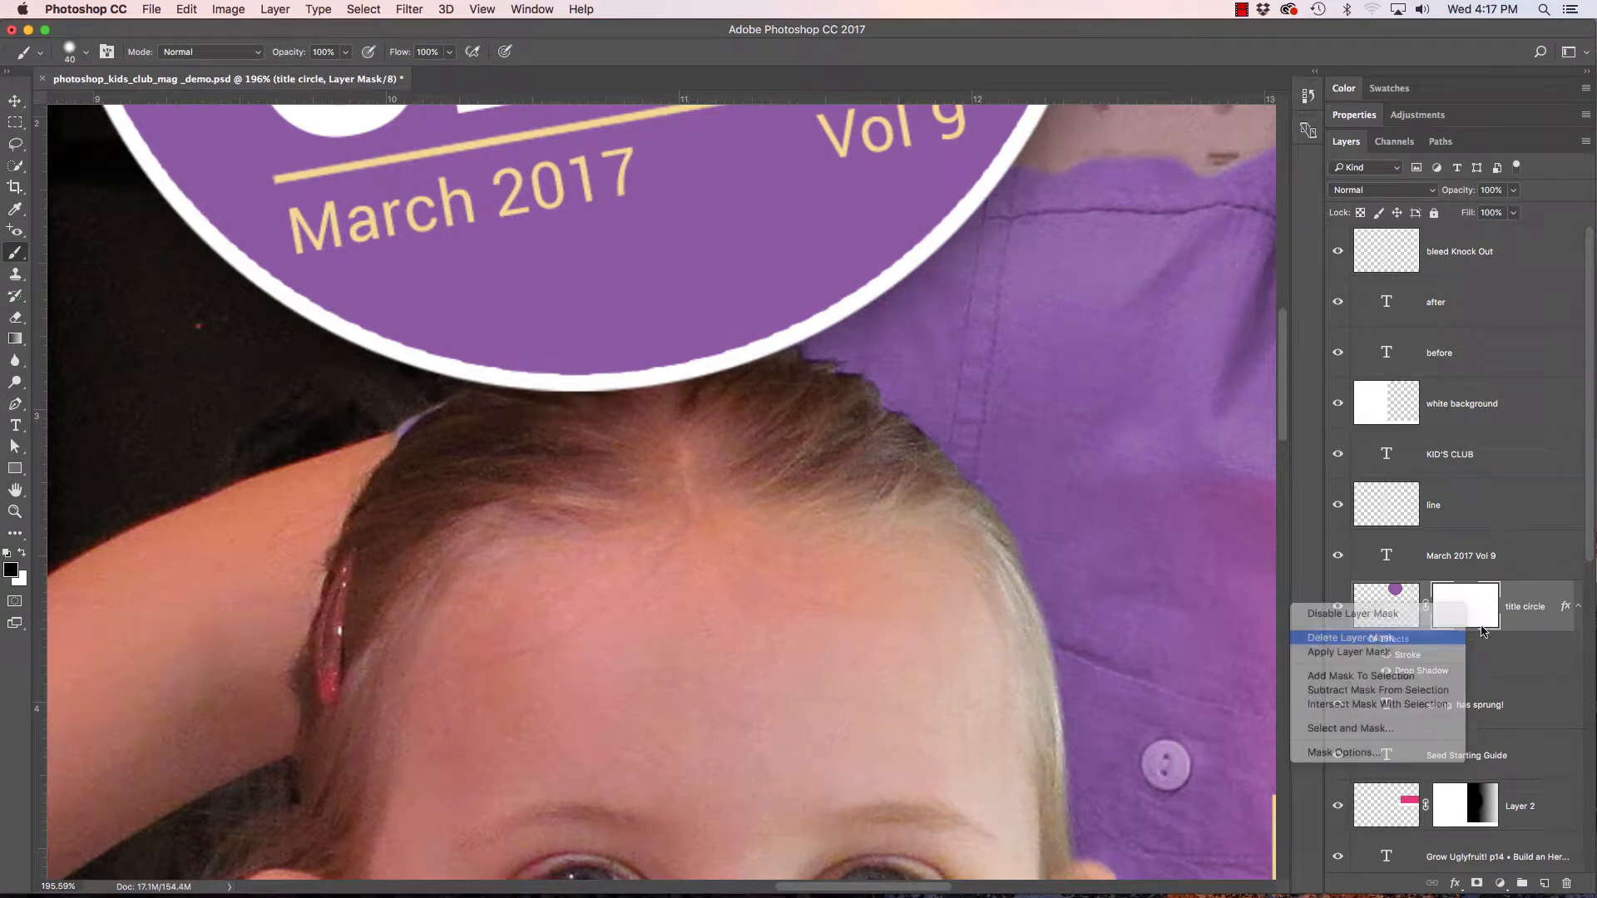
click(1352, 637)
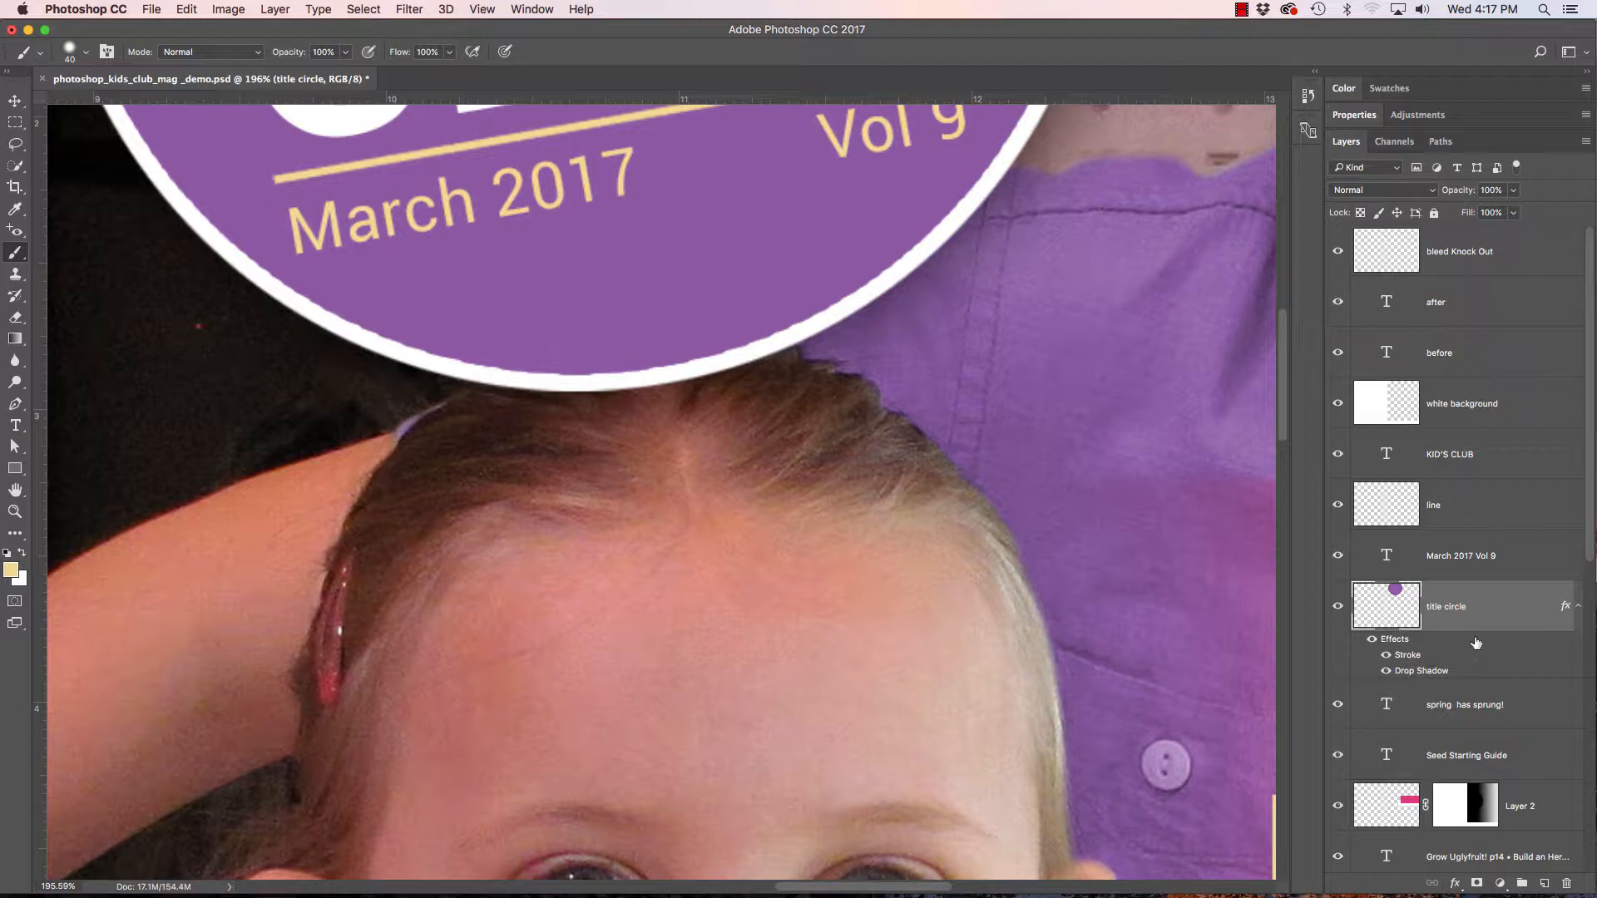
mouse_move(1482, 621)
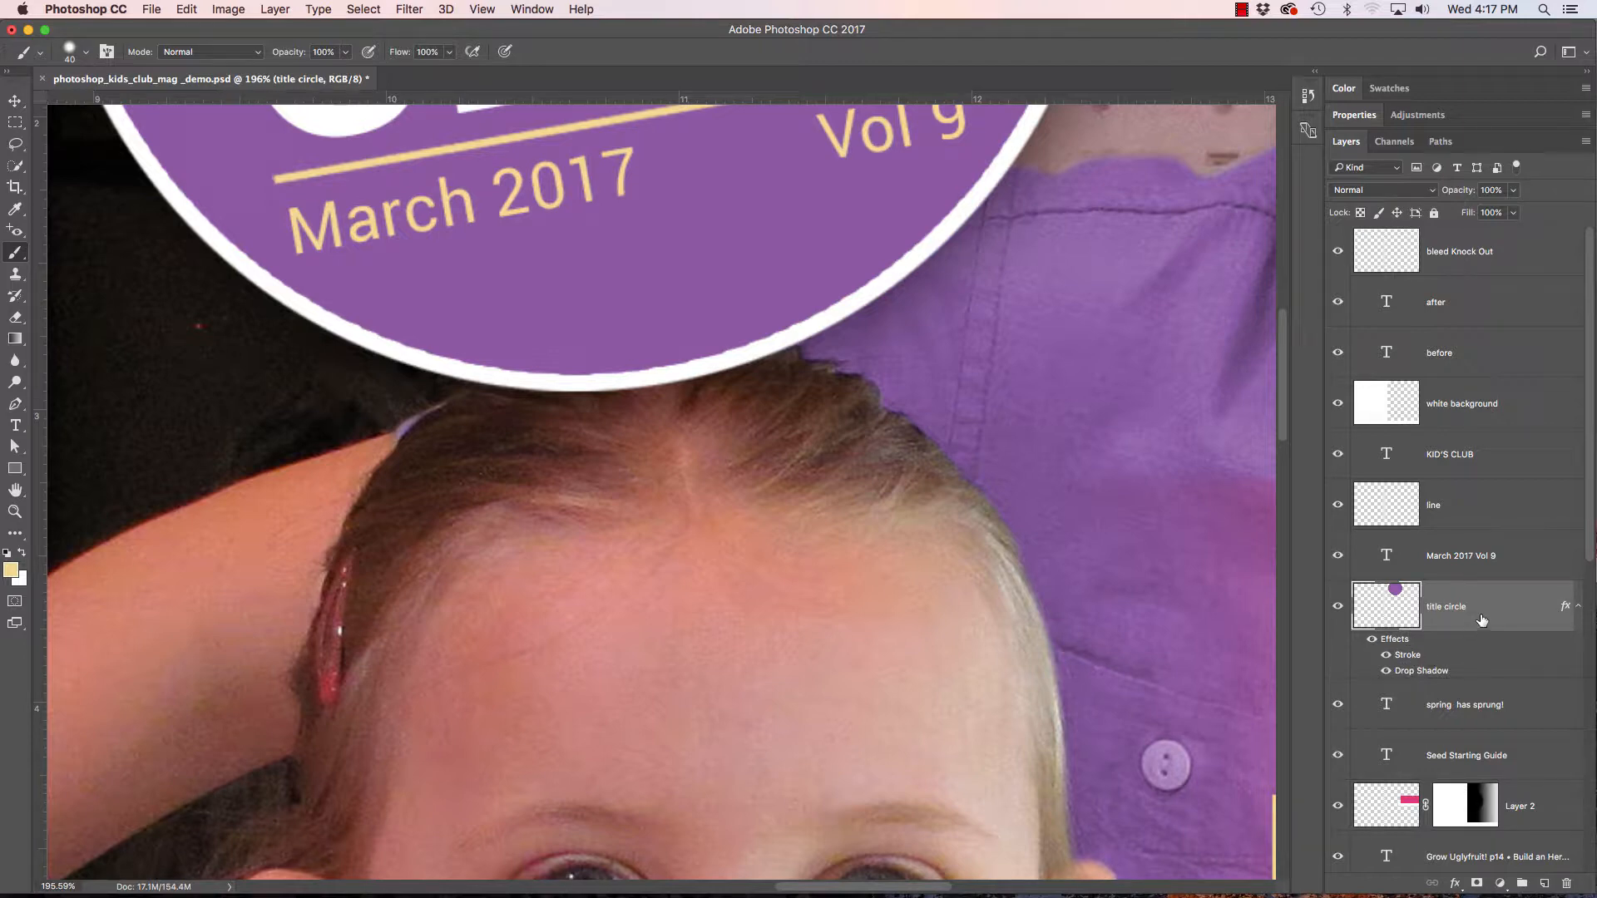
mouse_move(1405, 601)
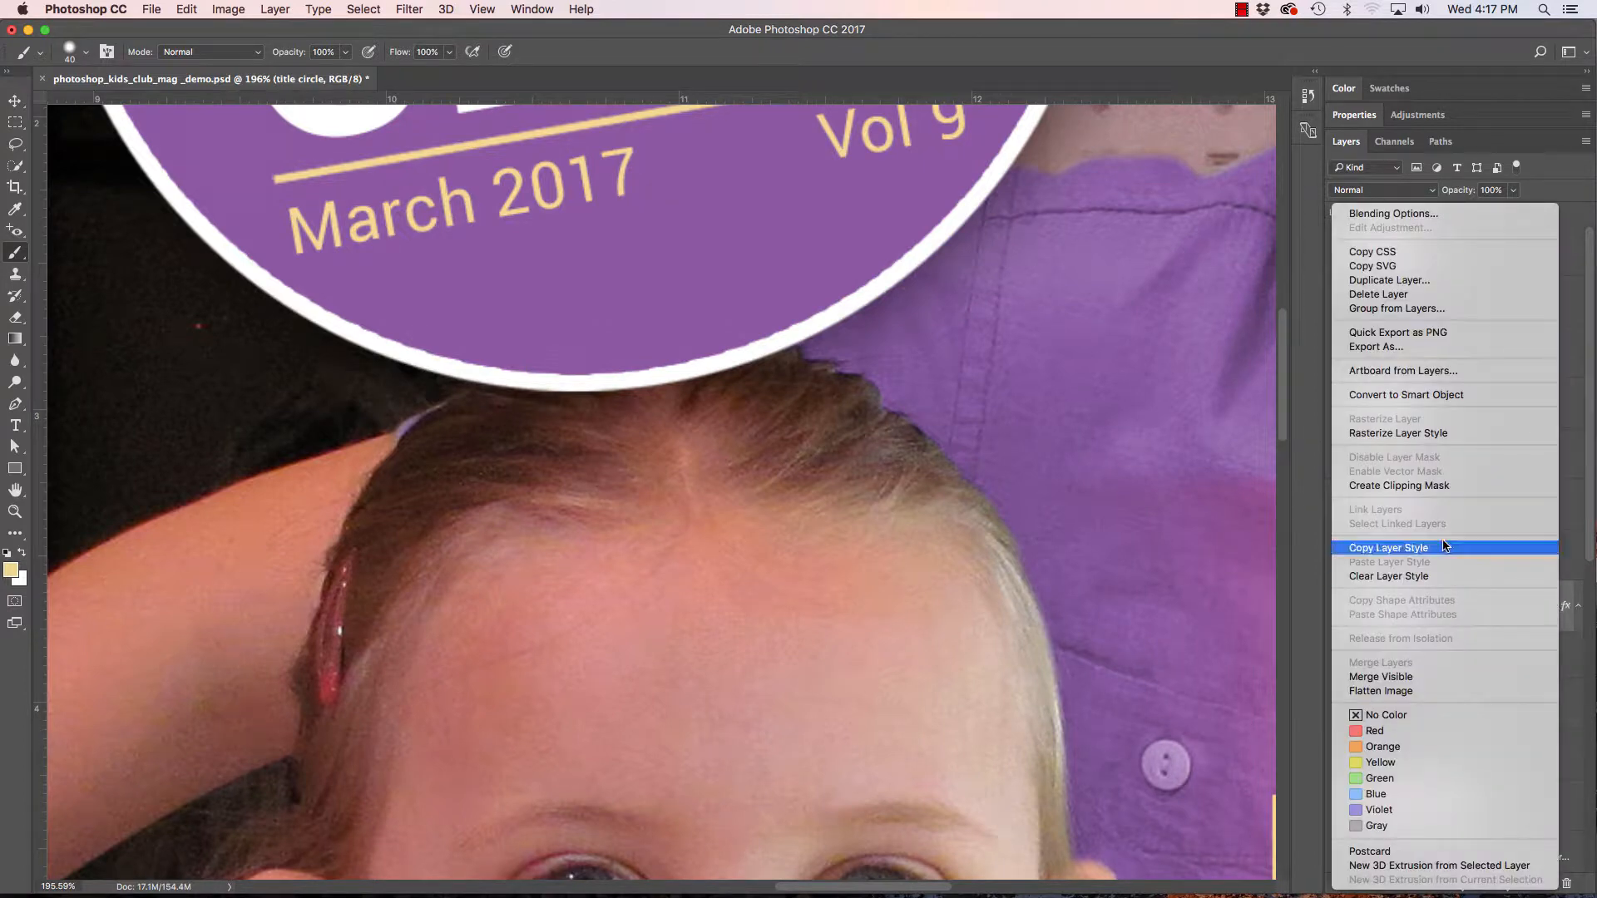
mouse_move(1395, 432)
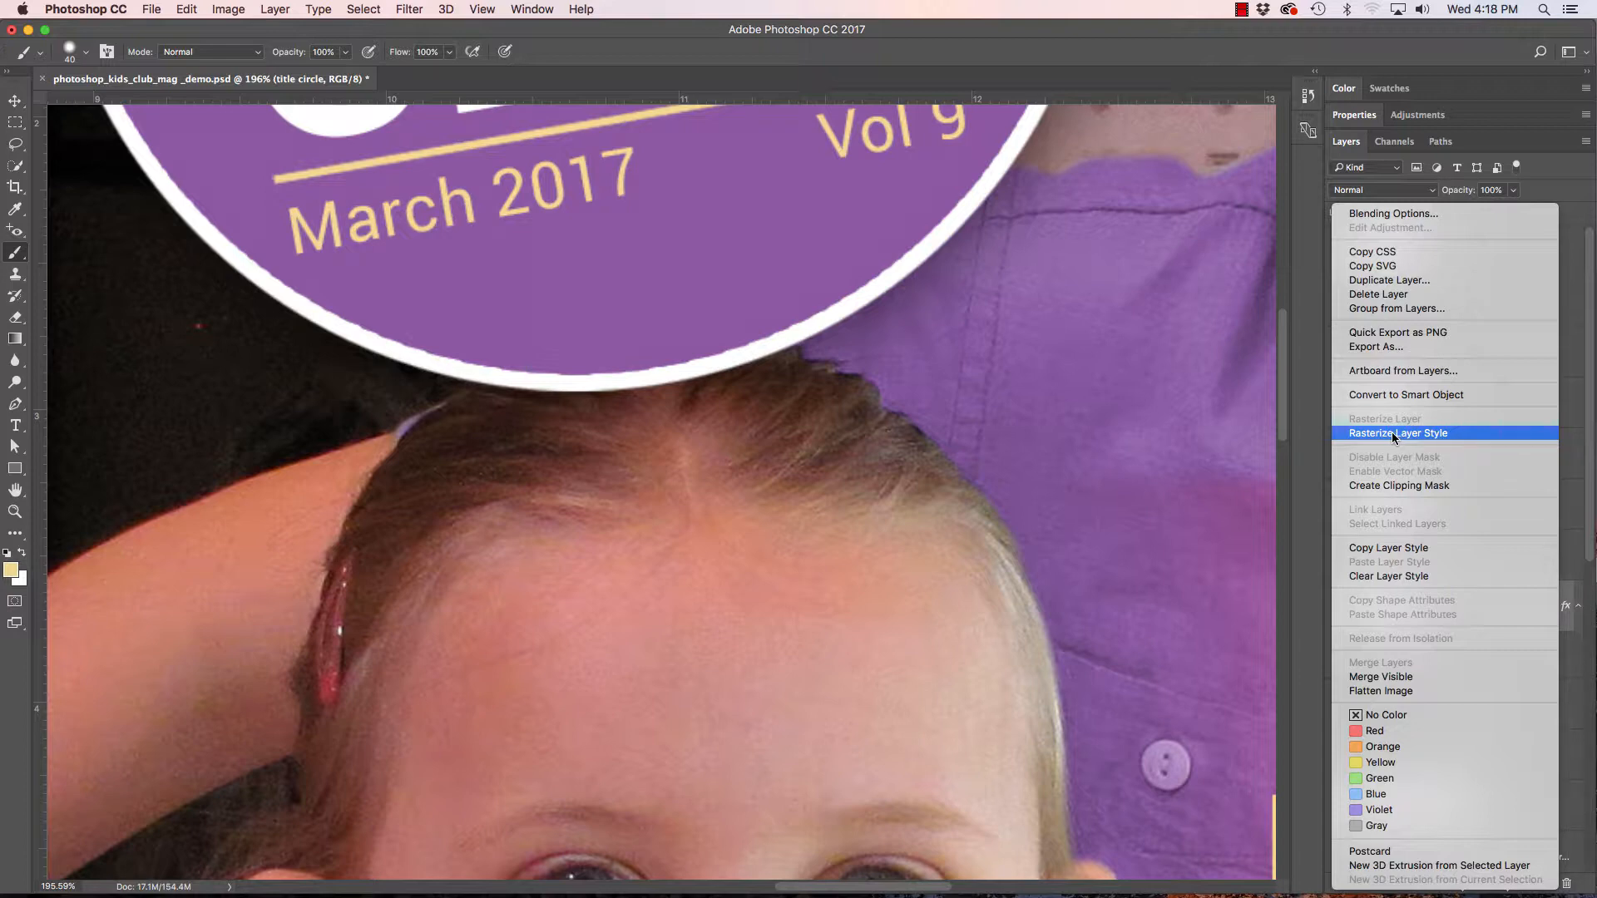
Rasterize the title circle's layer style so stroke and shadow become pixels
click(1397, 432)
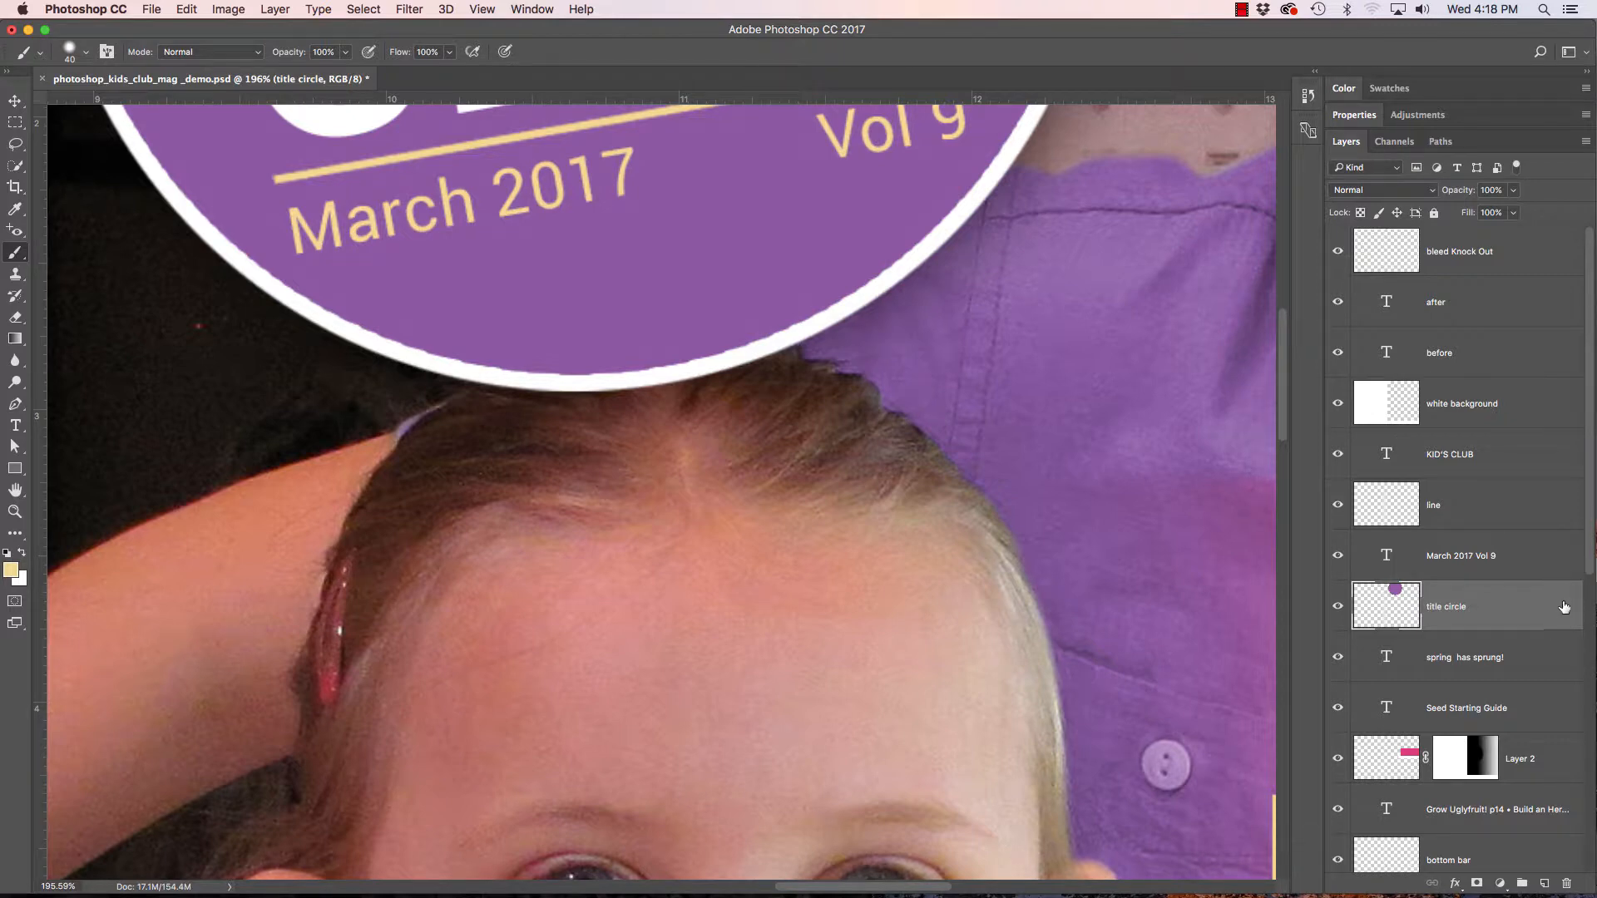
Show the title circle again, add a fresh layer mask and target its pixels at 66% opacity
click(1337, 606)
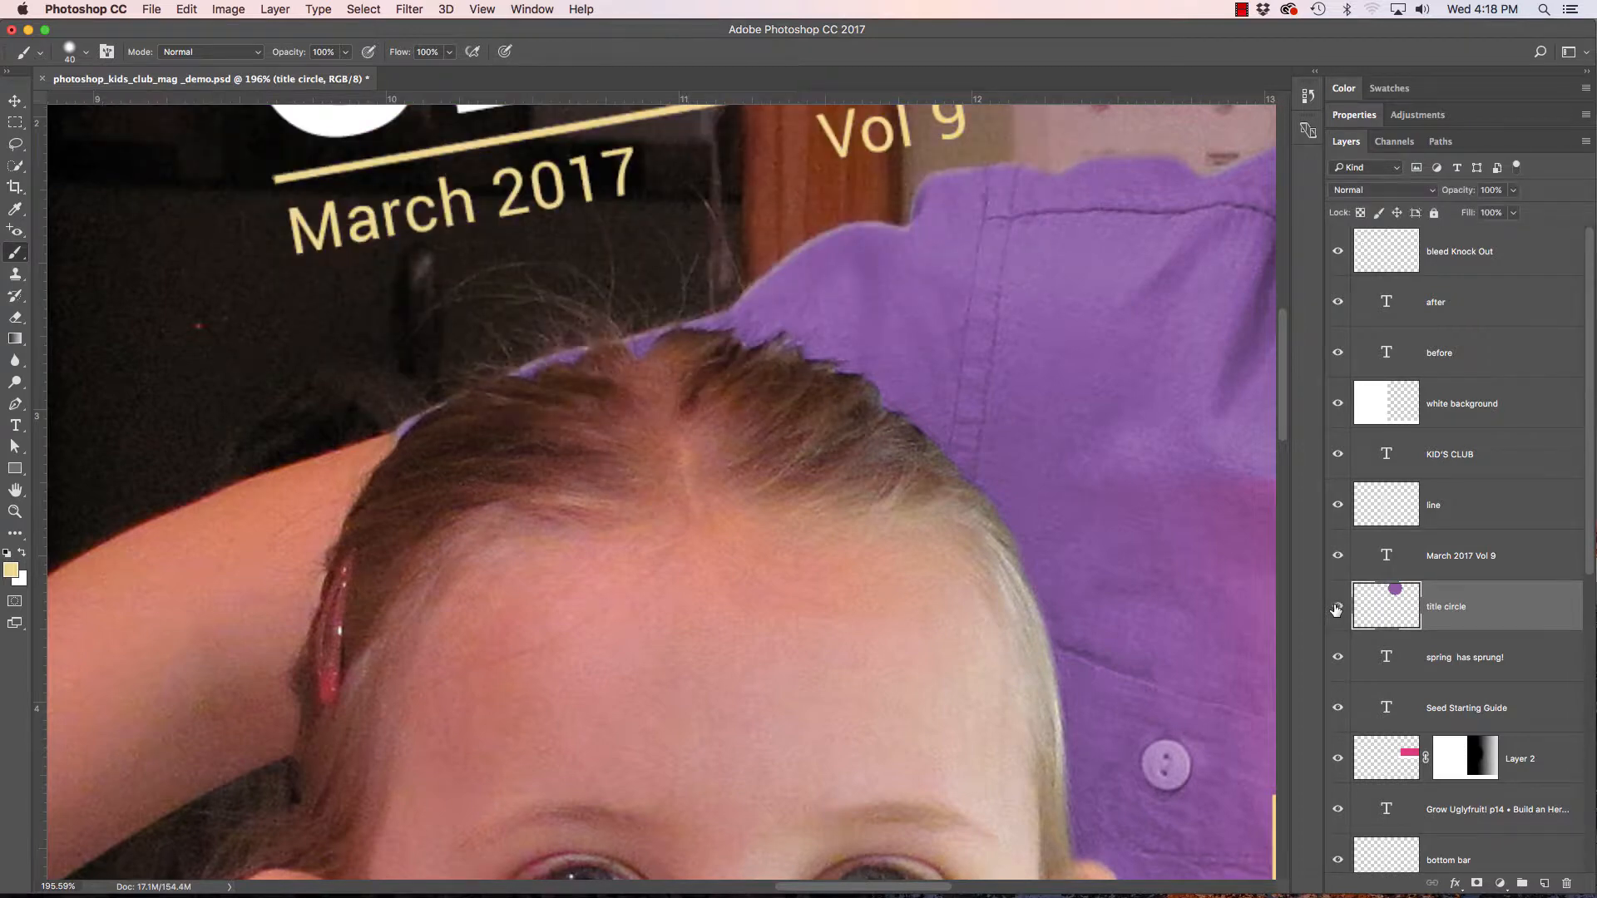
click(1338, 609)
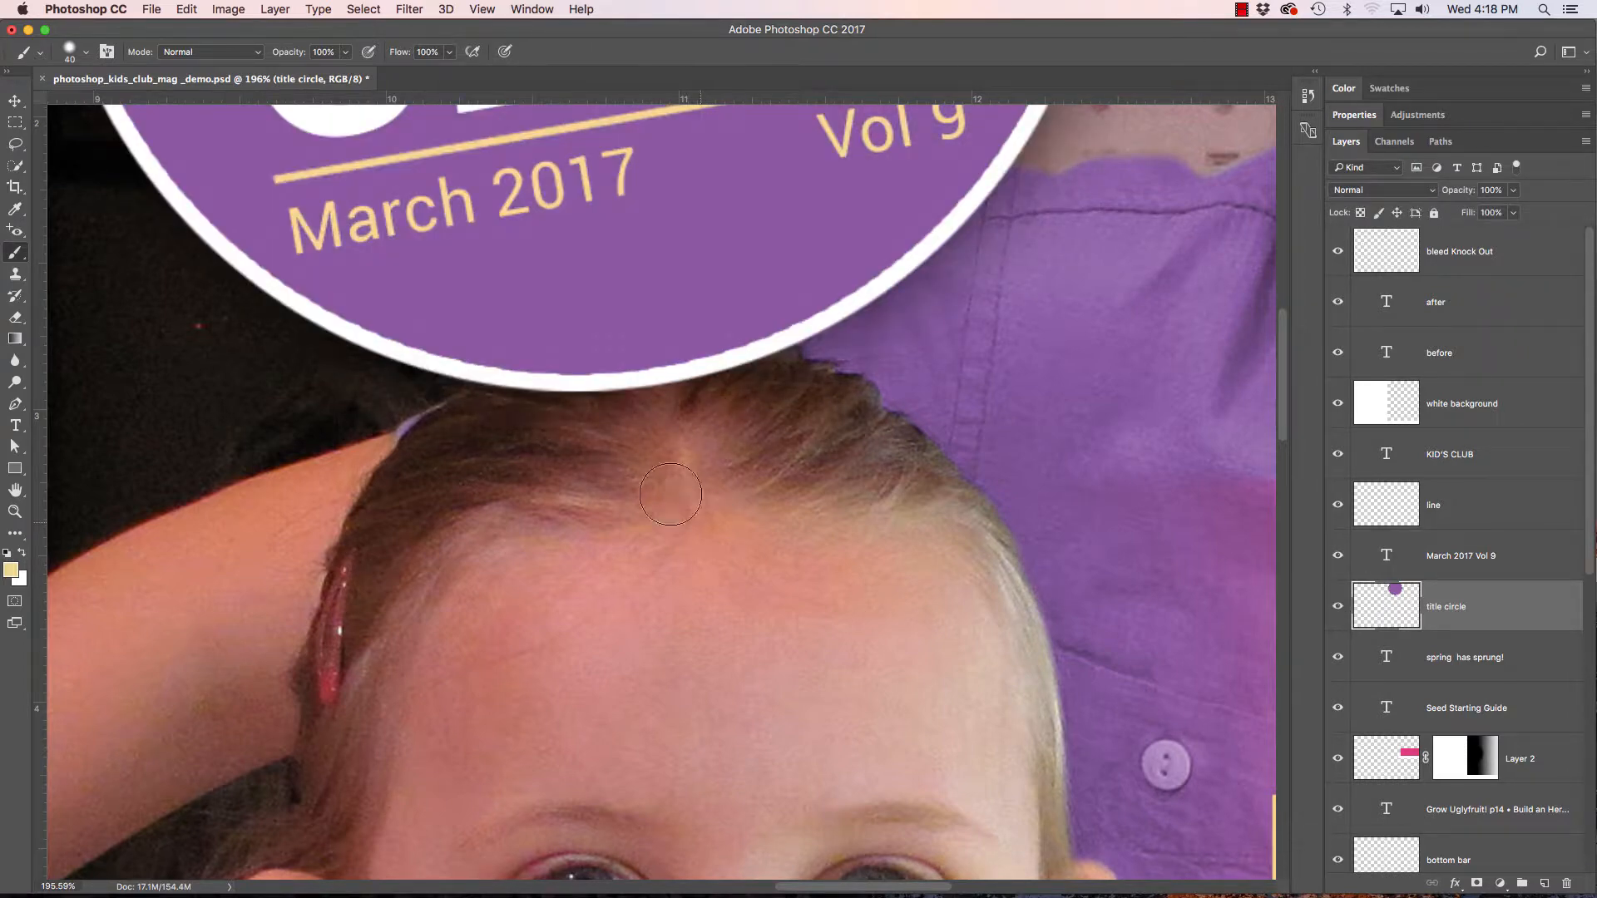
mouse_move(469, 417)
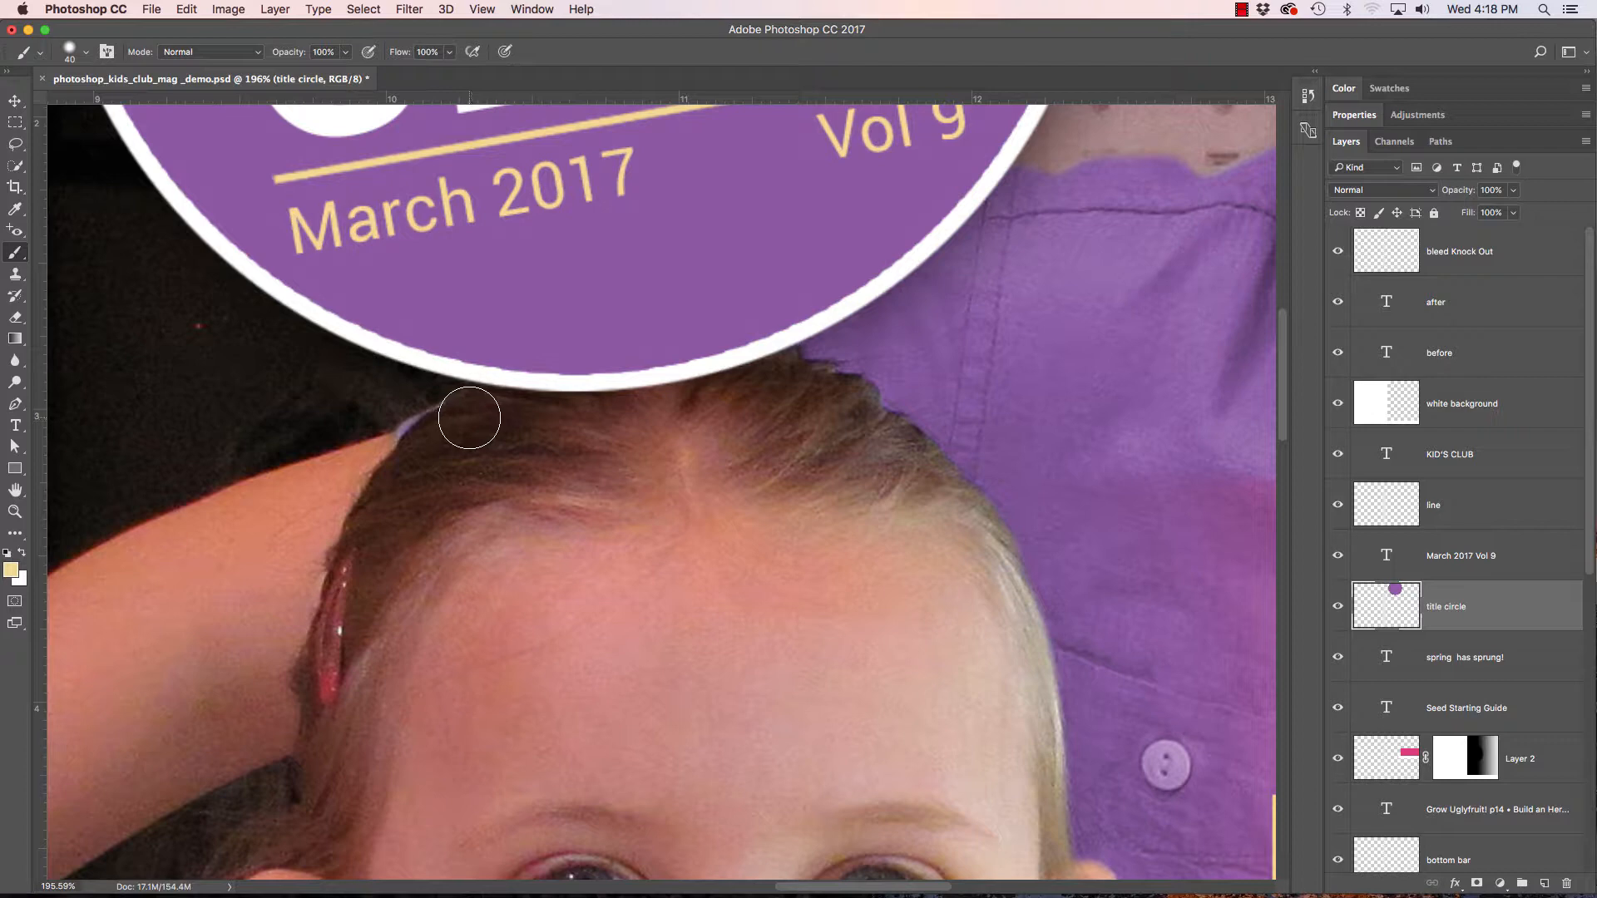
mouse_move(812, 384)
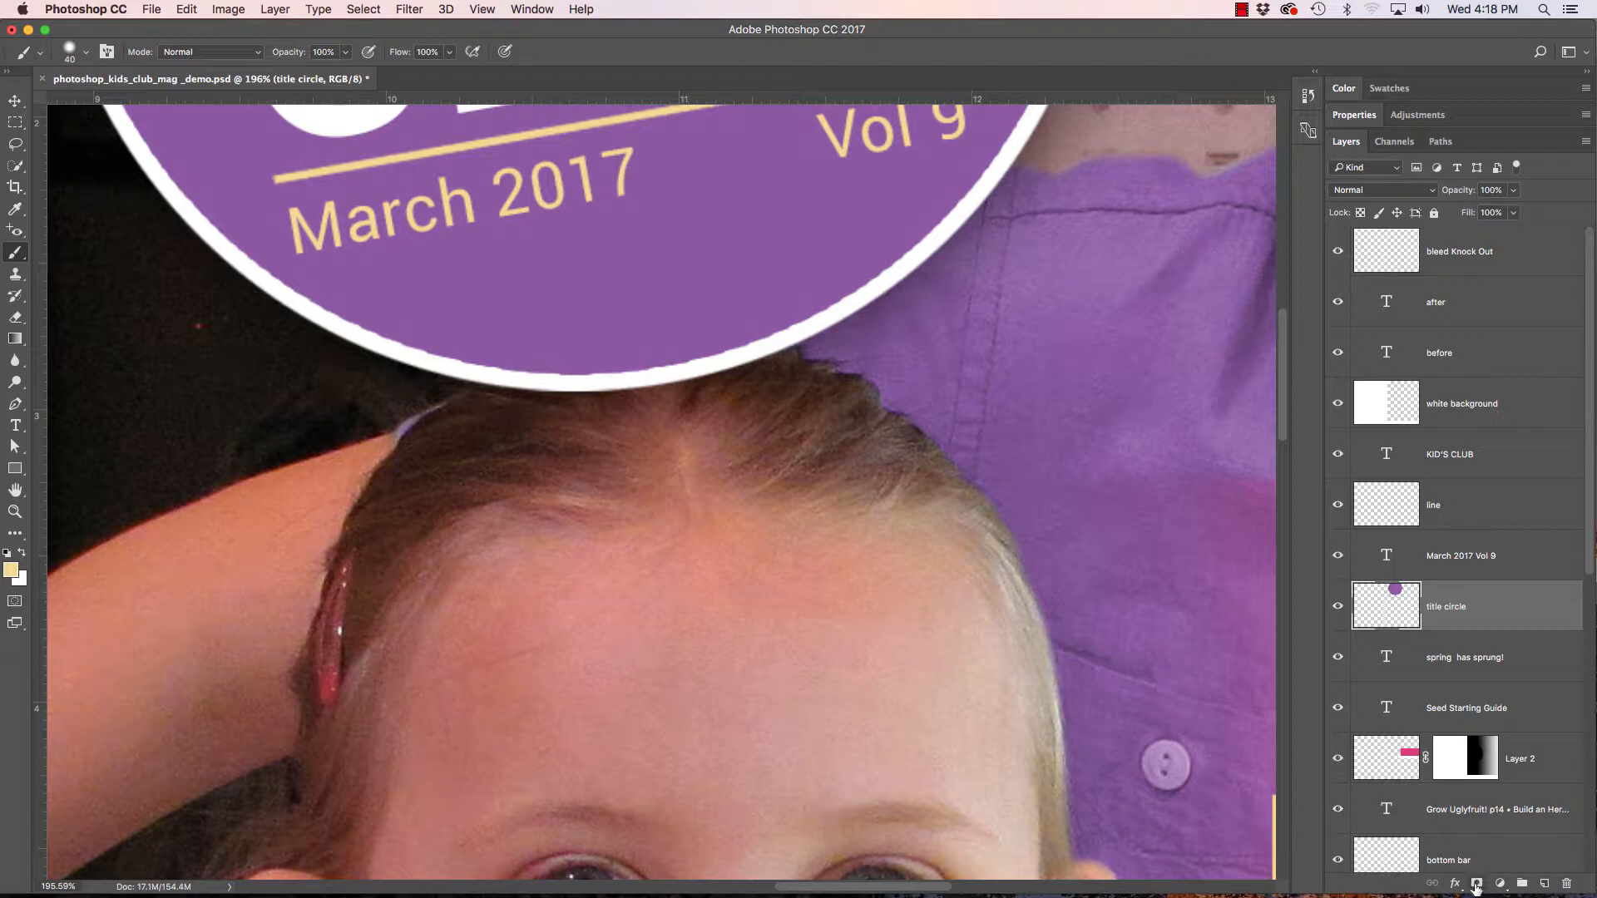
mouse_move(1477, 881)
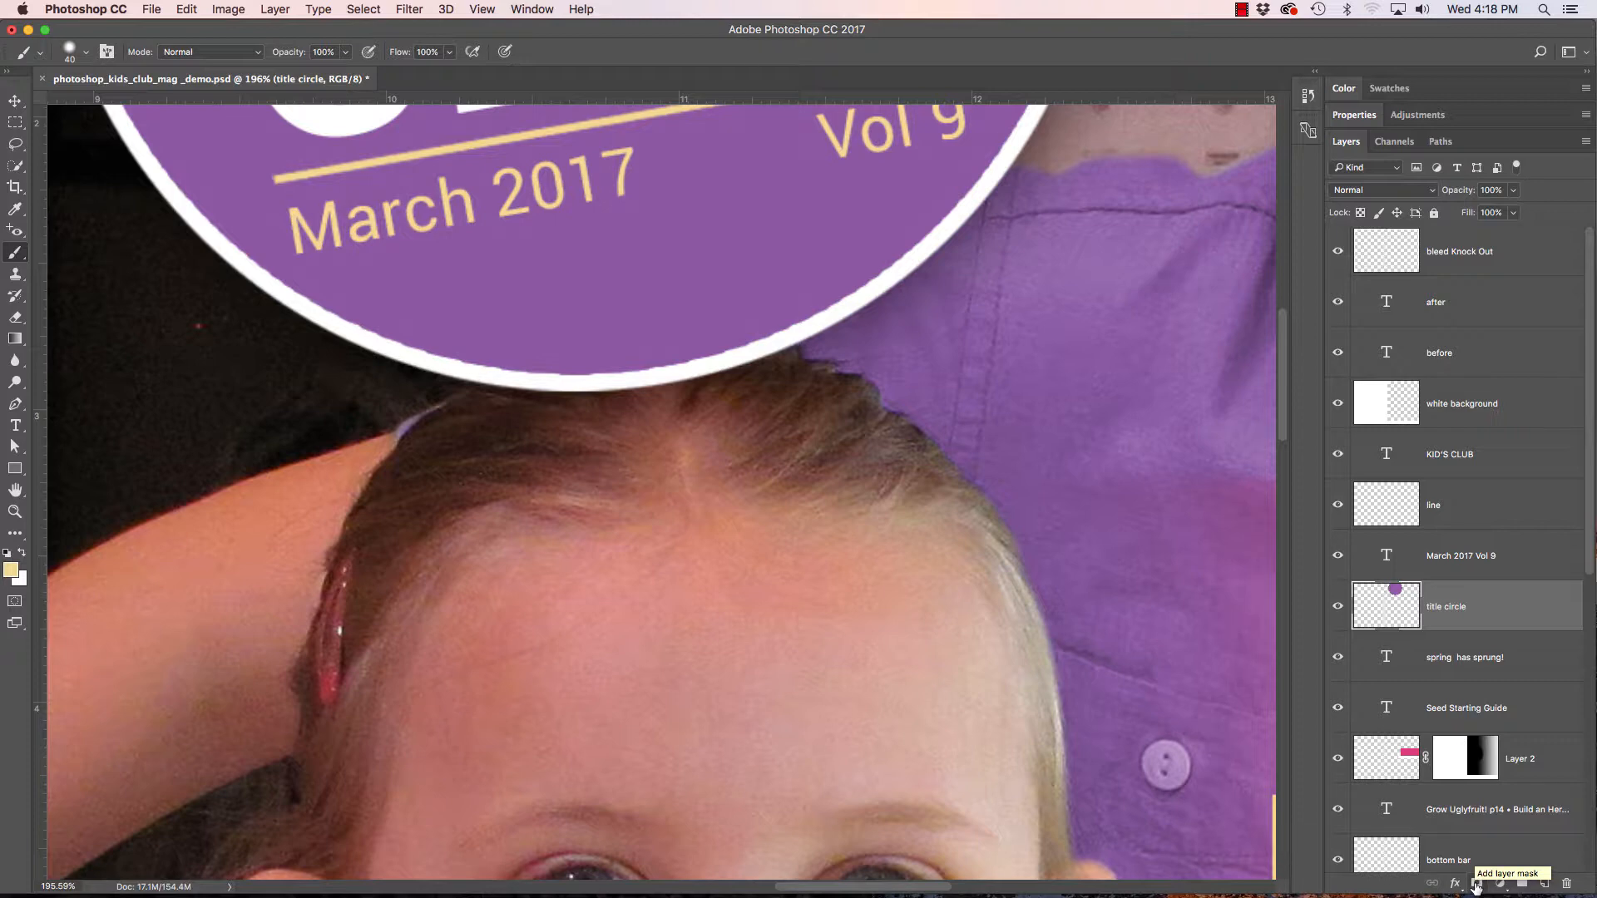
click(1474, 882)
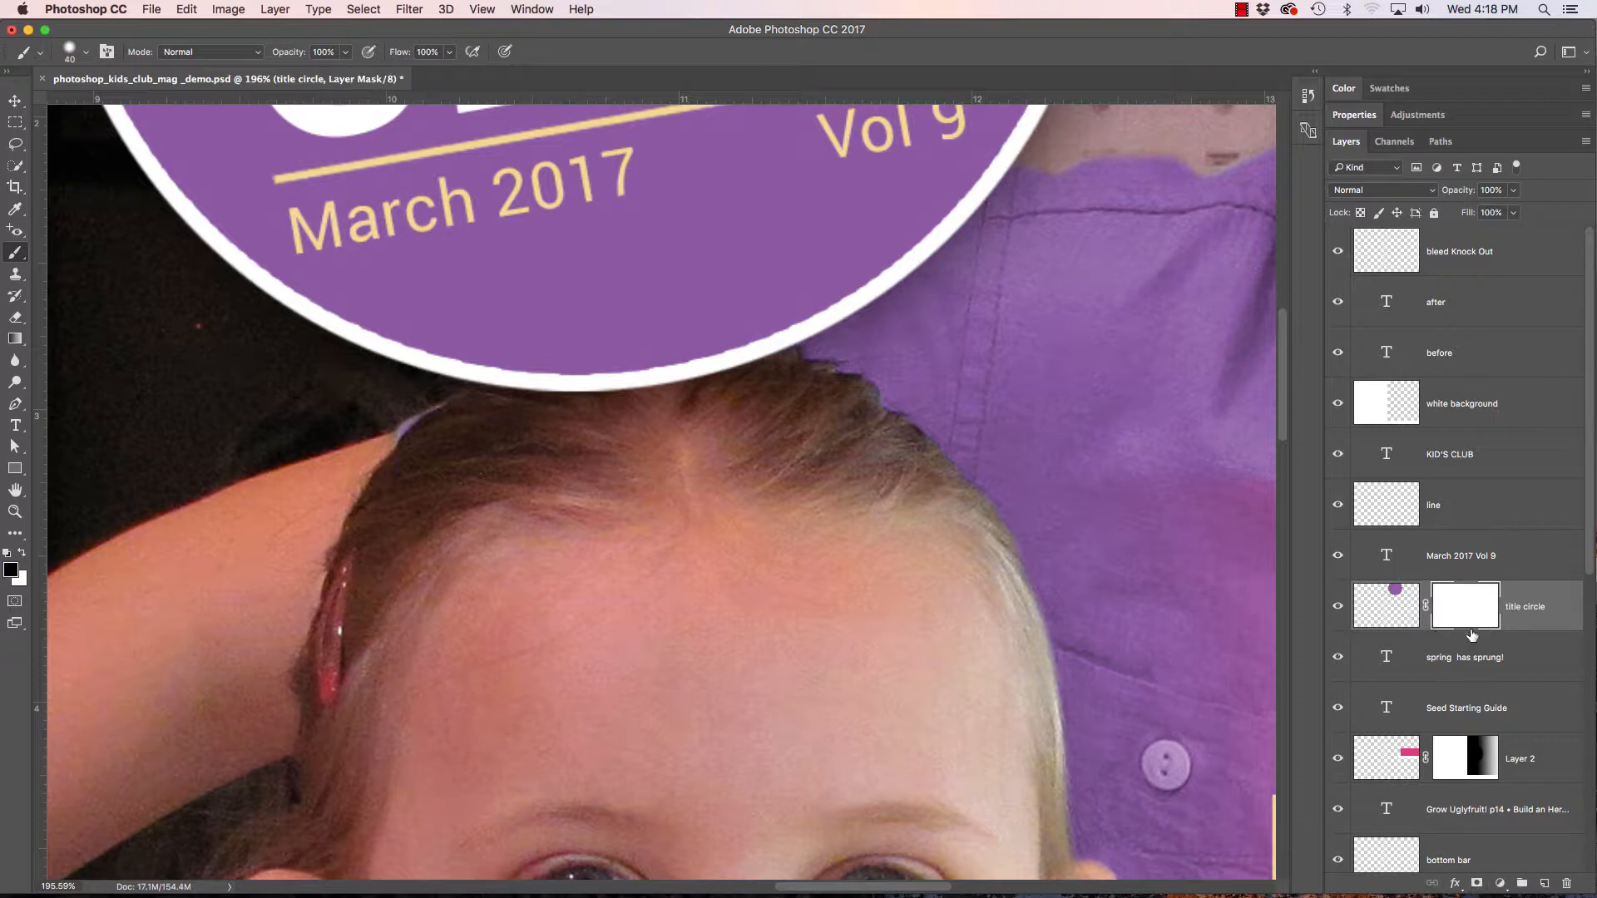
mouse_move(679, 413)
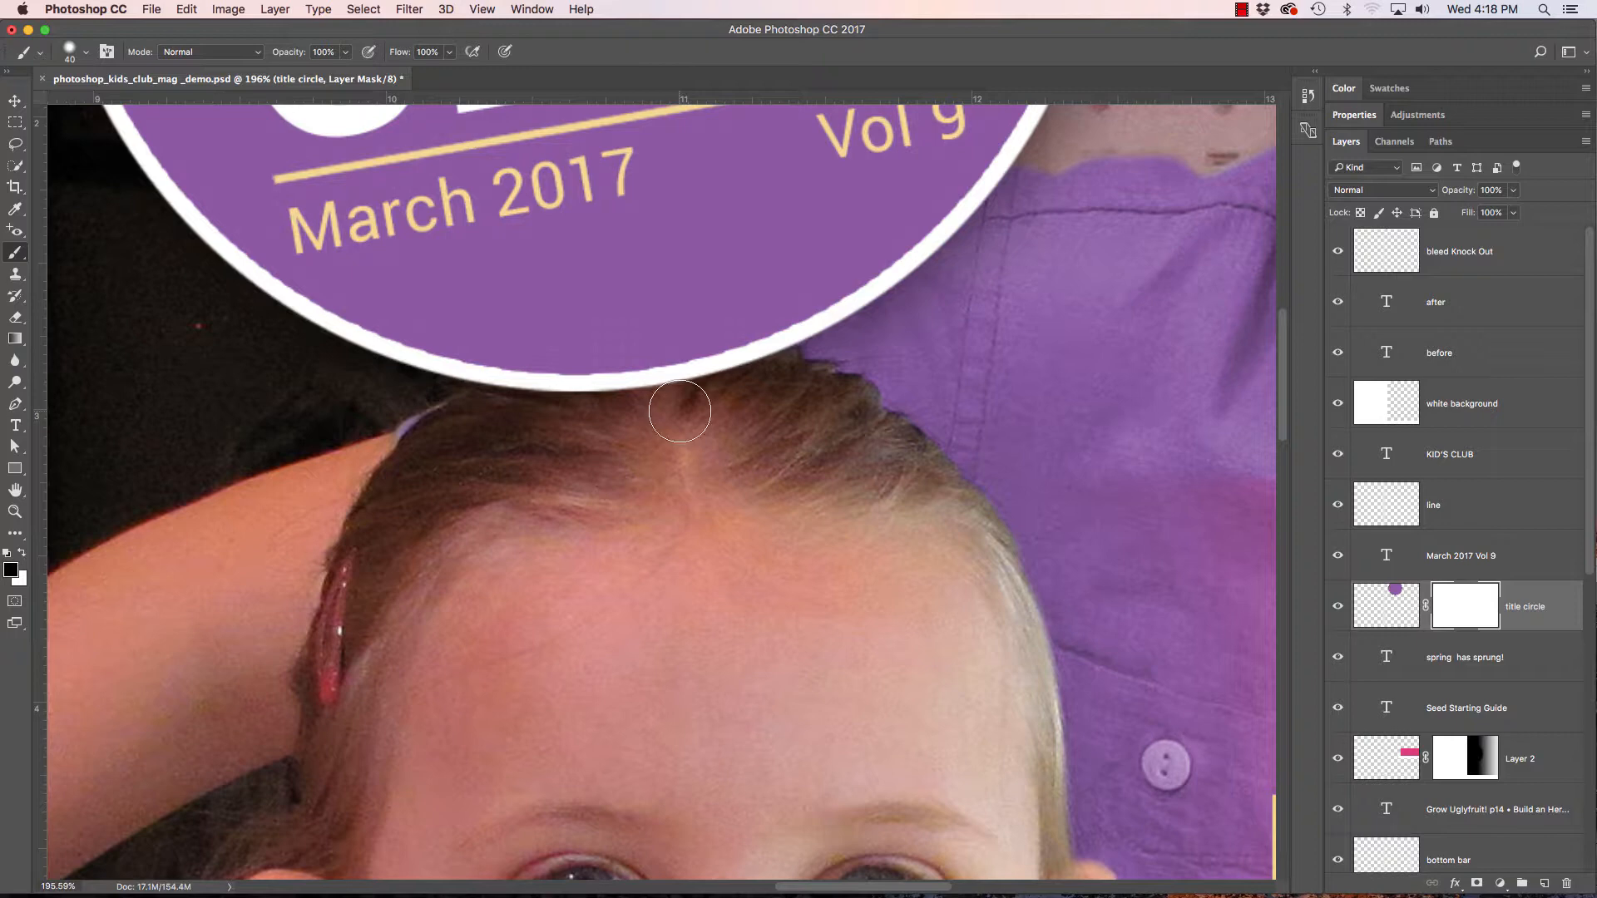
mouse_move(52, 513)
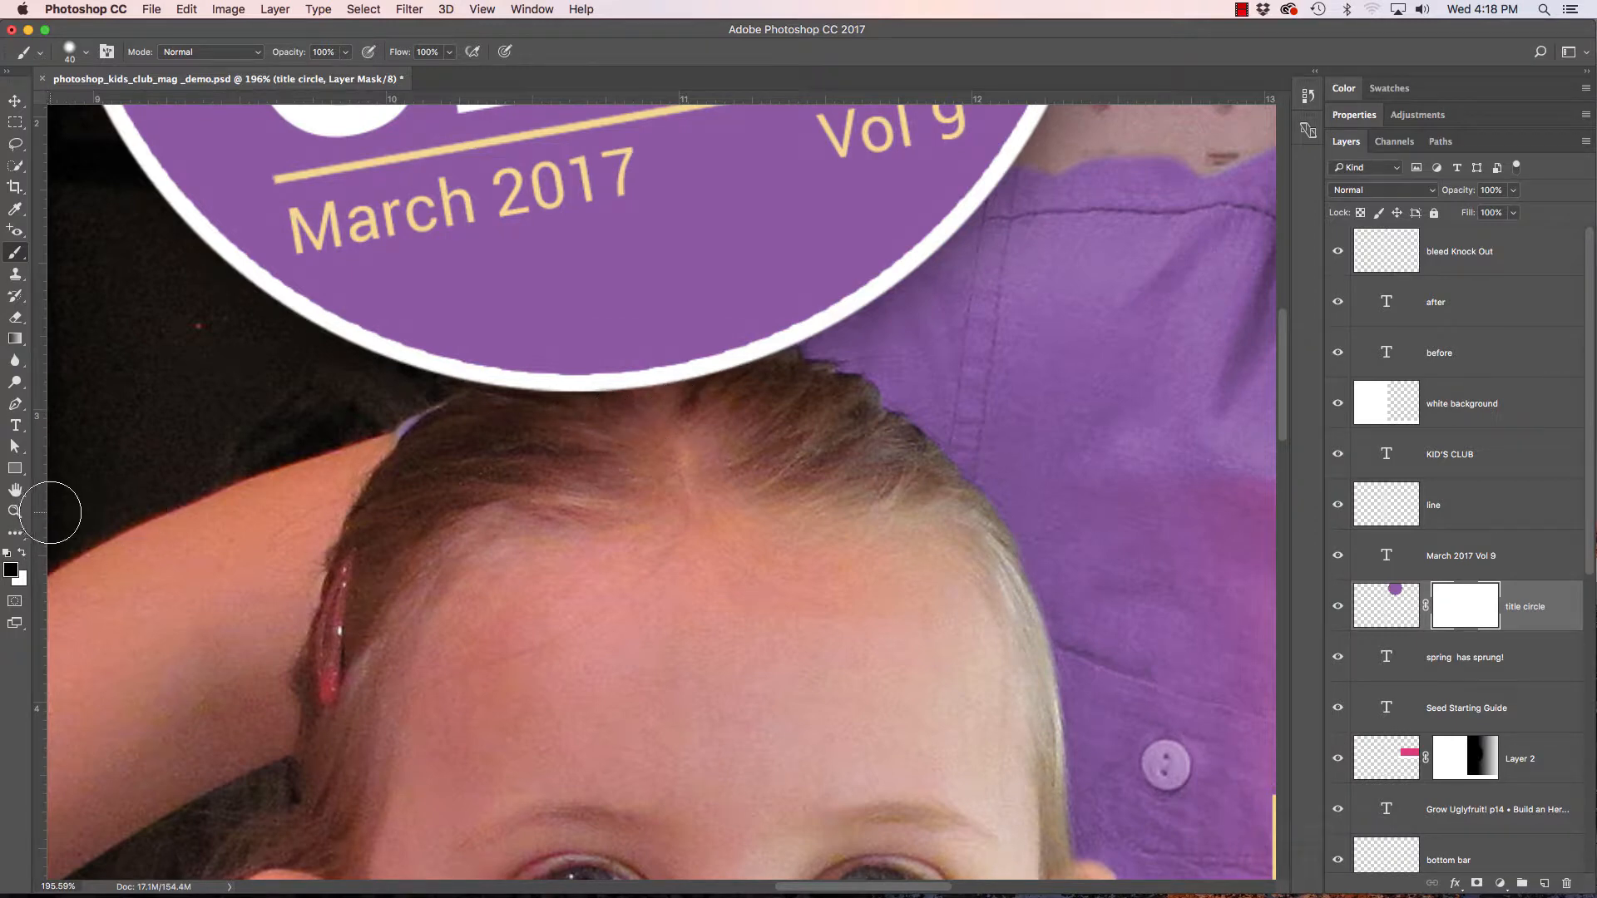
mouse_move(647, 378)
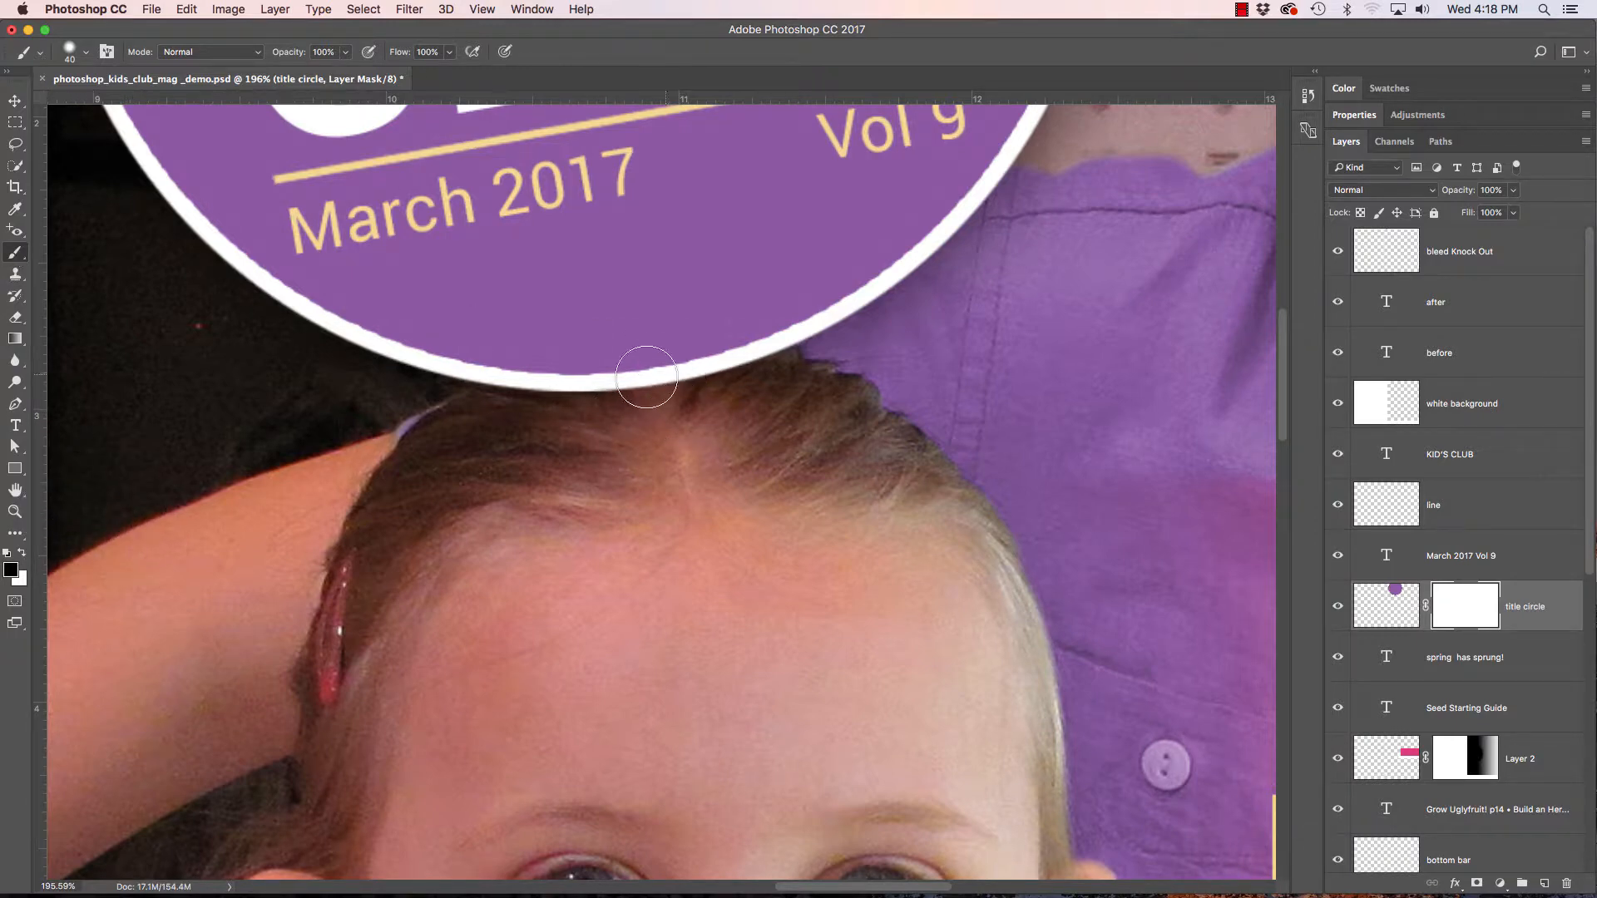
mouse_move(1241, 645)
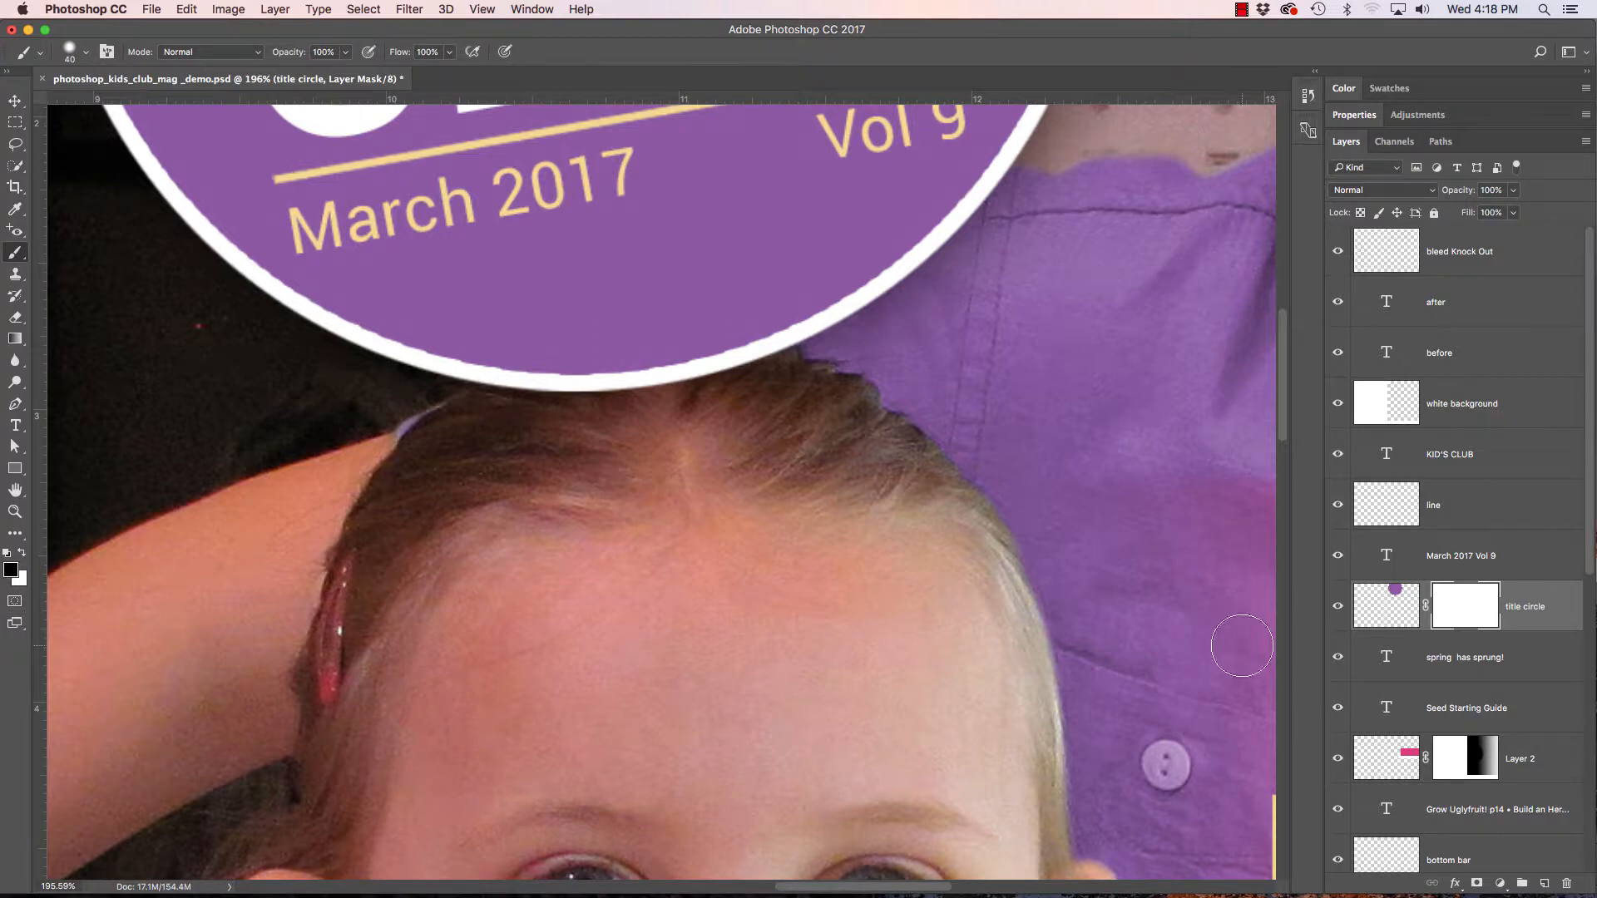
mouse_move(1158, 584)
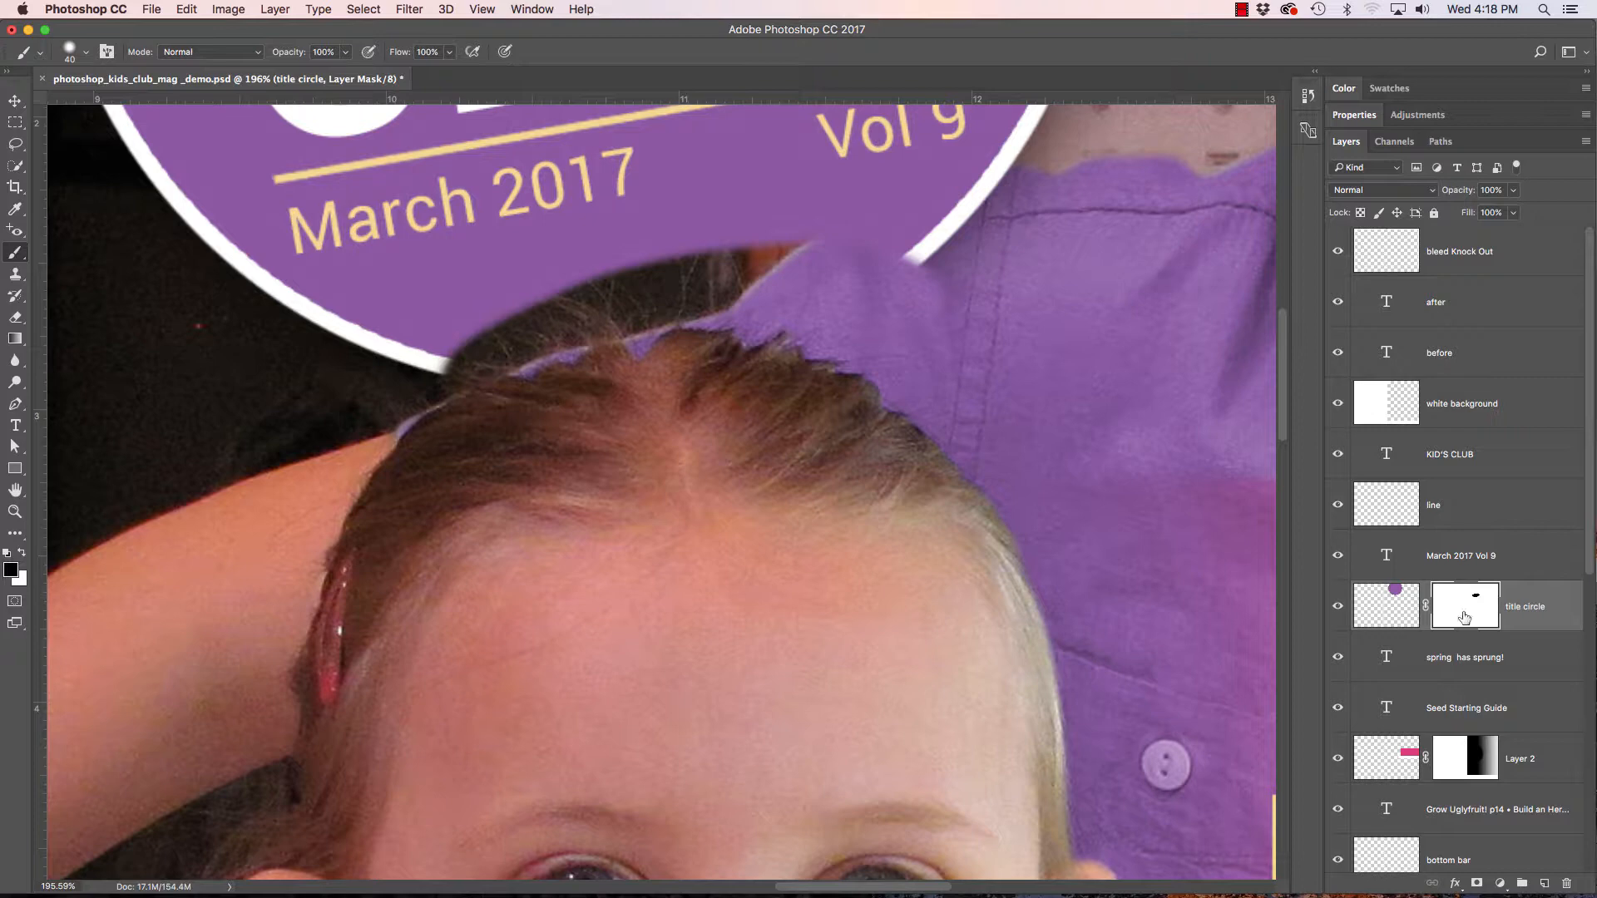
mouse_move(1464, 604)
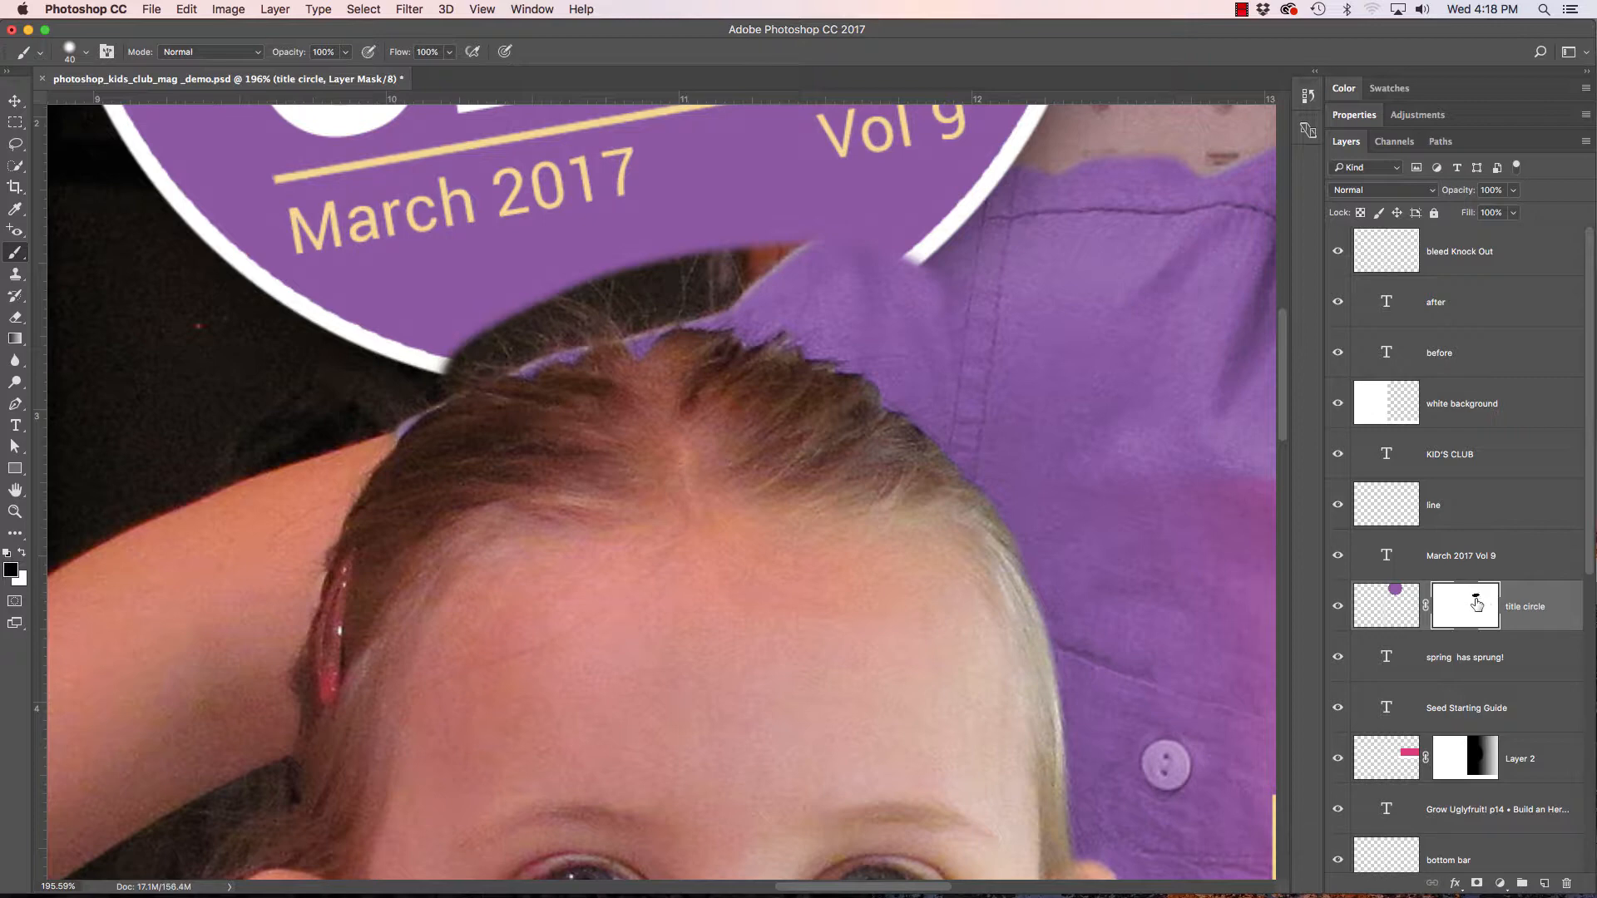
click(1386, 604)
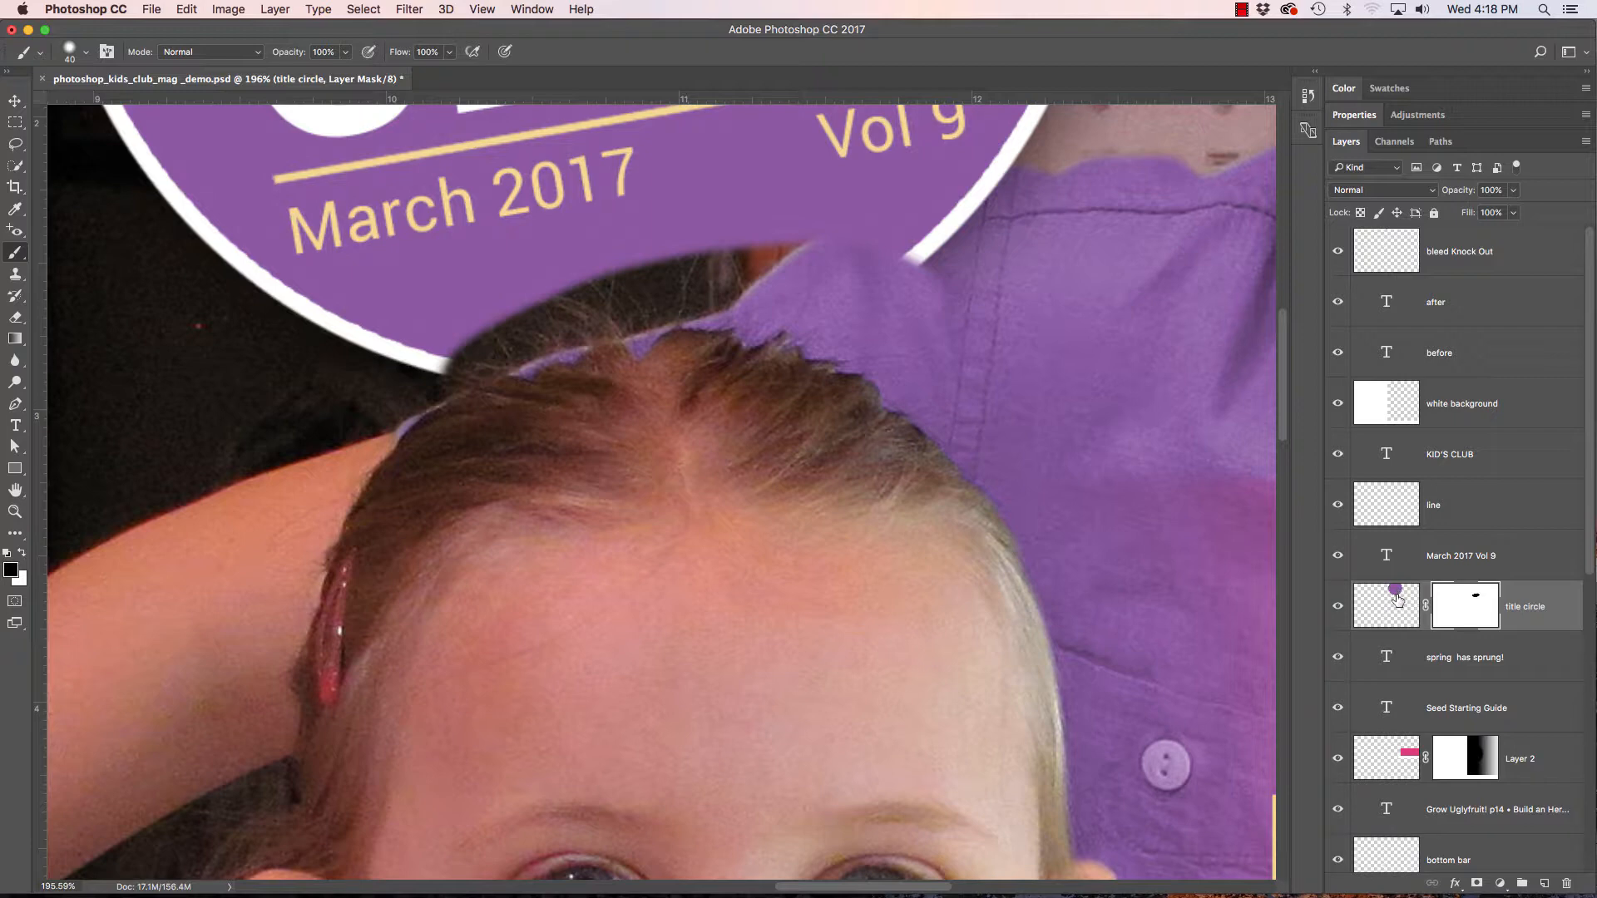
mouse_move(727, 559)
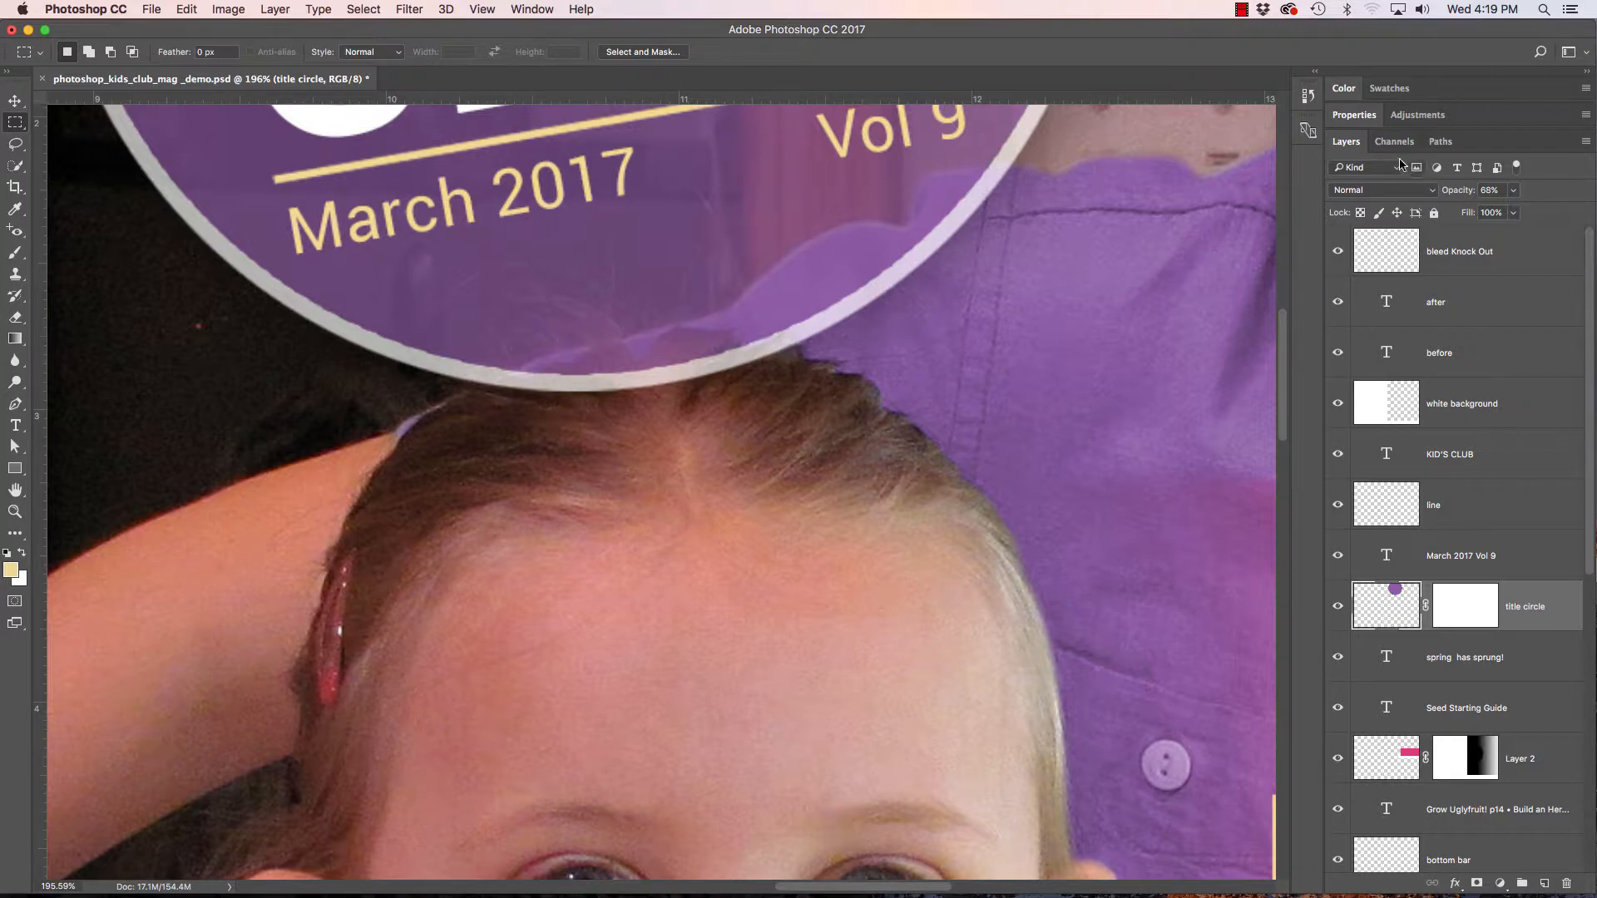
mouse_move(1493, 569)
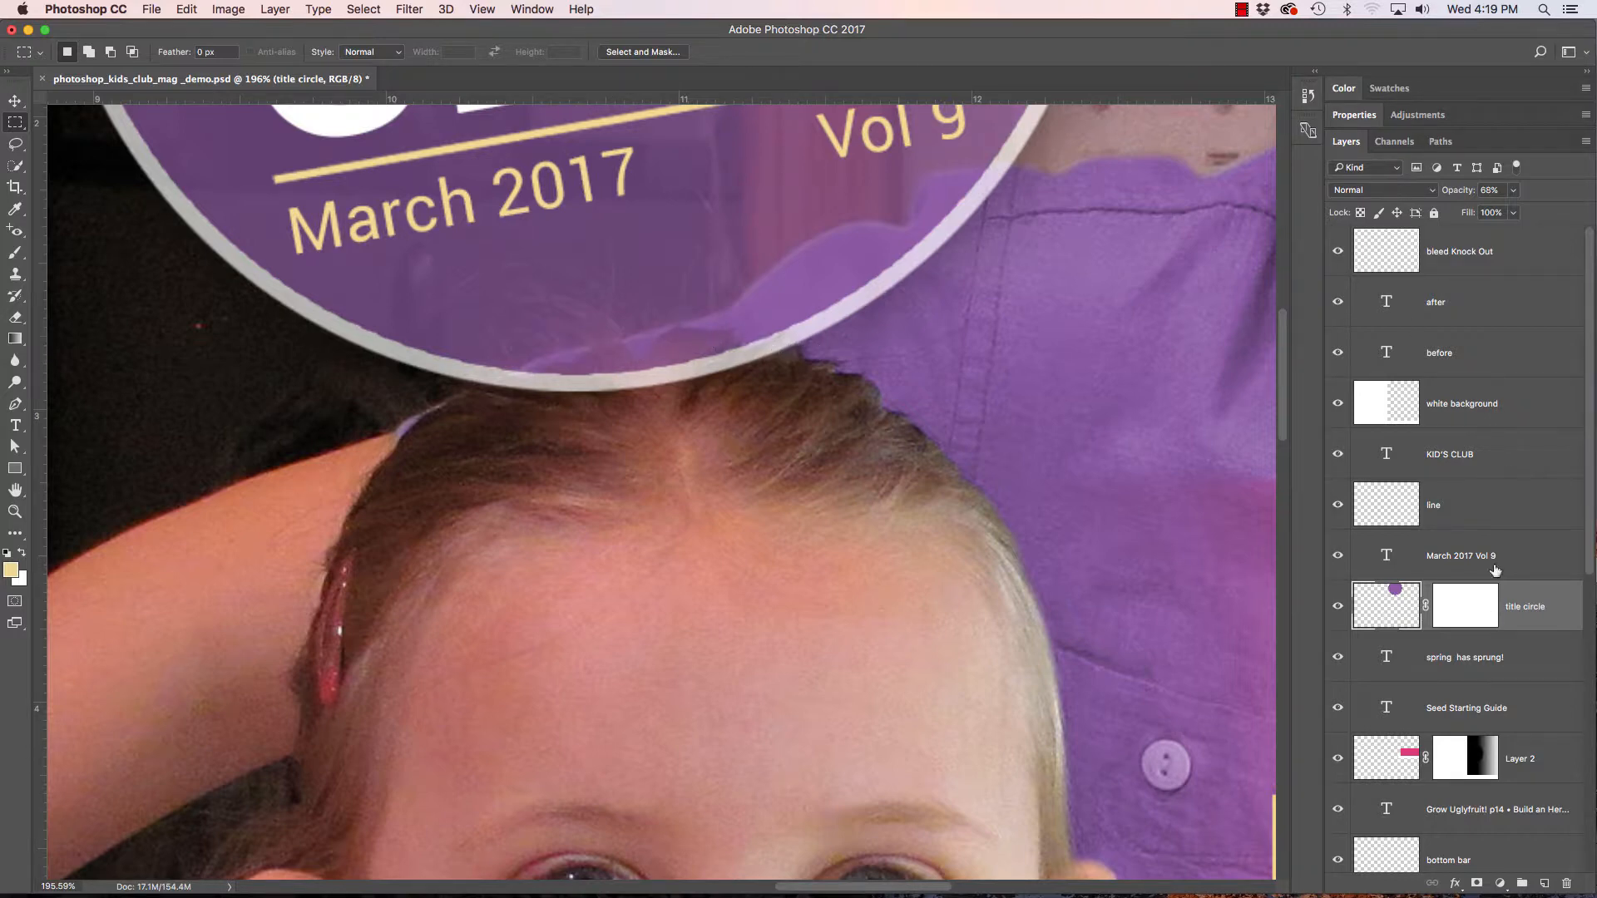
Return the title circle to 100% opacity and target its blank layer mask
click(1487, 189)
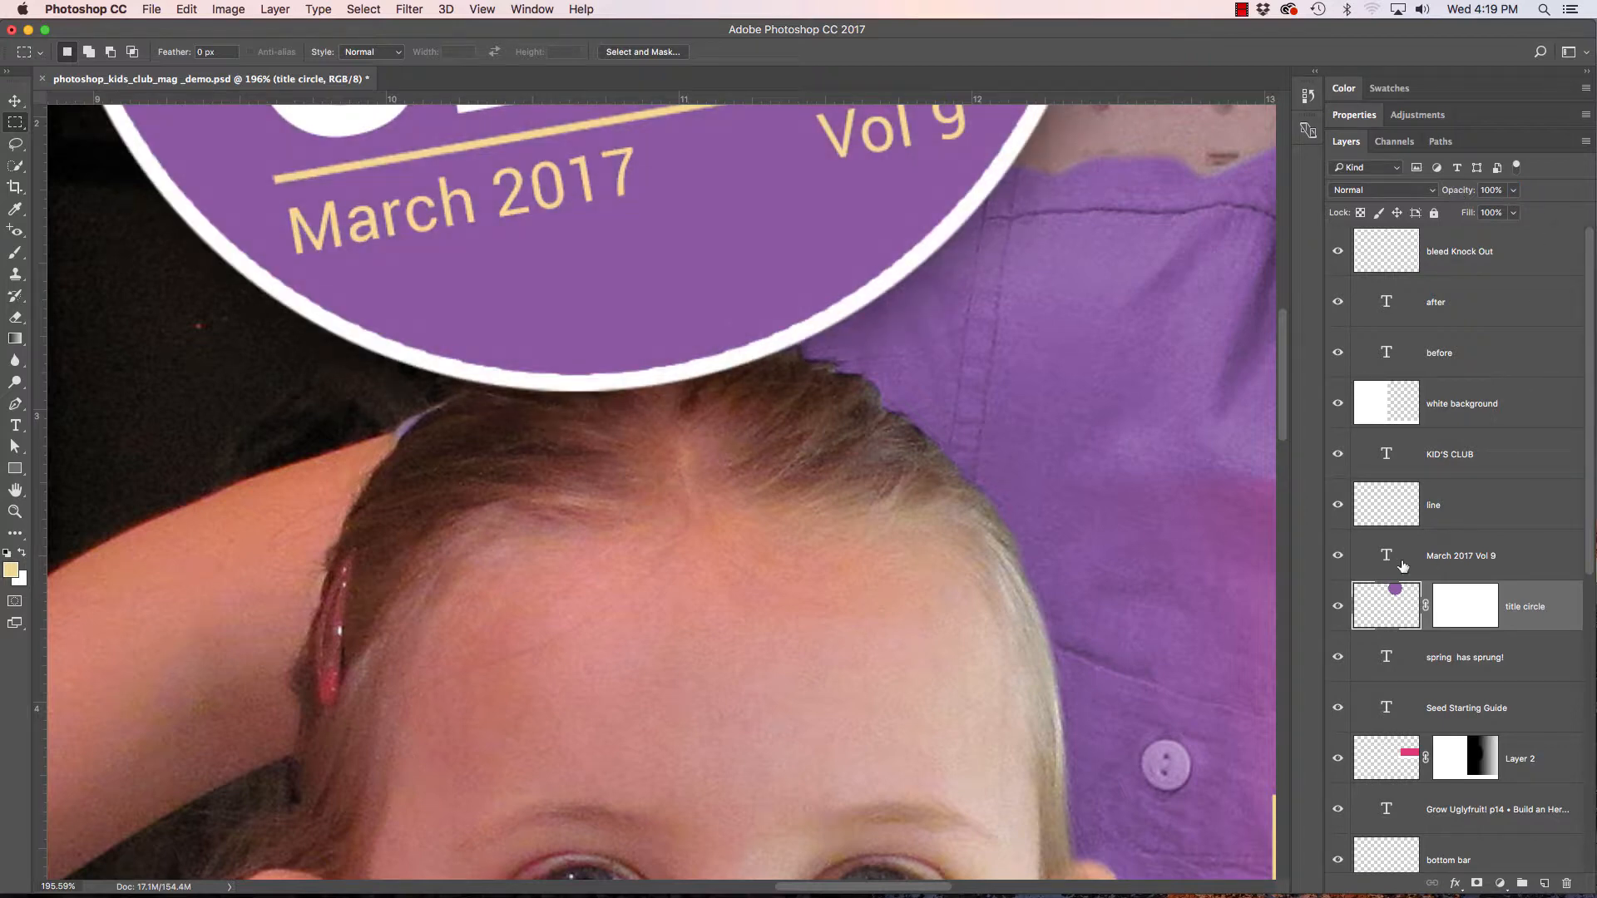
click(1464, 605)
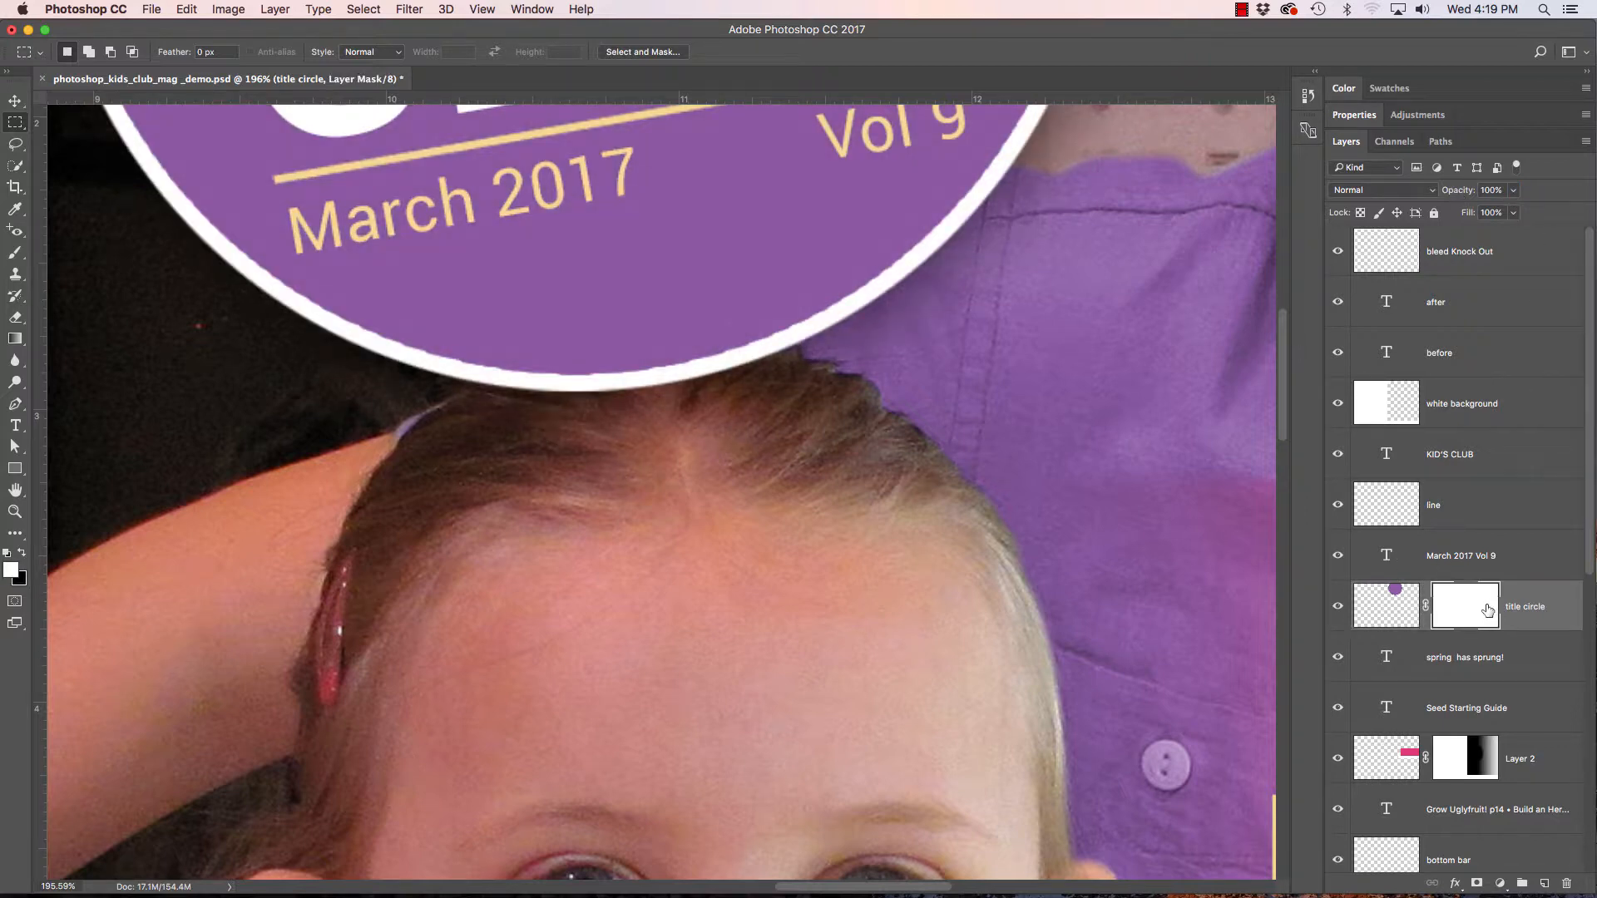
click(1338, 605)
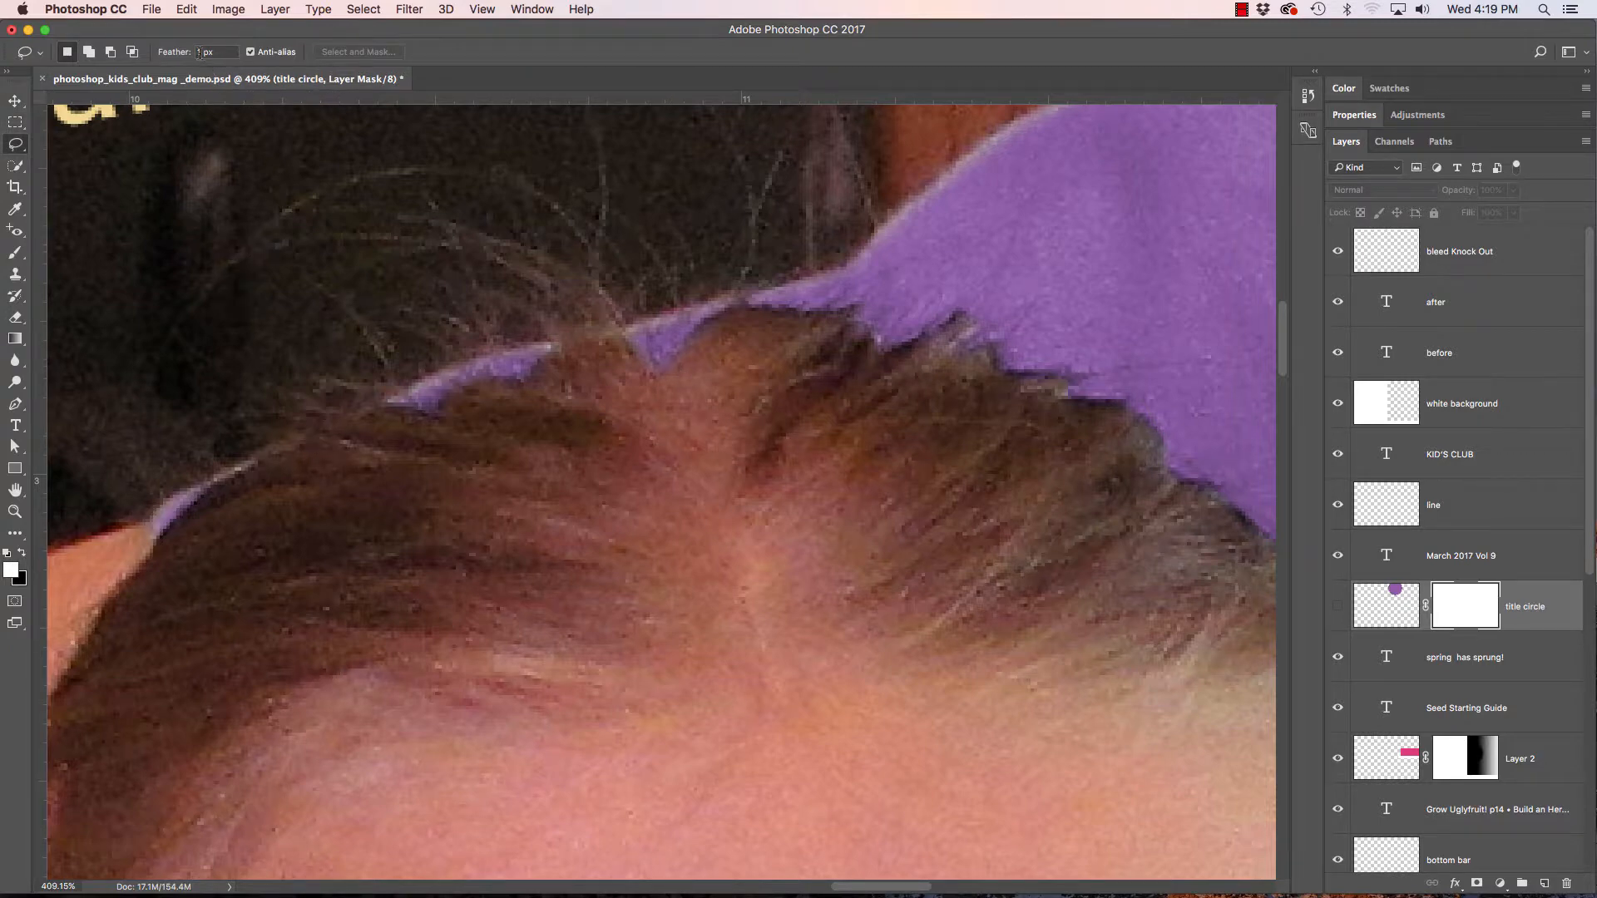
mouse_move(274, 500)
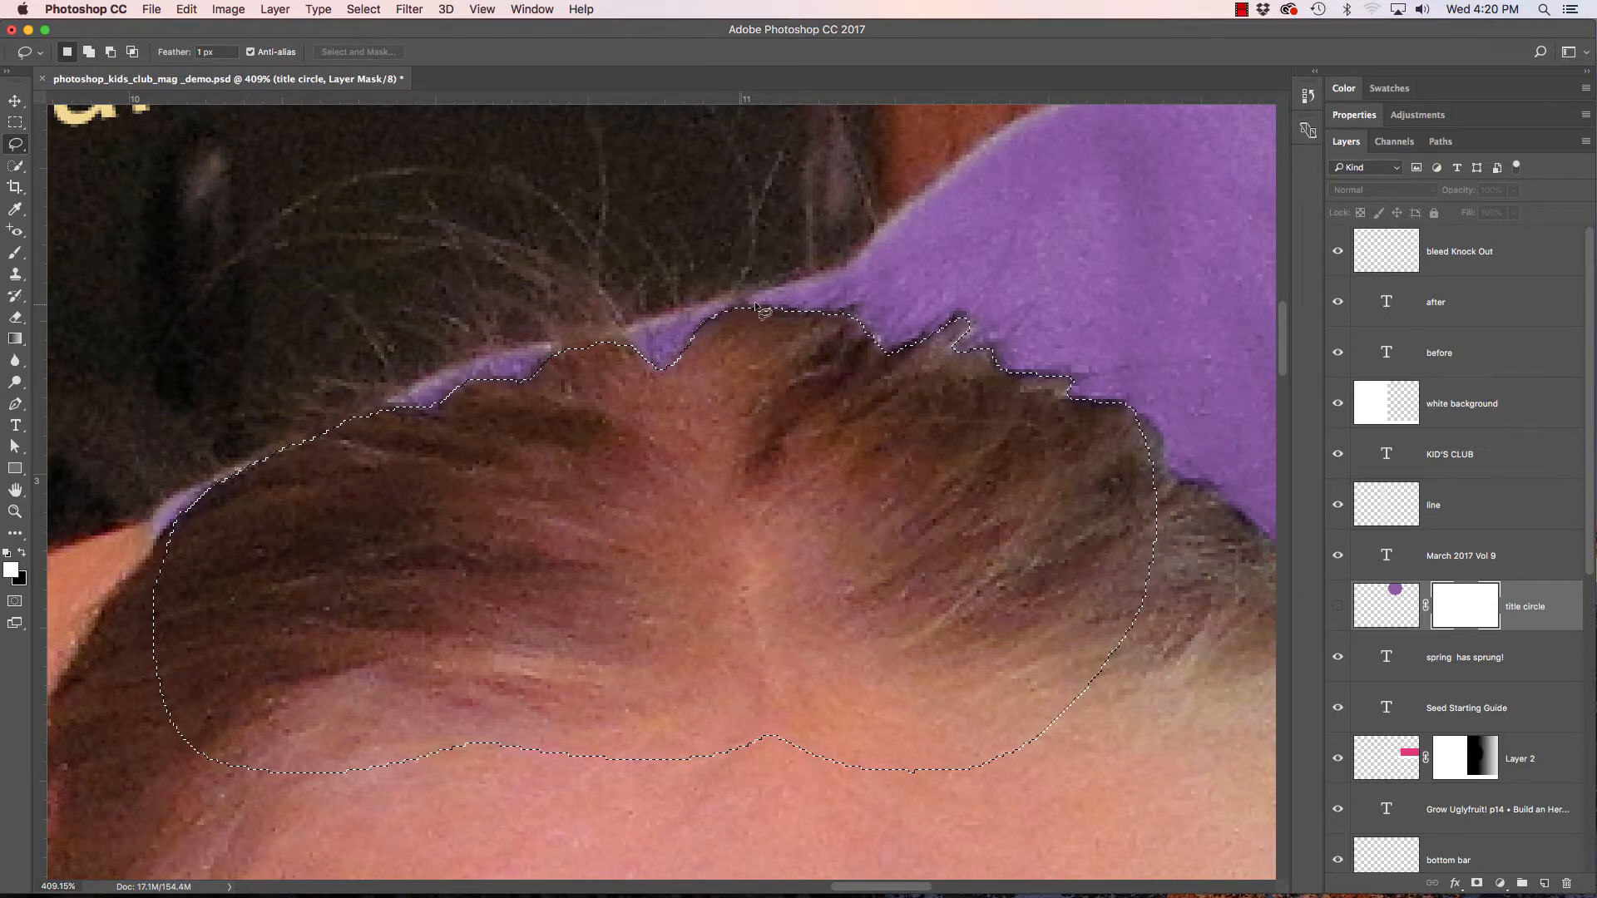
mouse_move(800, 426)
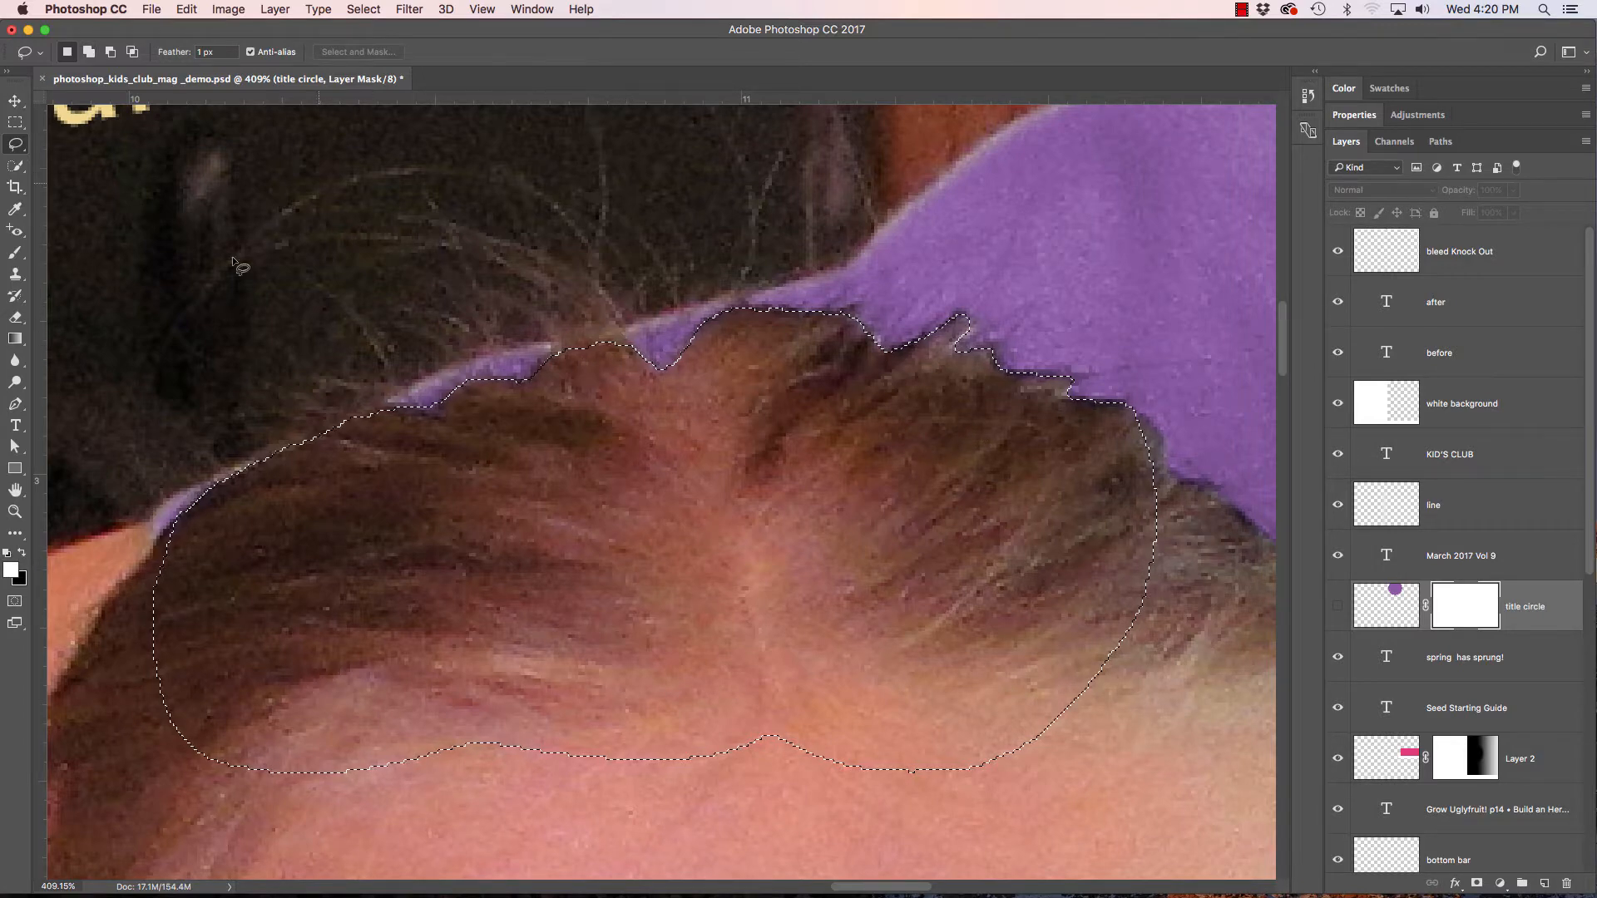
mouse_move(580, 254)
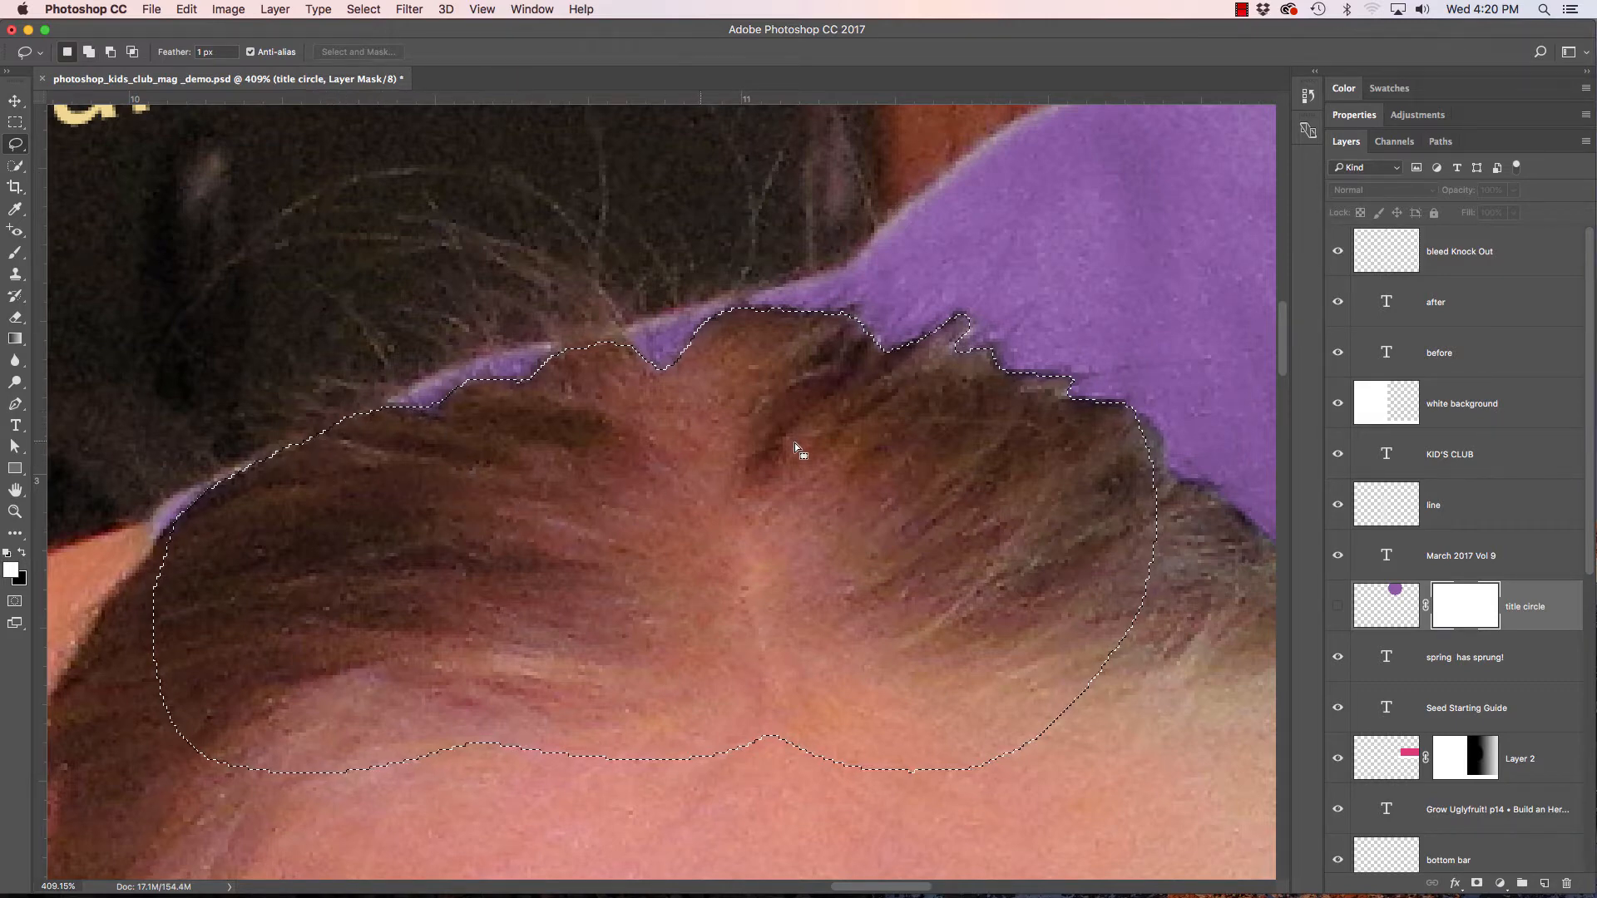
mouse_move(451, 535)
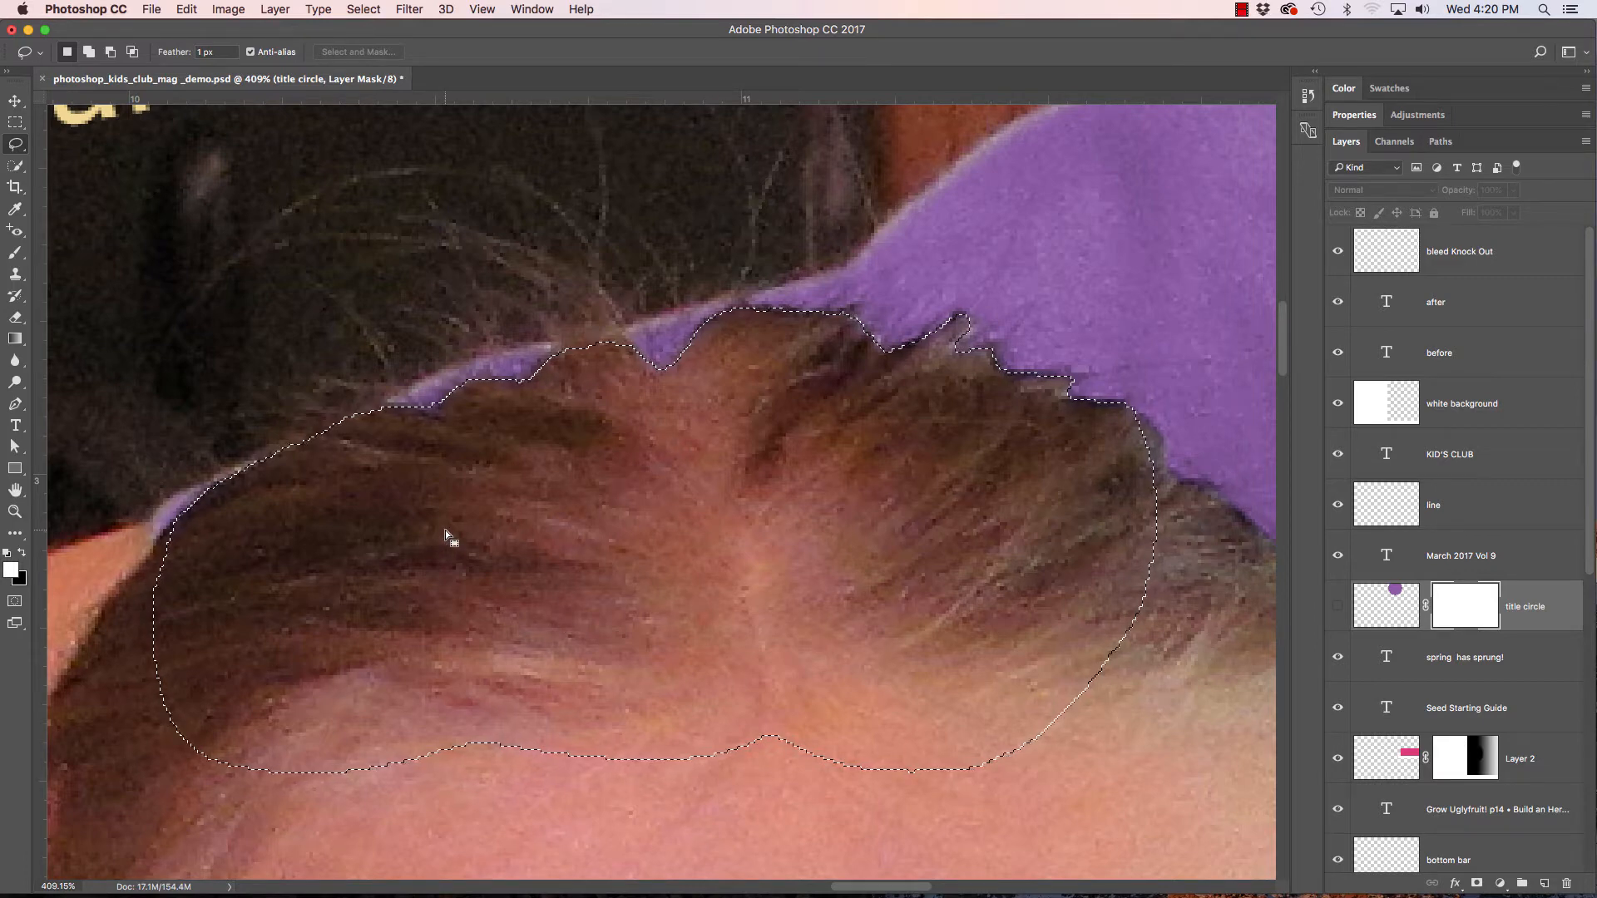
Hide the title circle layer while lassoing the crown of the girl's hair
click(1338, 610)
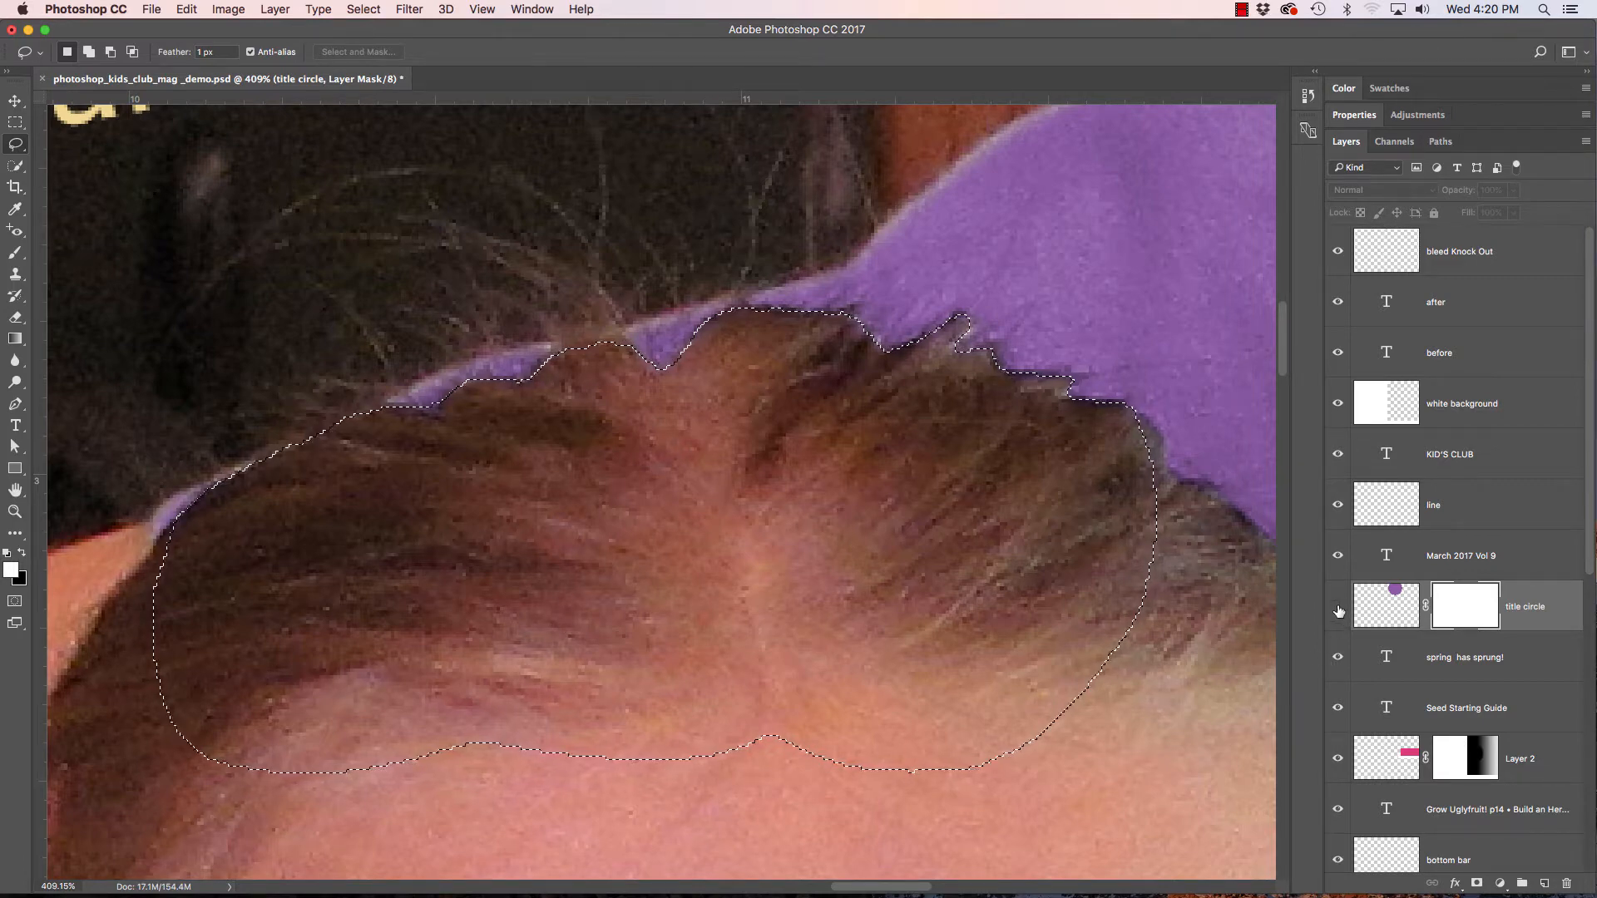
Show the title circle and fill the hair selection with black on its mask
click(1464, 606)
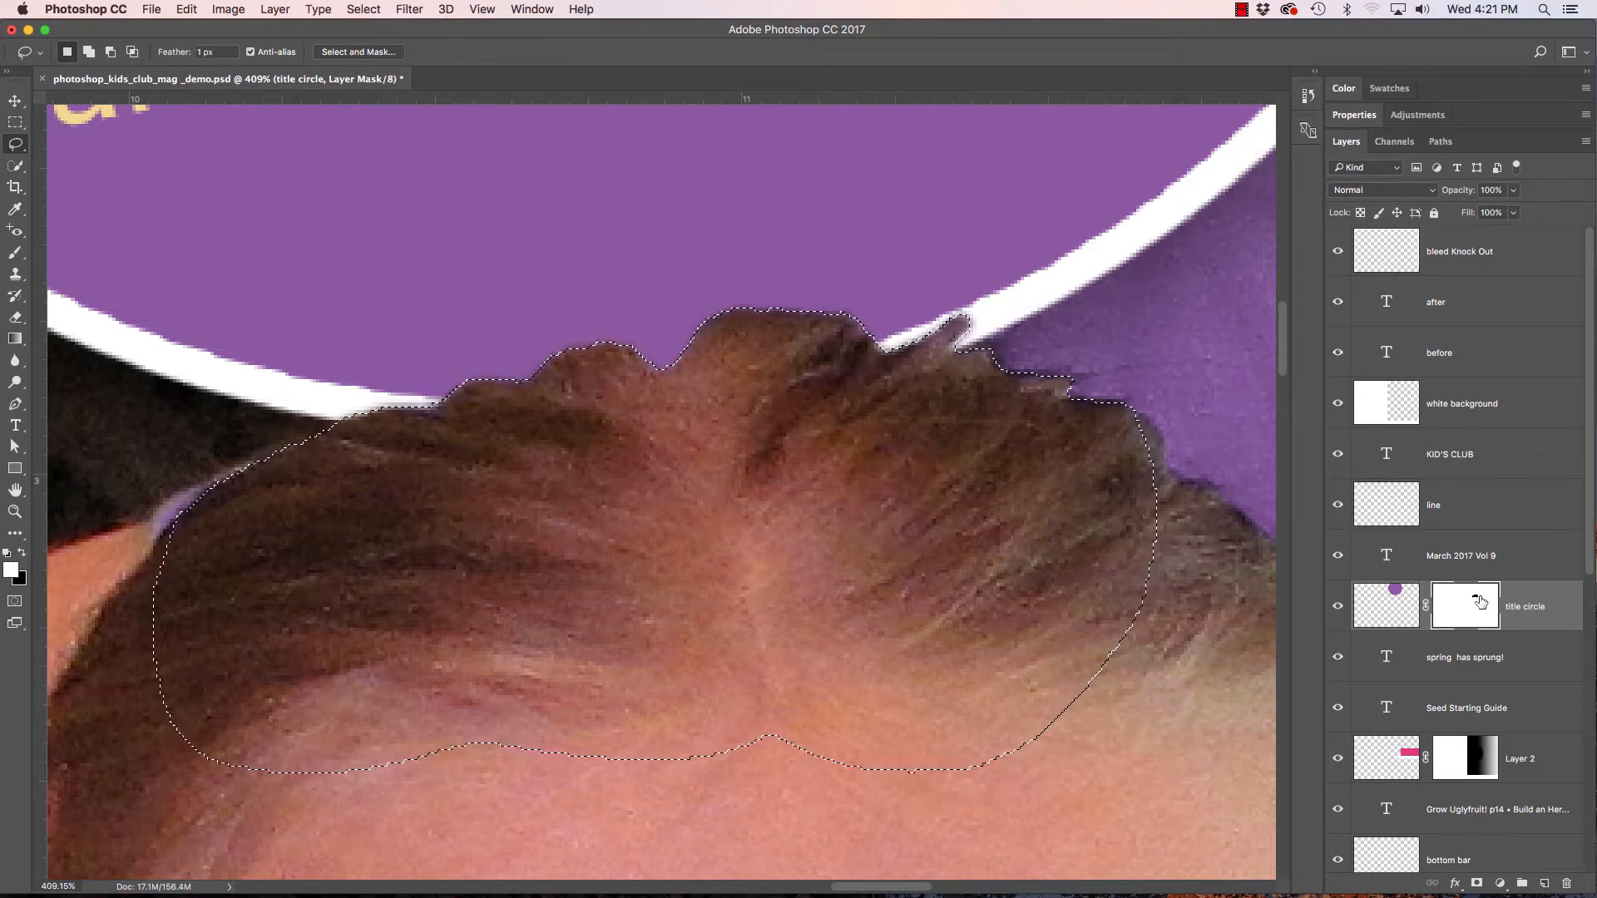
click(1386, 604)
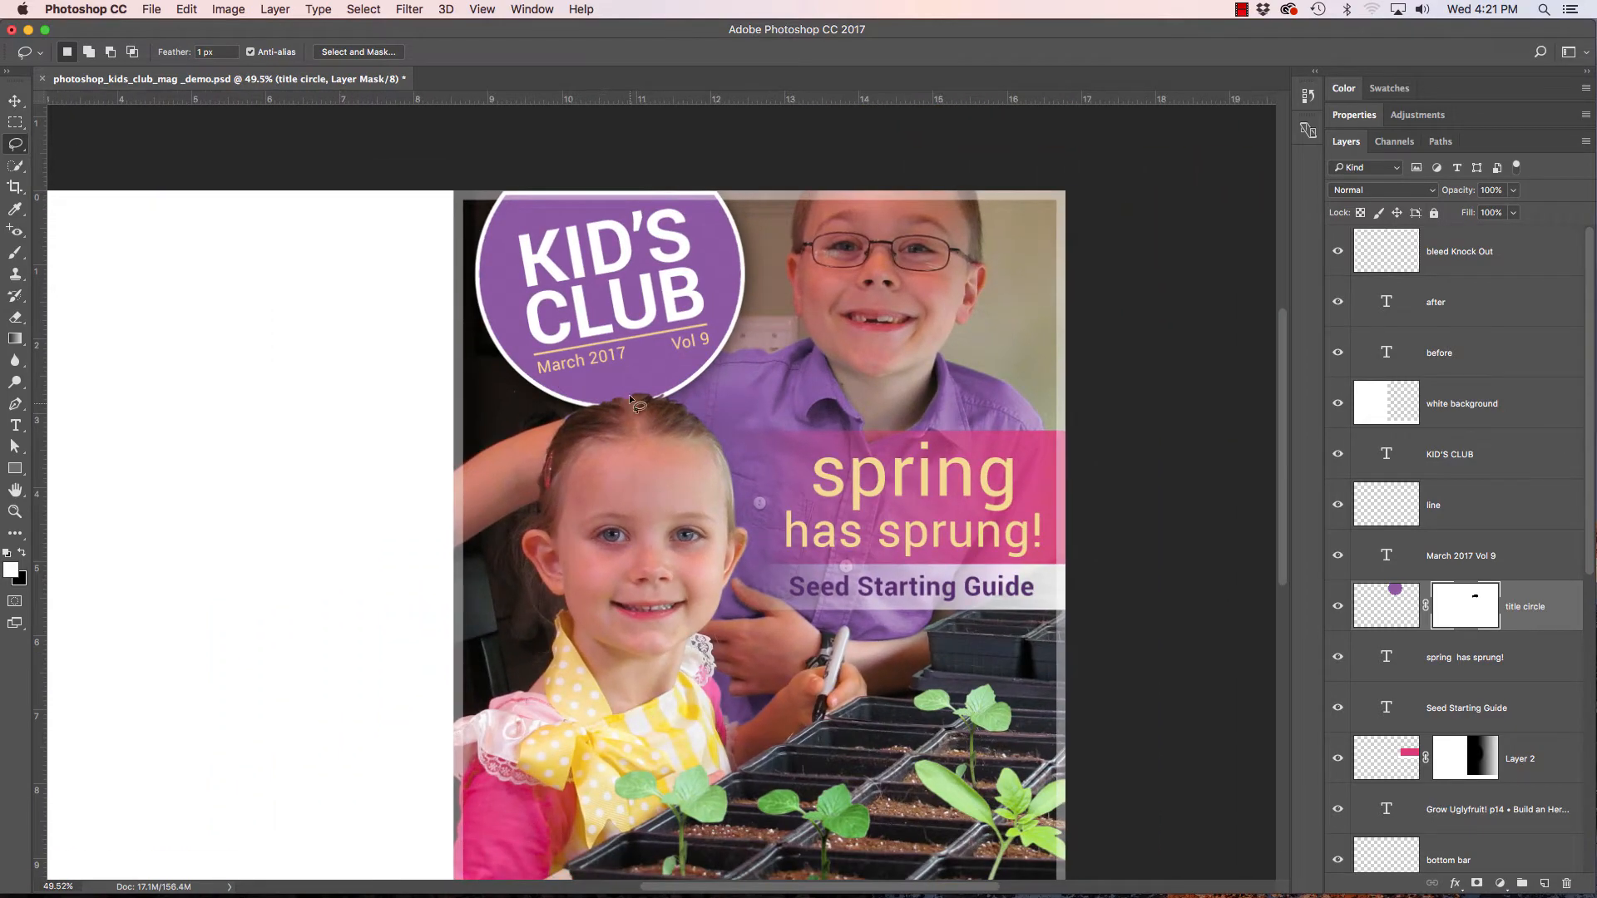
mouse_move(866, 507)
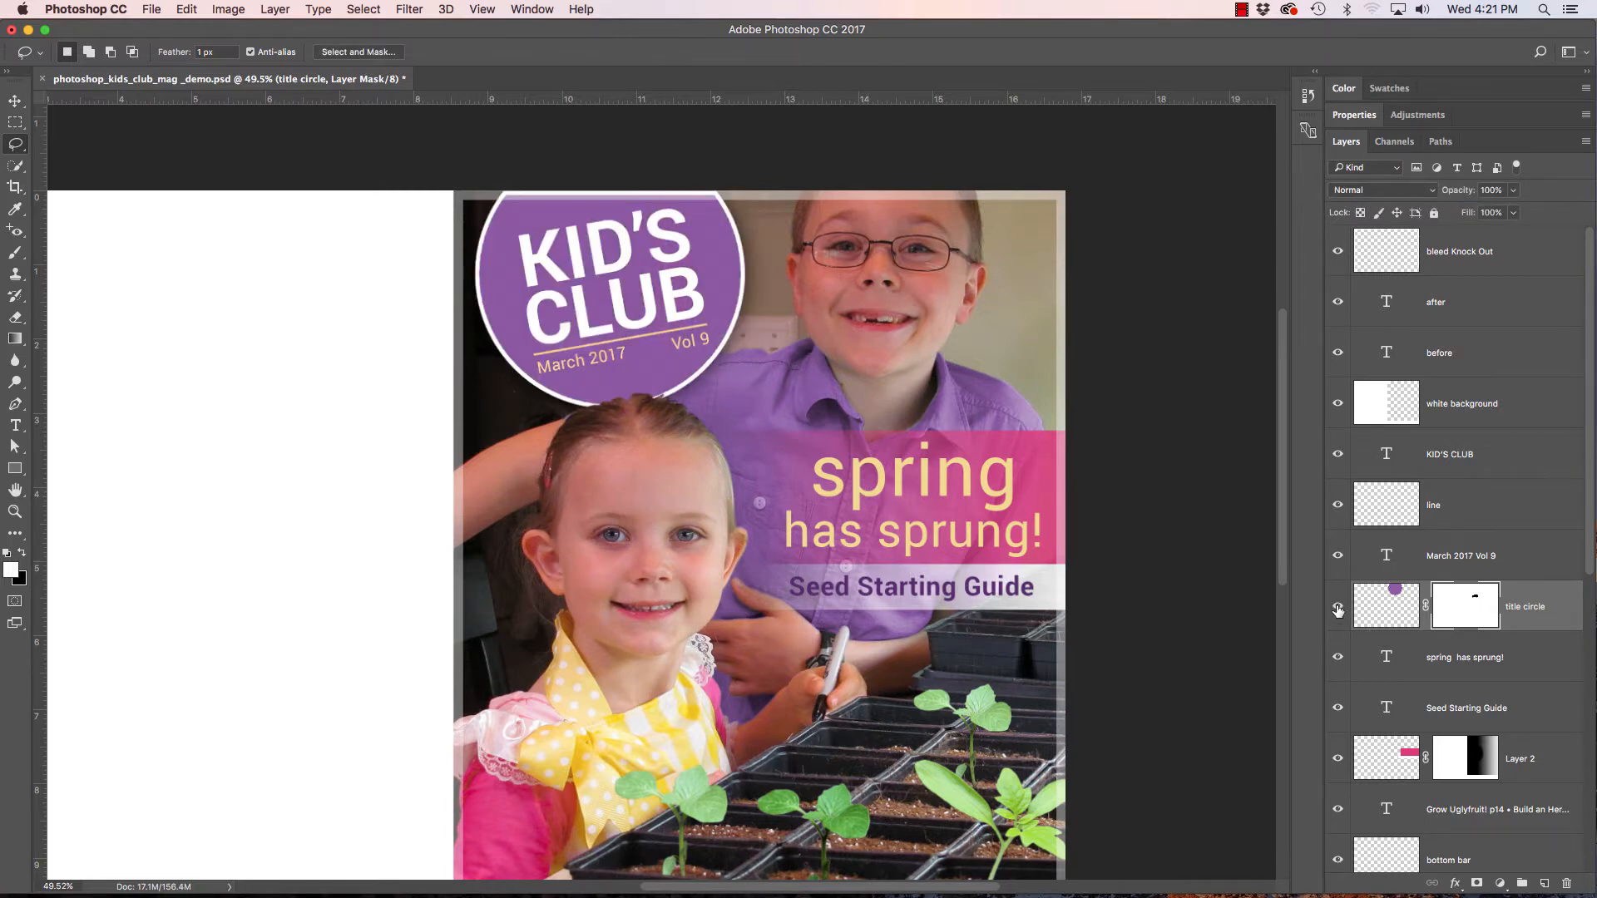
Toggle the title circle off and on to compare the hair overlap
click(1338, 609)
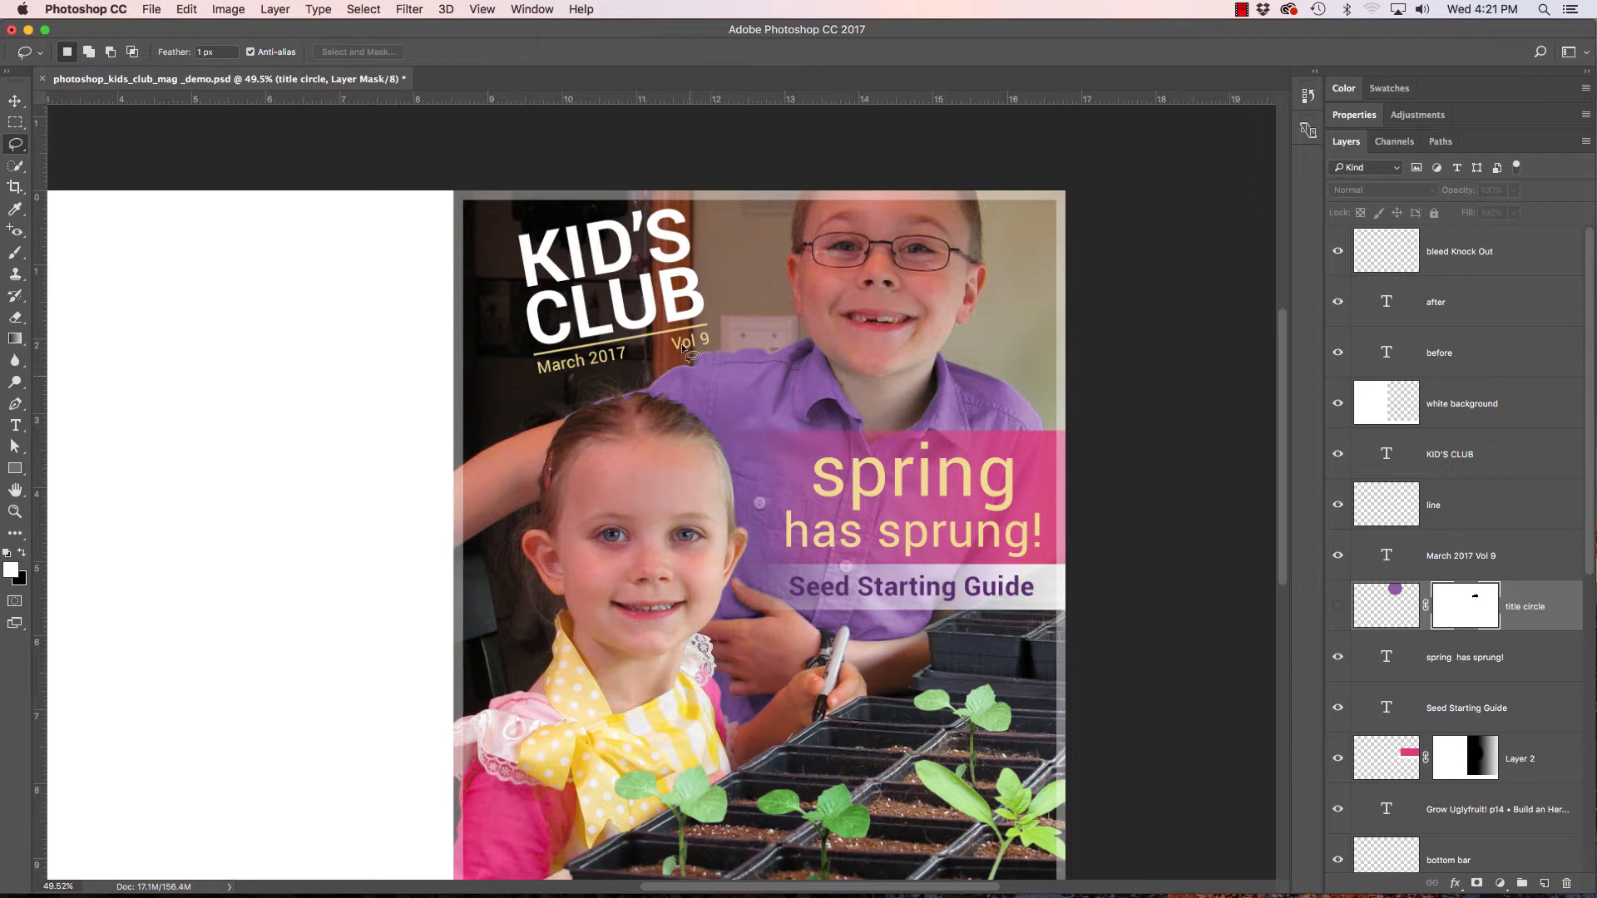
click(1337, 606)
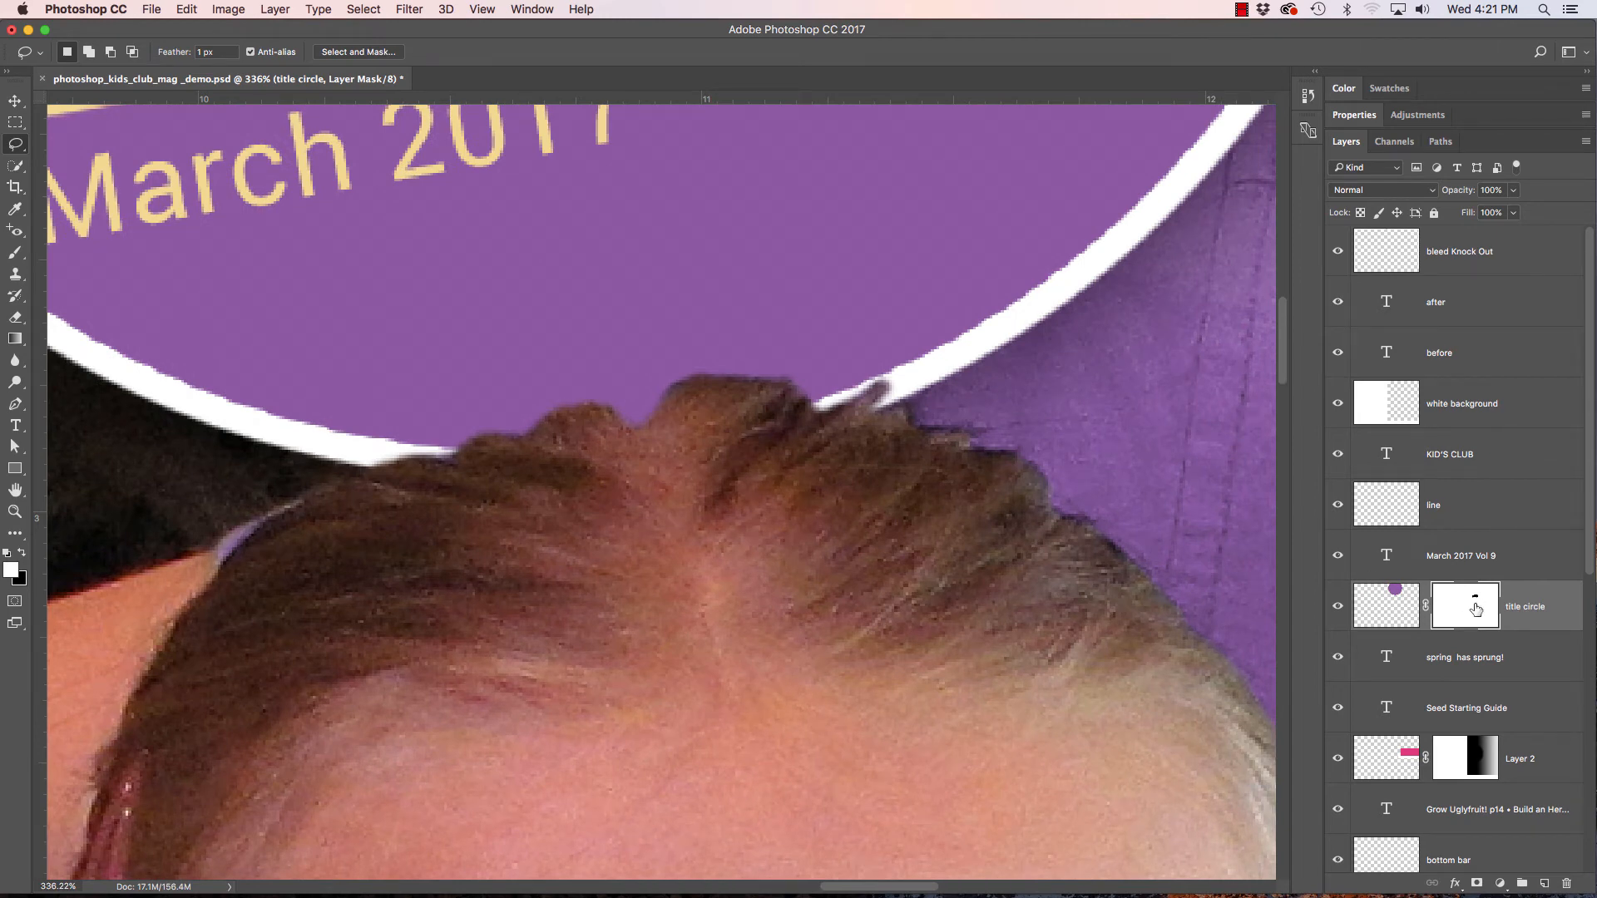
mouse_move(129, 527)
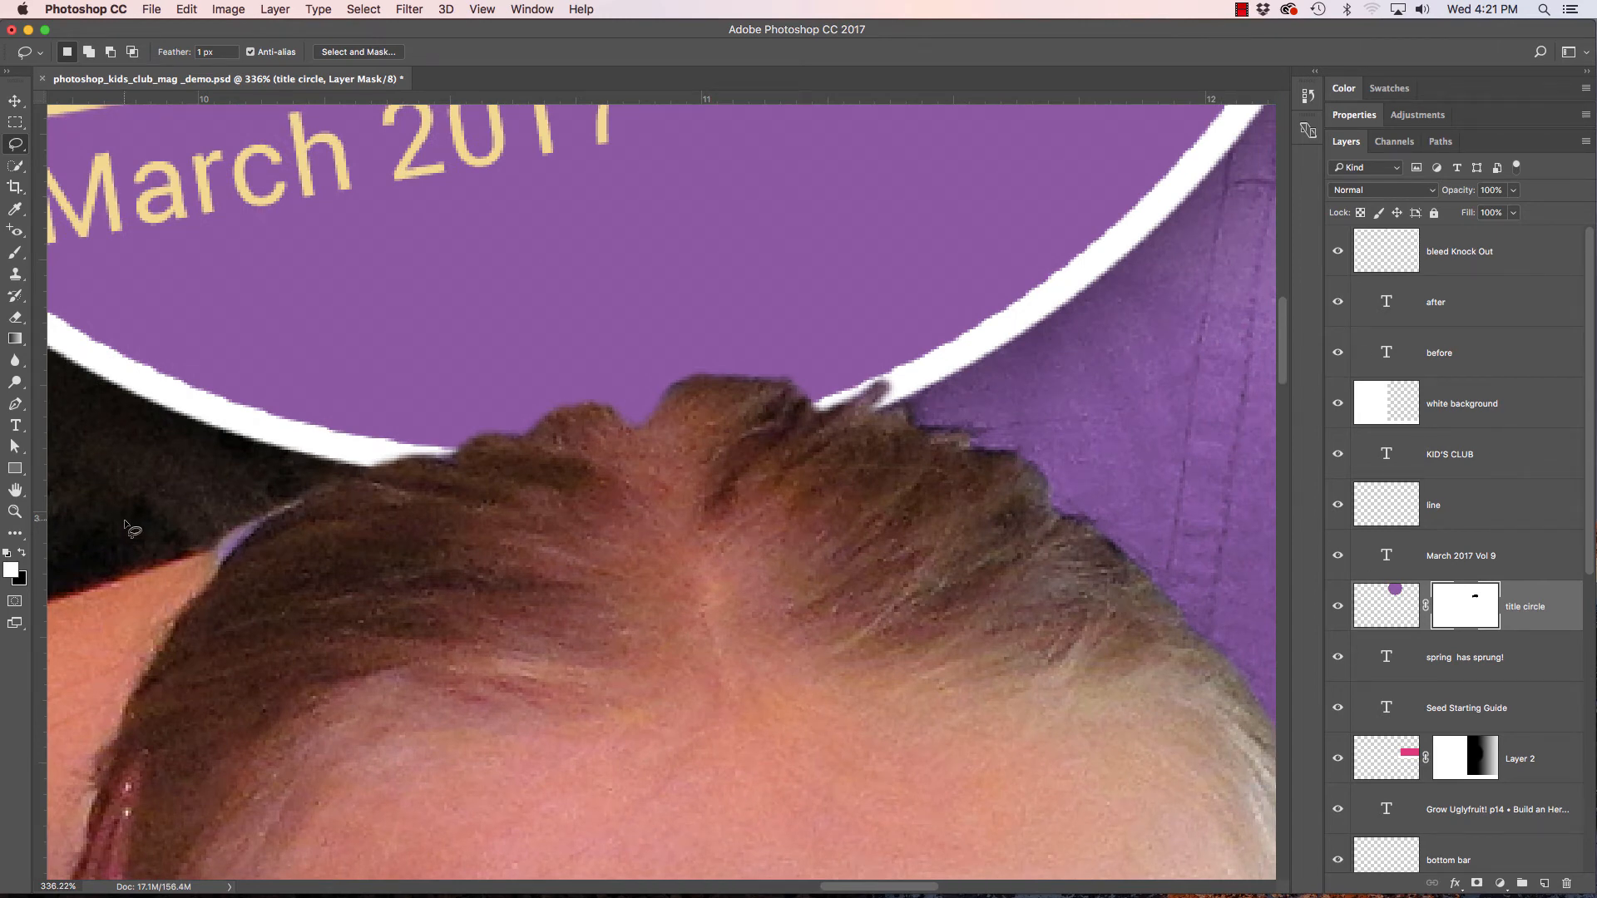
Switch to the Brush tool to touch up the hair edge on the circle's mask
click(15, 251)
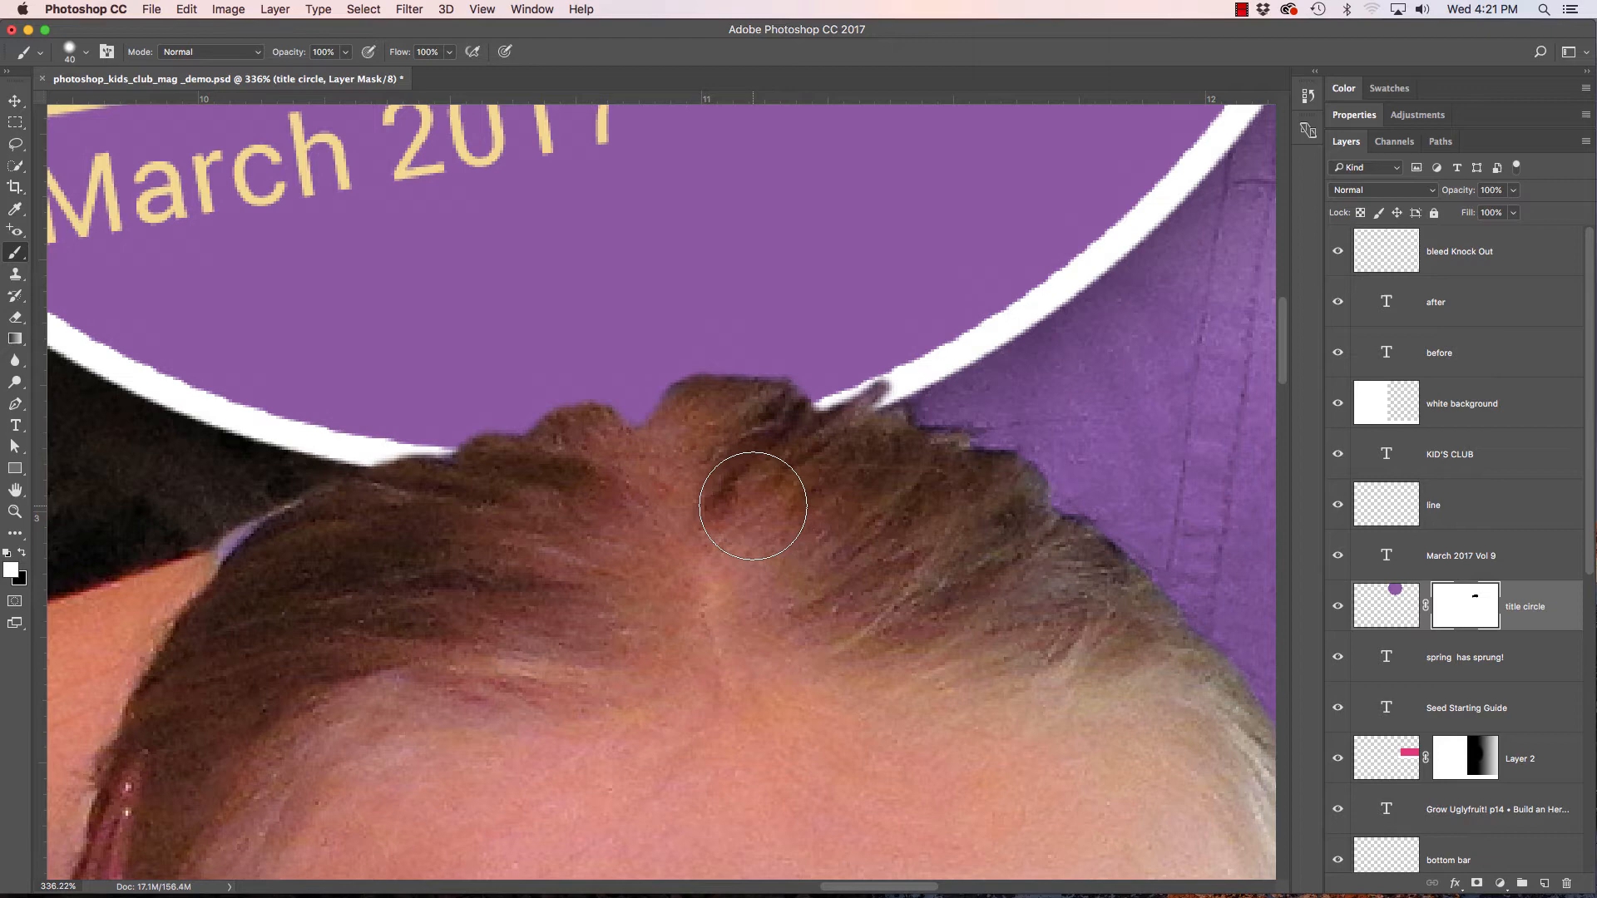
mouse_move(62, 529)
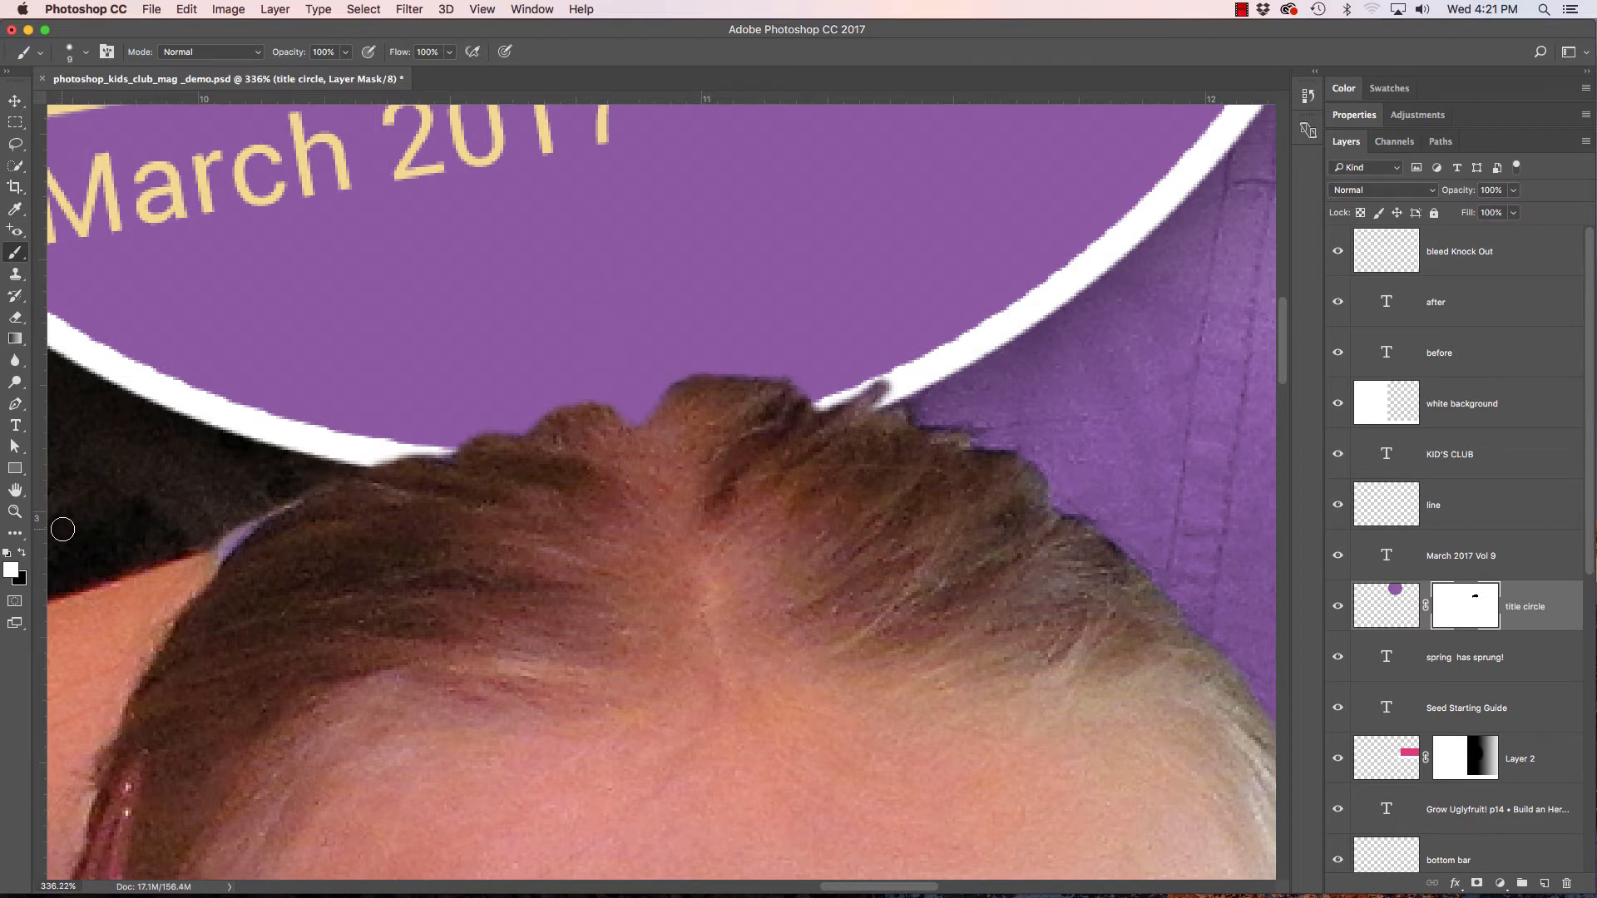
mouse_move(654, 460)
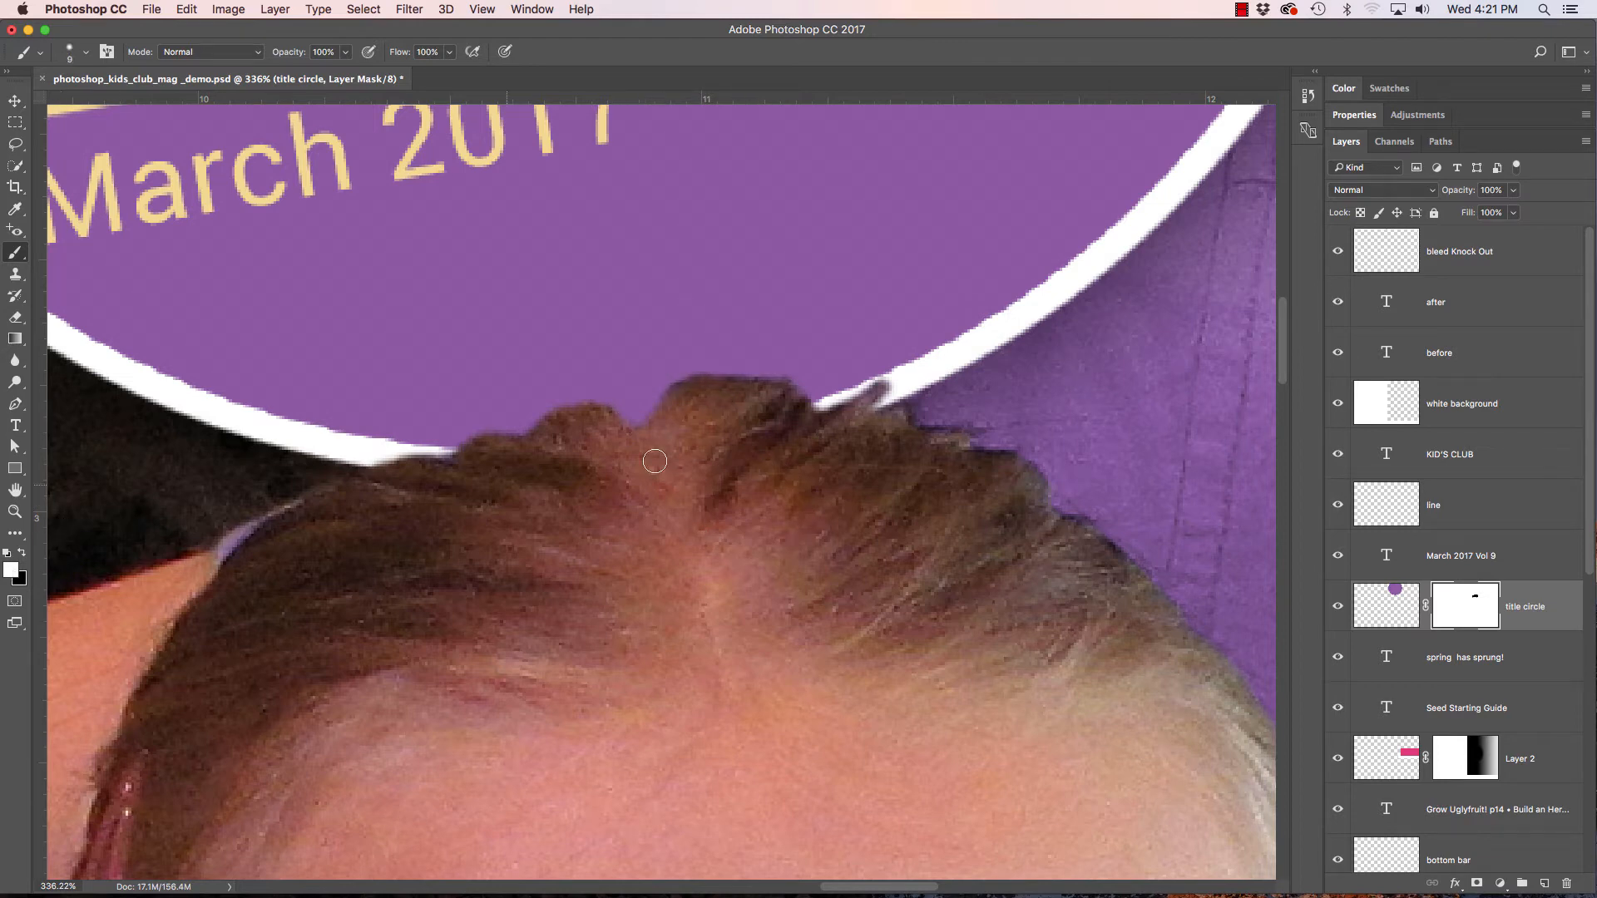
mouse_move(664, 379)
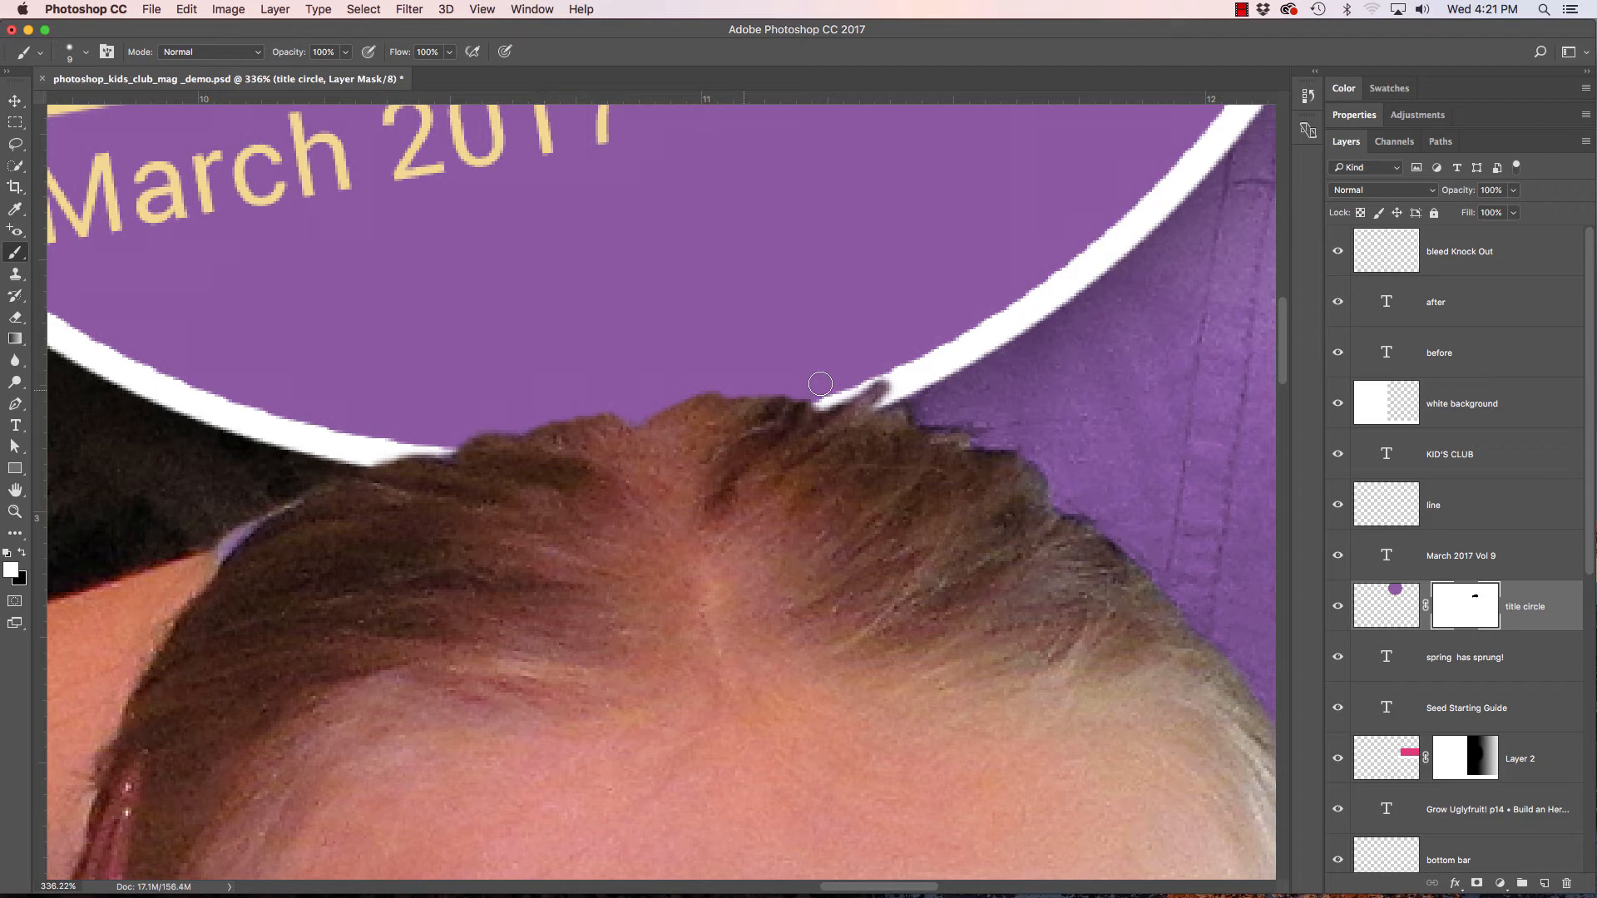
mouse_move(882, 386)
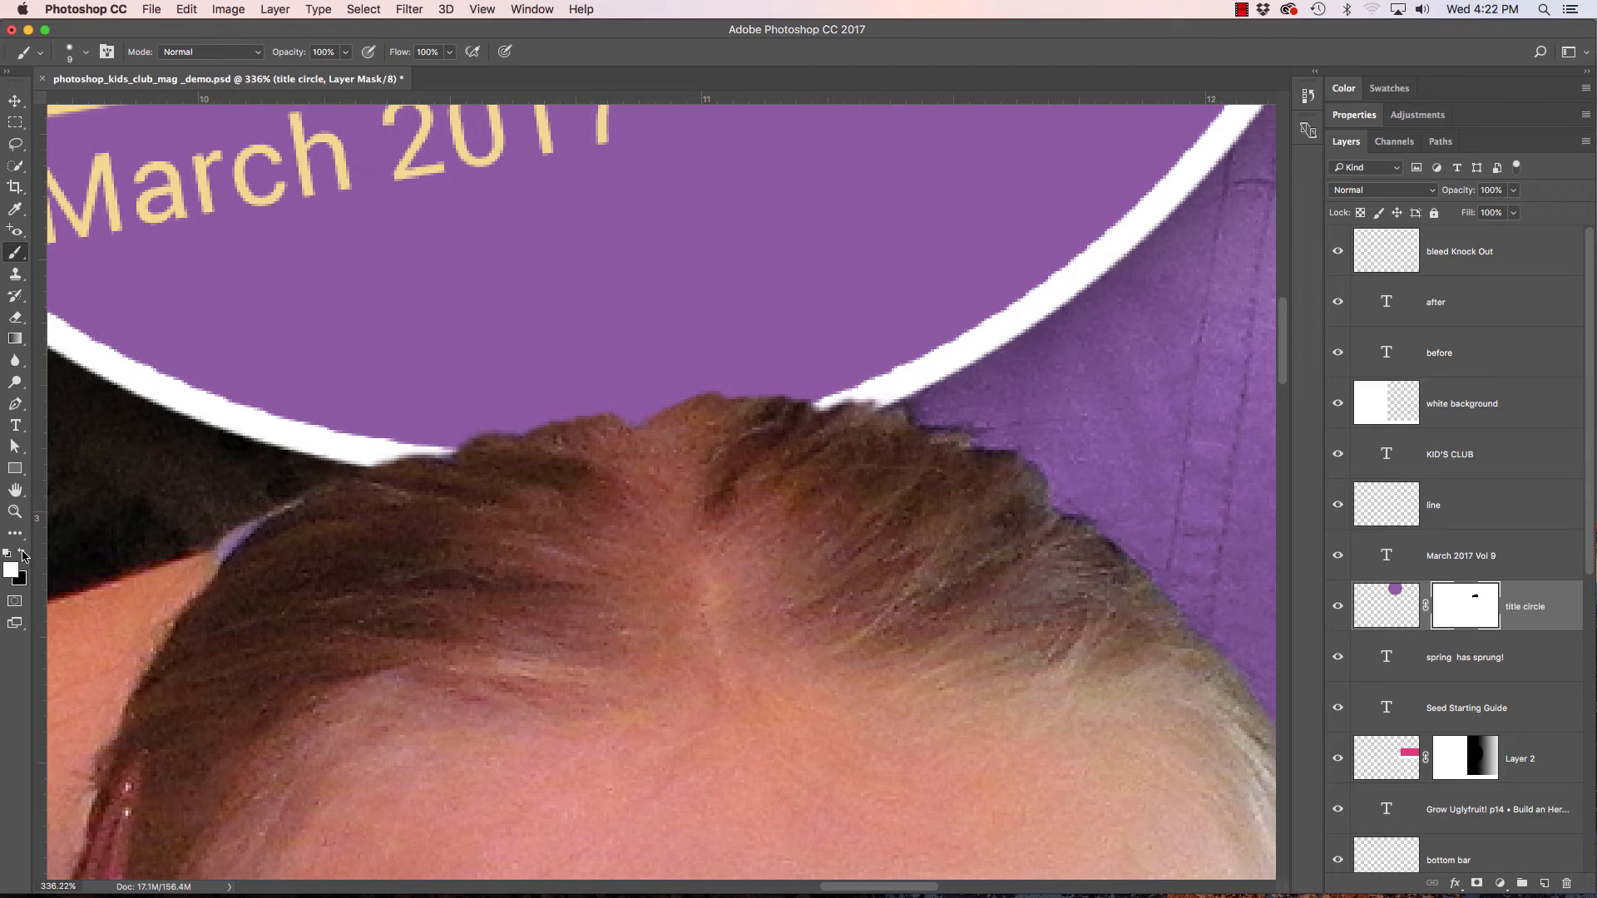
mouse_move(611, 427)
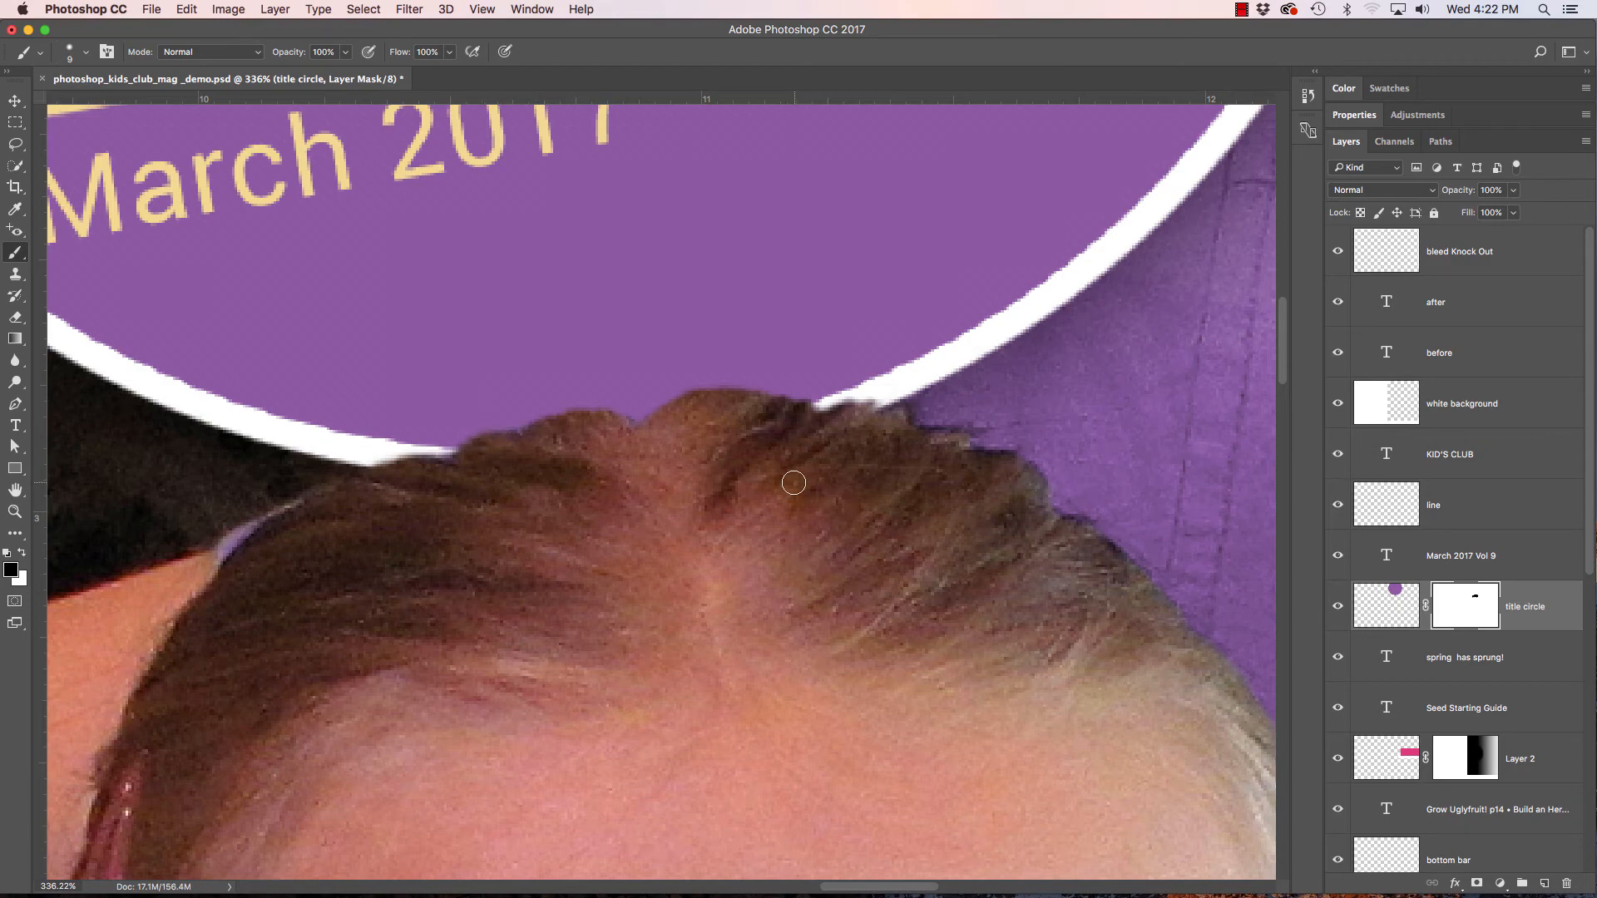
mouse_move(456, 611)
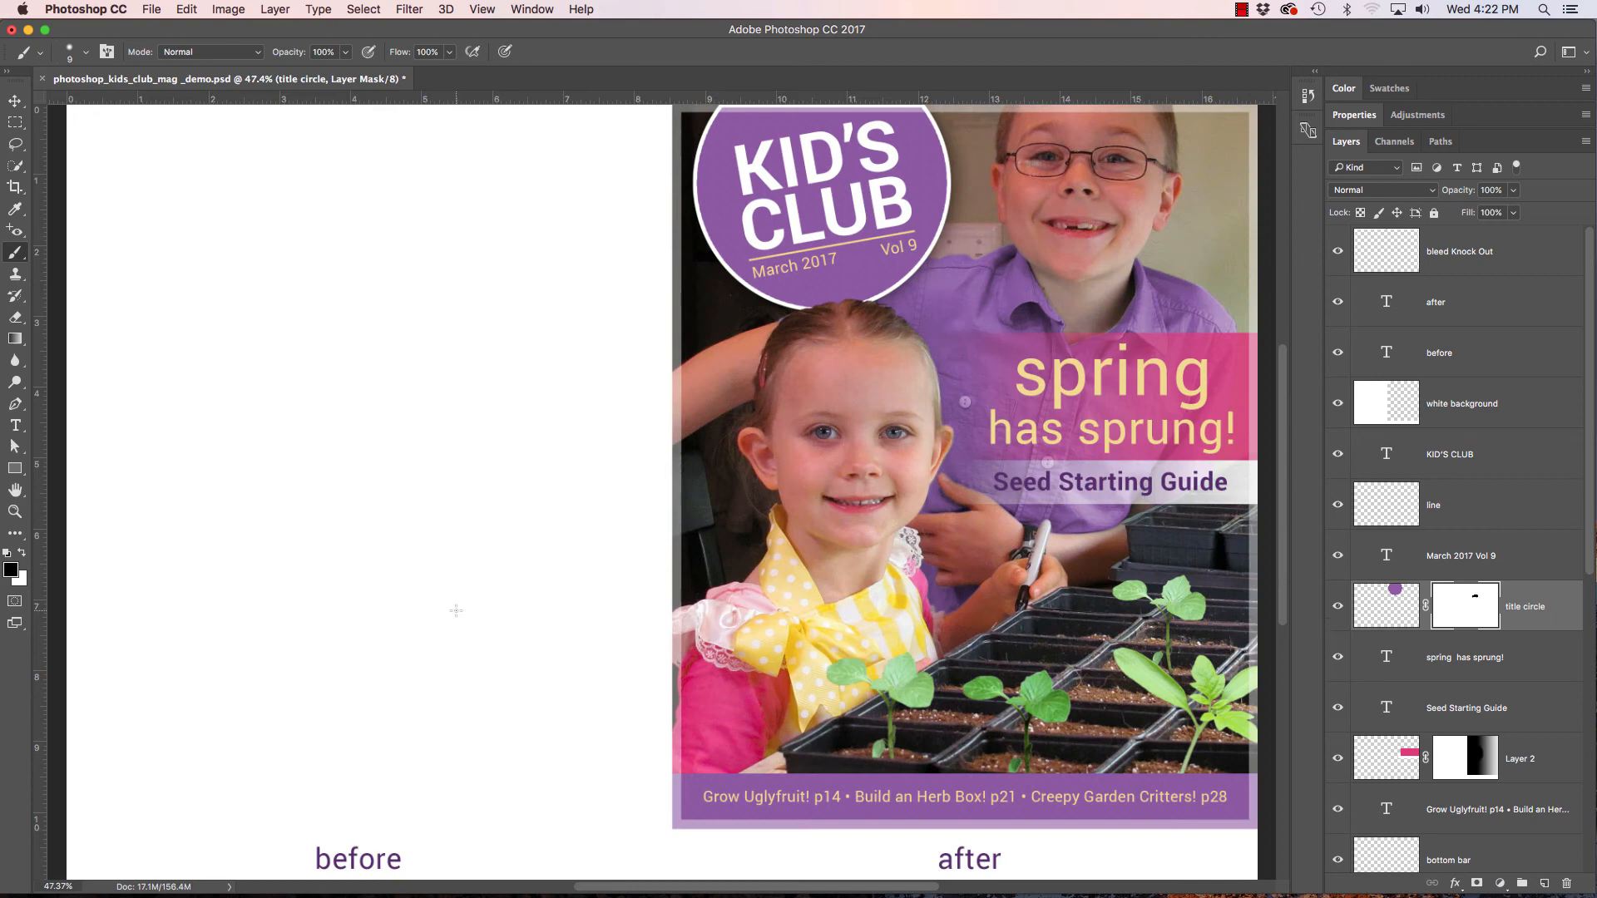
mouse_move(602, 571)
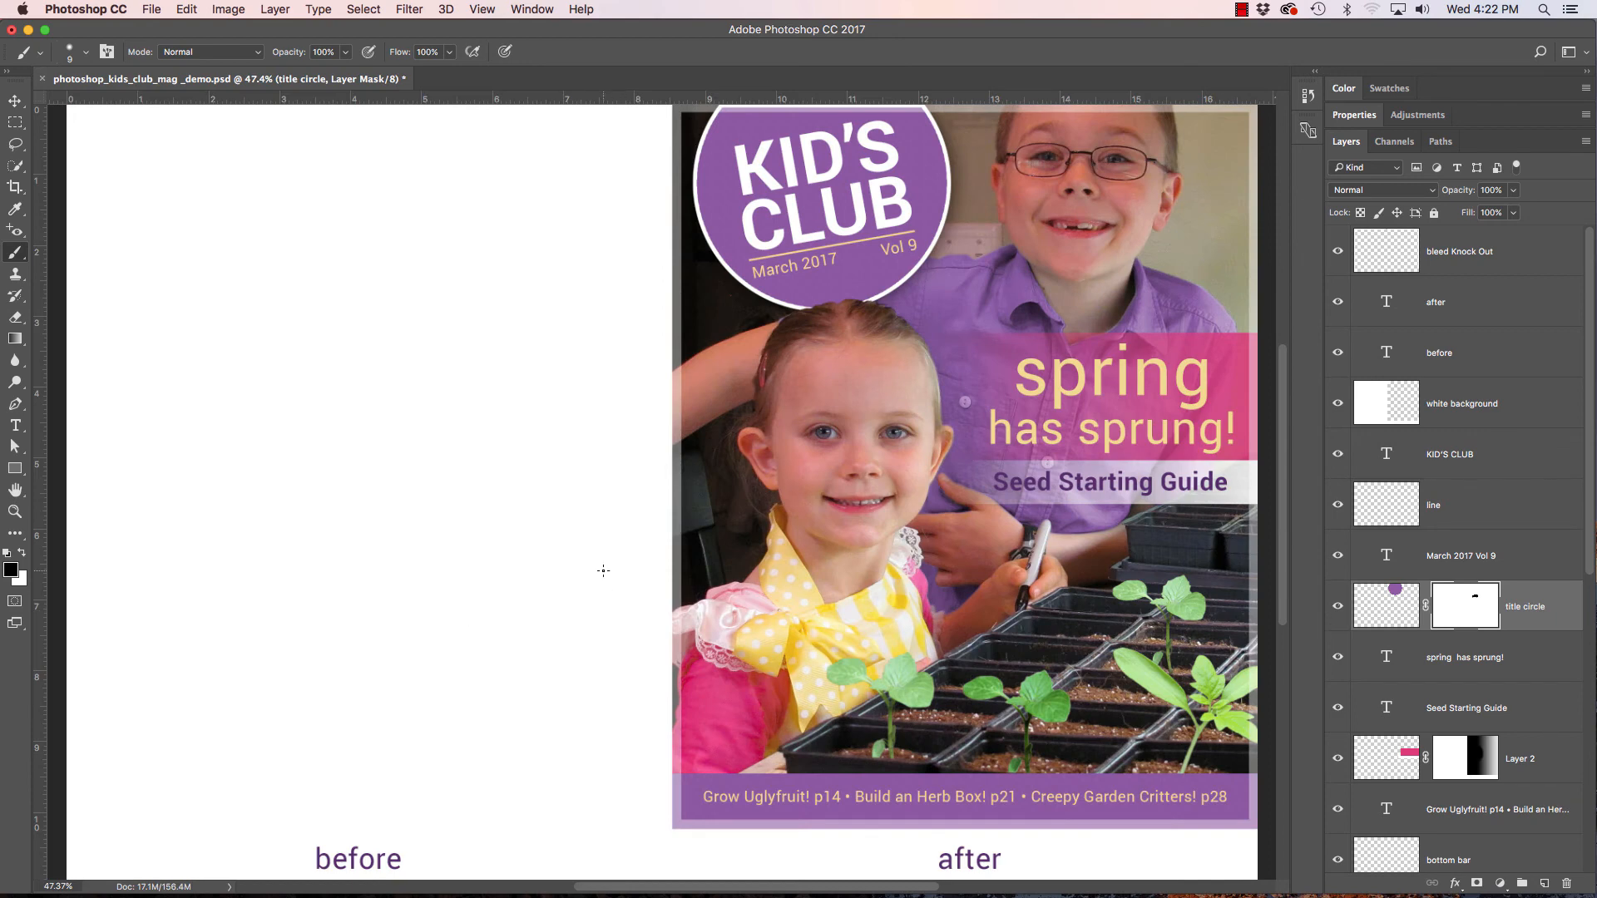